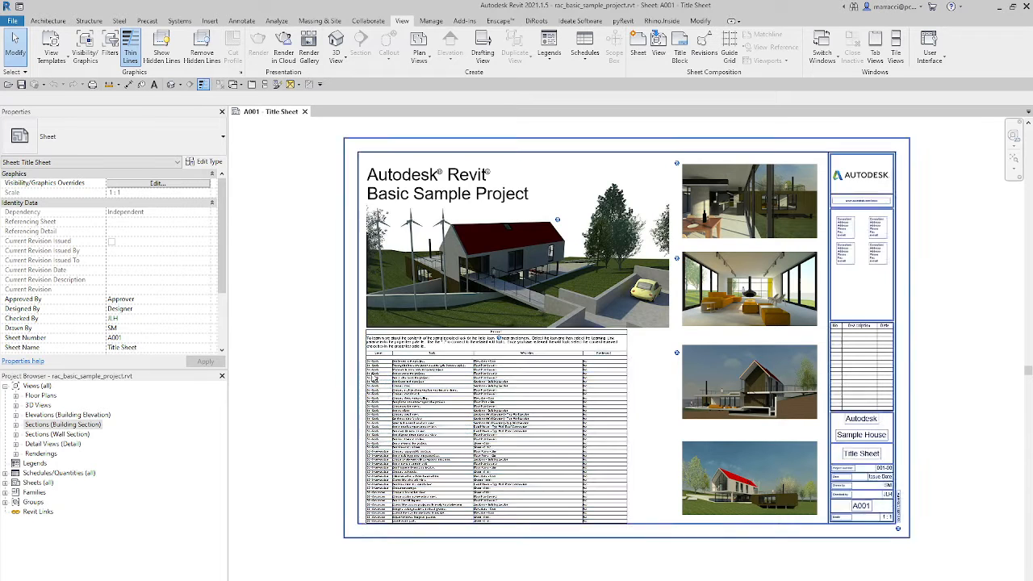
Create an area plan for Level 1 using the Gross Building area scheme
click(246, 270)
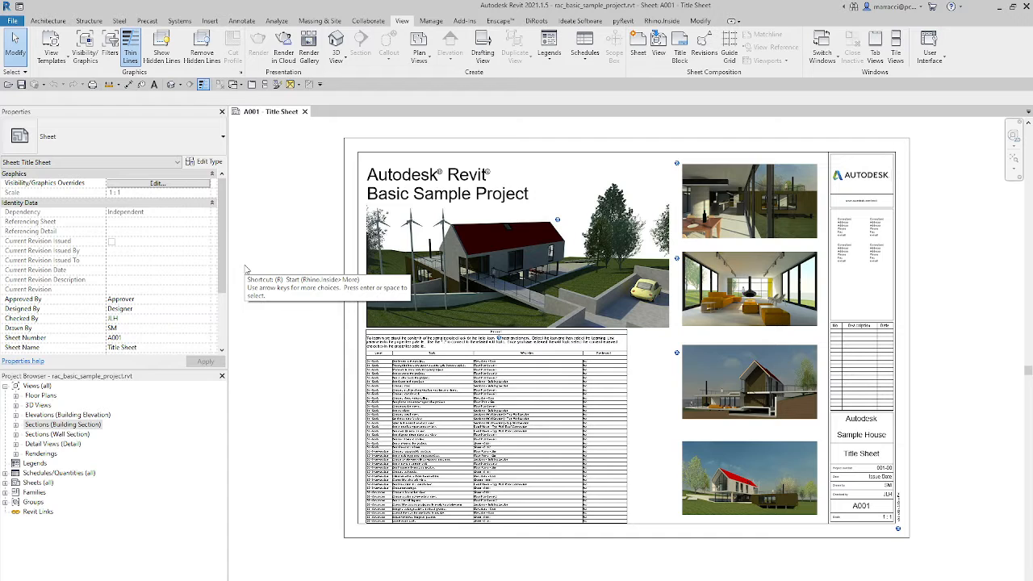
mouse_move(323, 245)
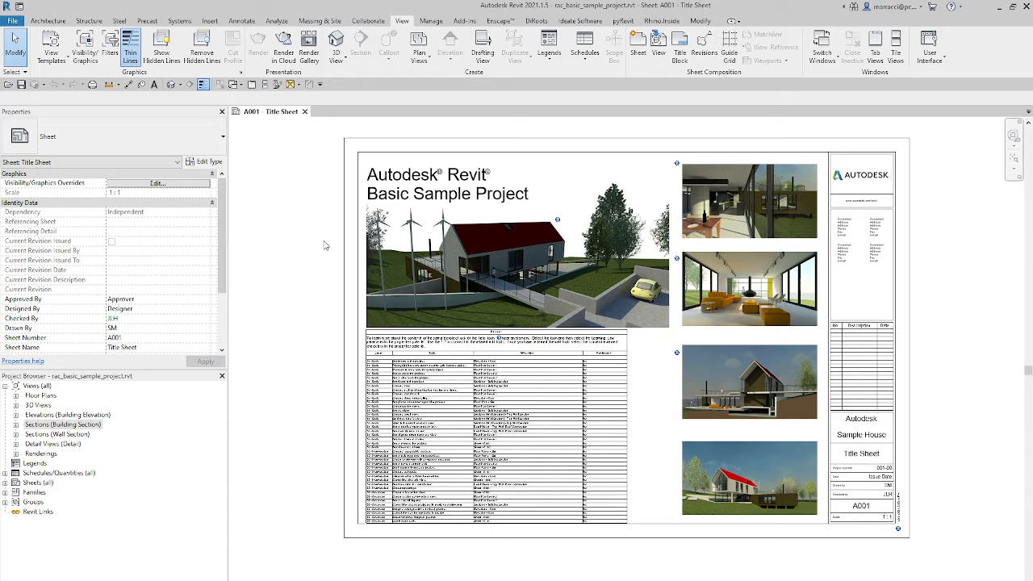
mouse_move(285, 260)
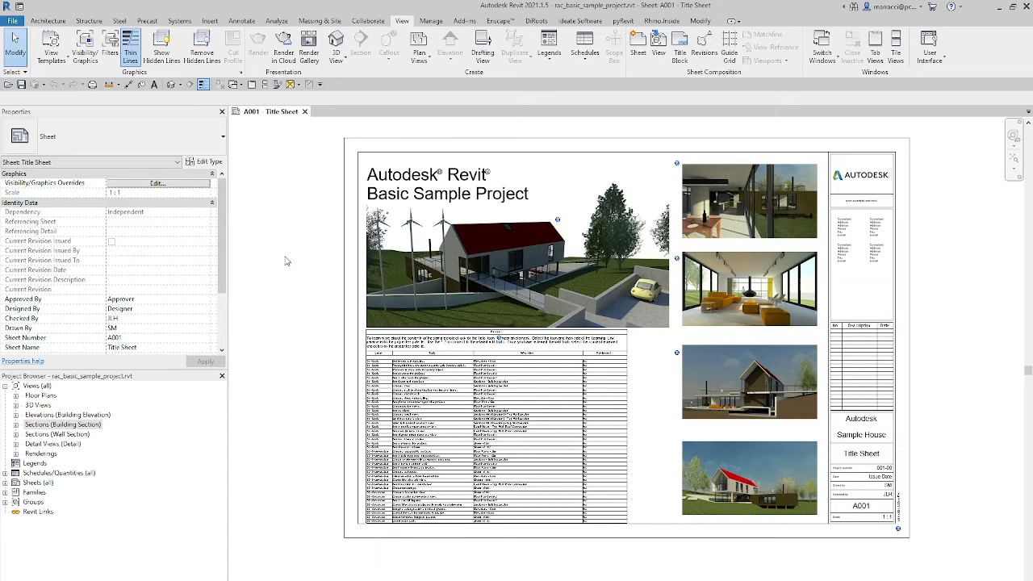
mouse_move(71, 431)
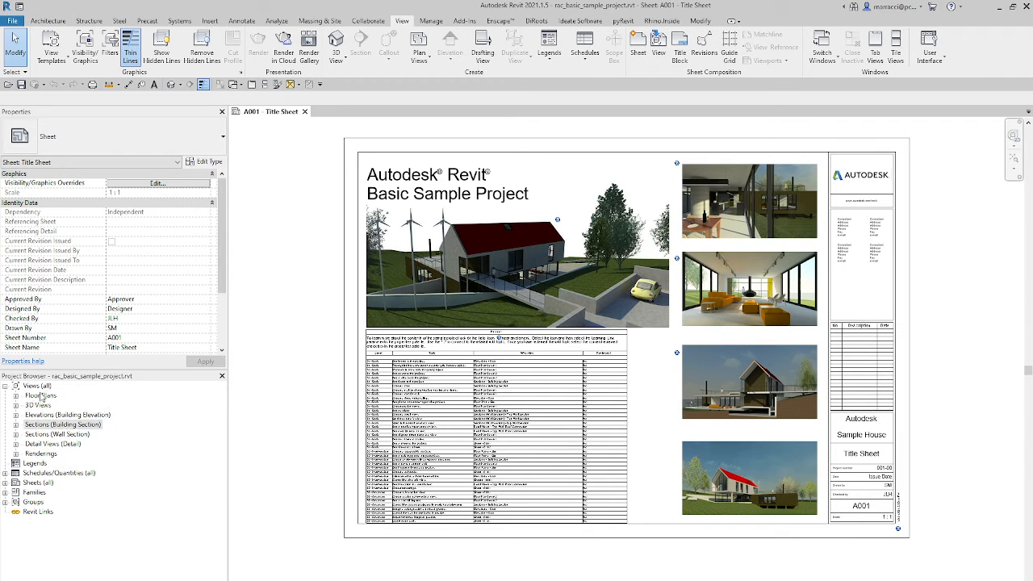
click(39, 404)
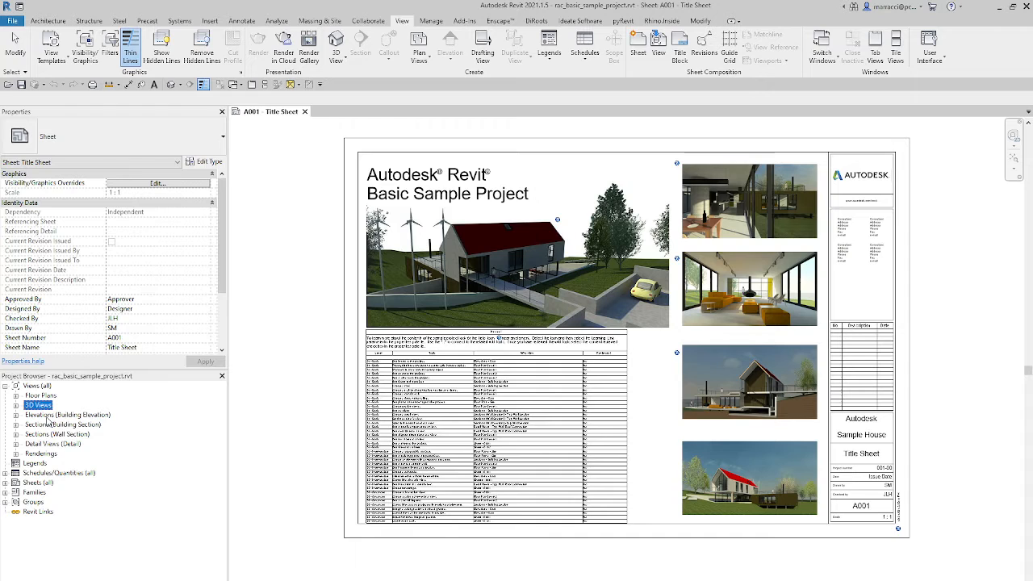
click(69, 415)
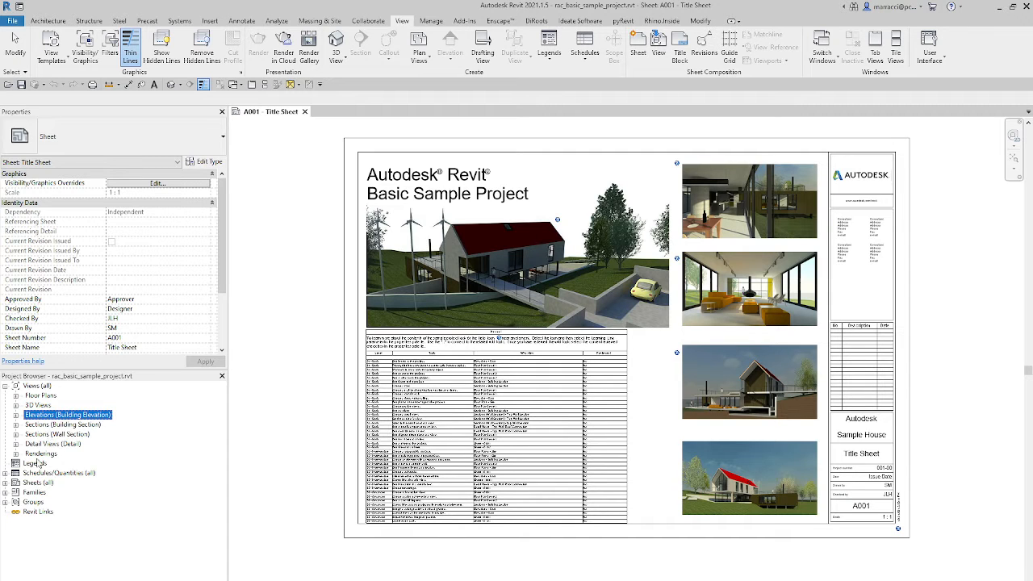
mouse_move(56, 462)
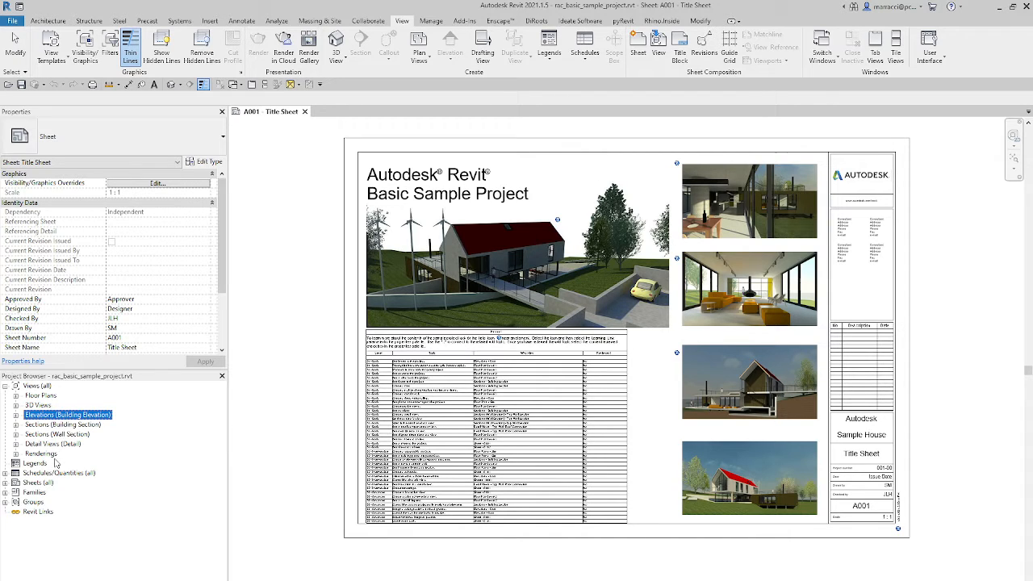
mouse_move(158, 339)
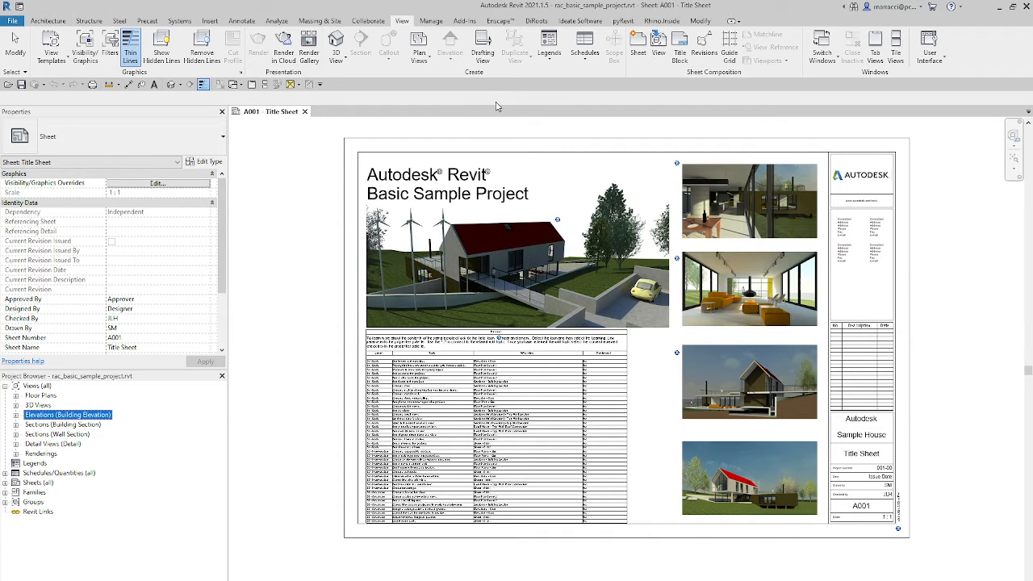
mouse_move(419, 47)
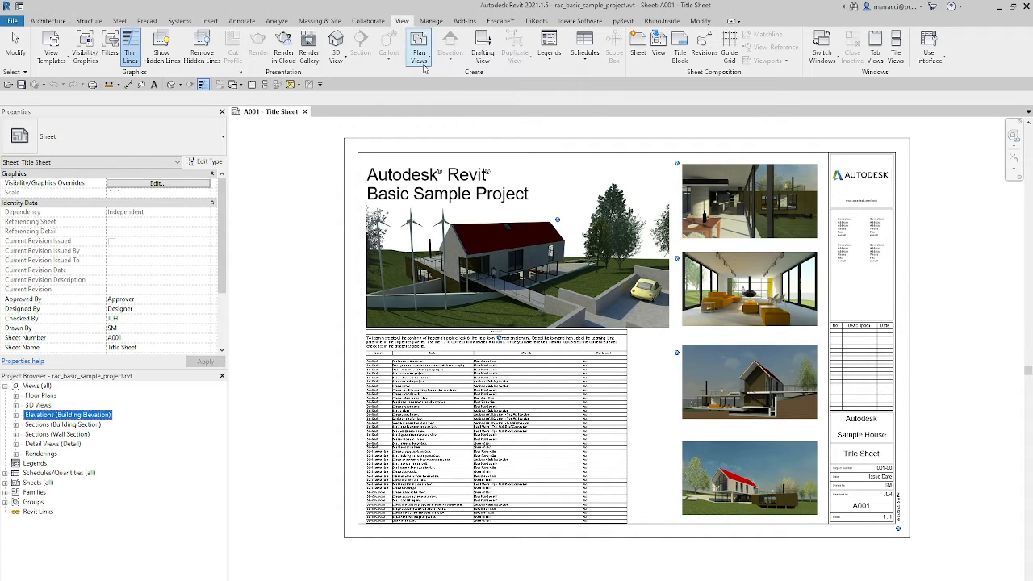
click(419, 46)
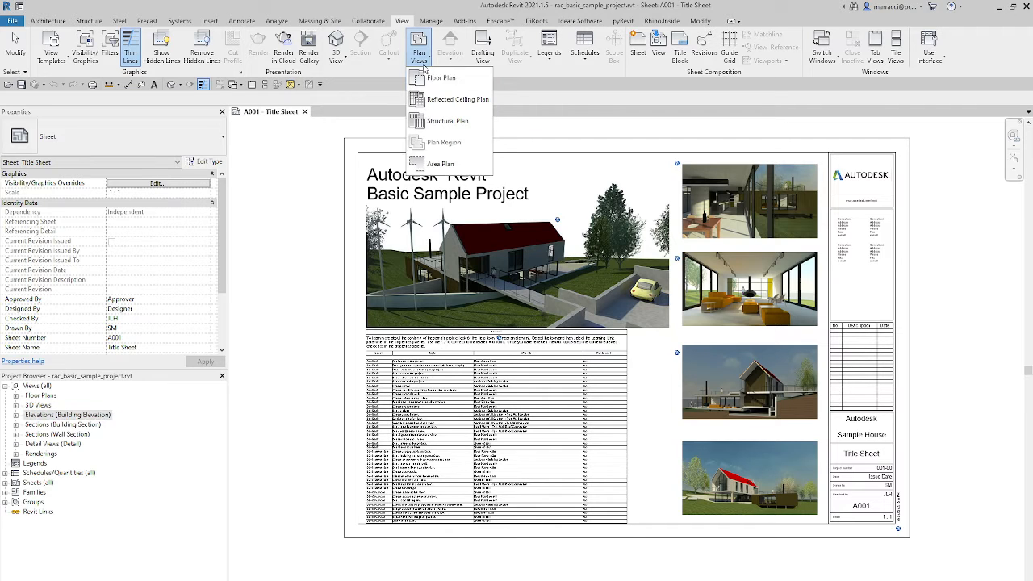
click(441, 163)
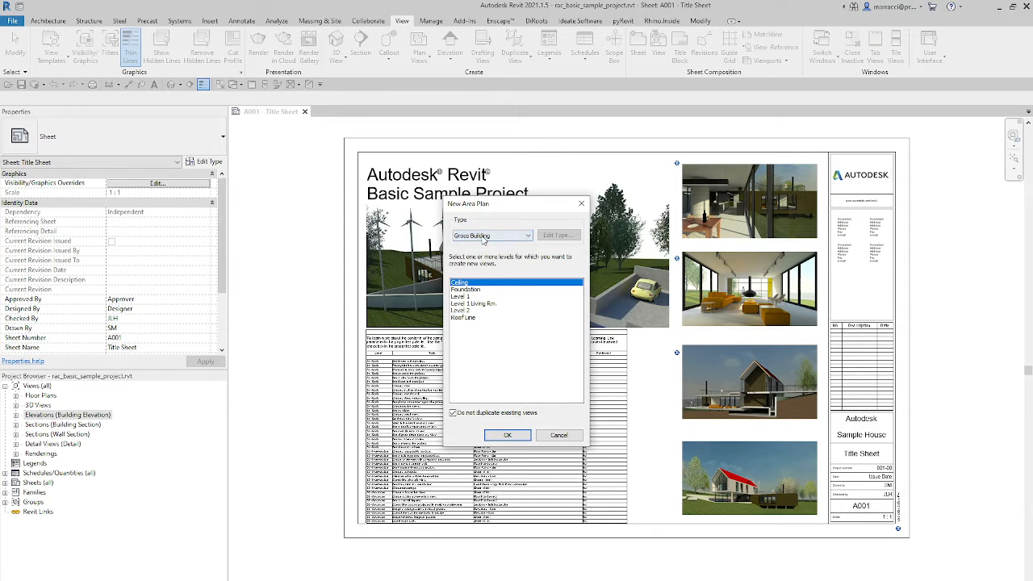
click(525, 236)
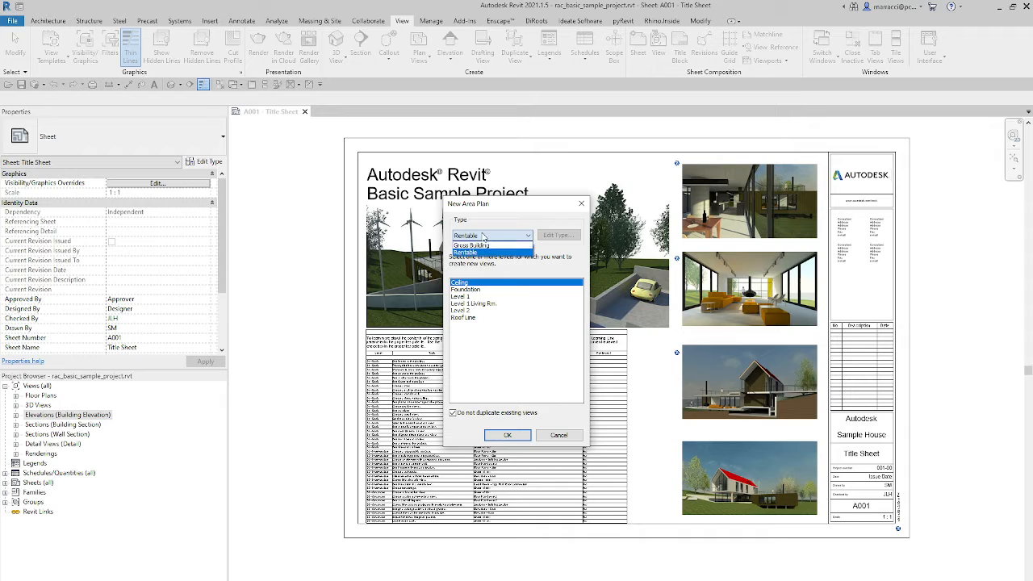
mouse_move(470, 246)
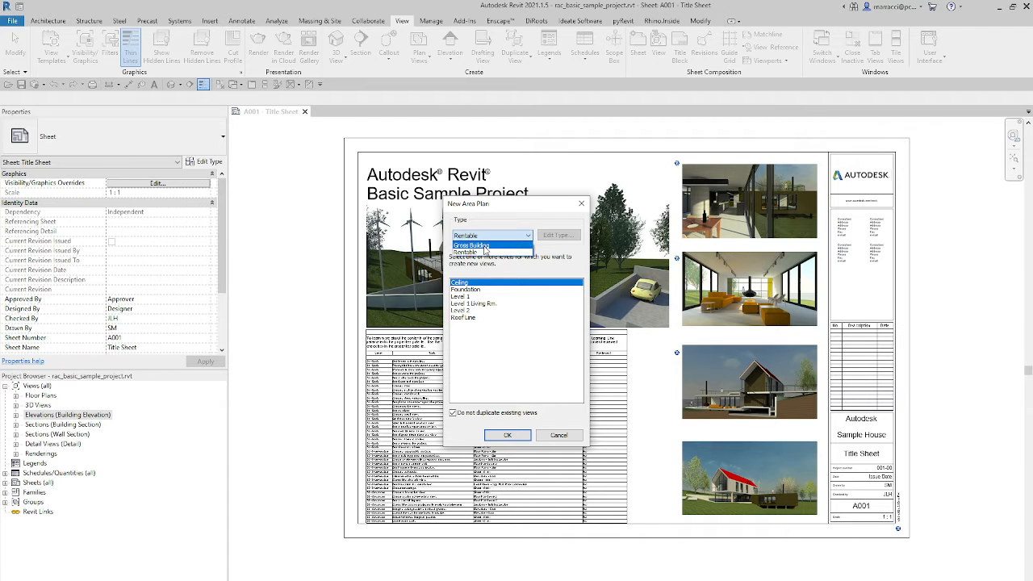
click(472, 246)
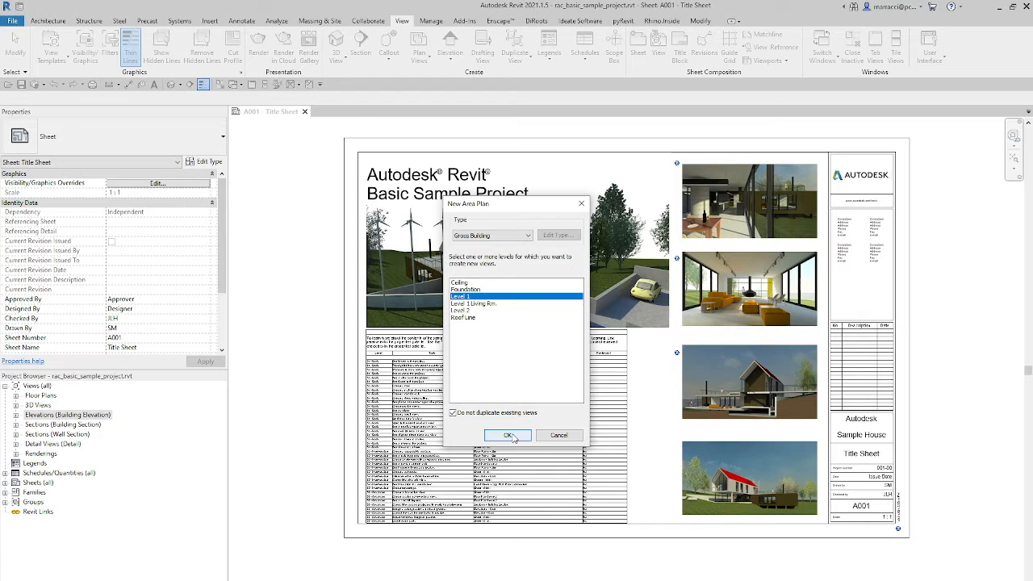
click(508, 435)
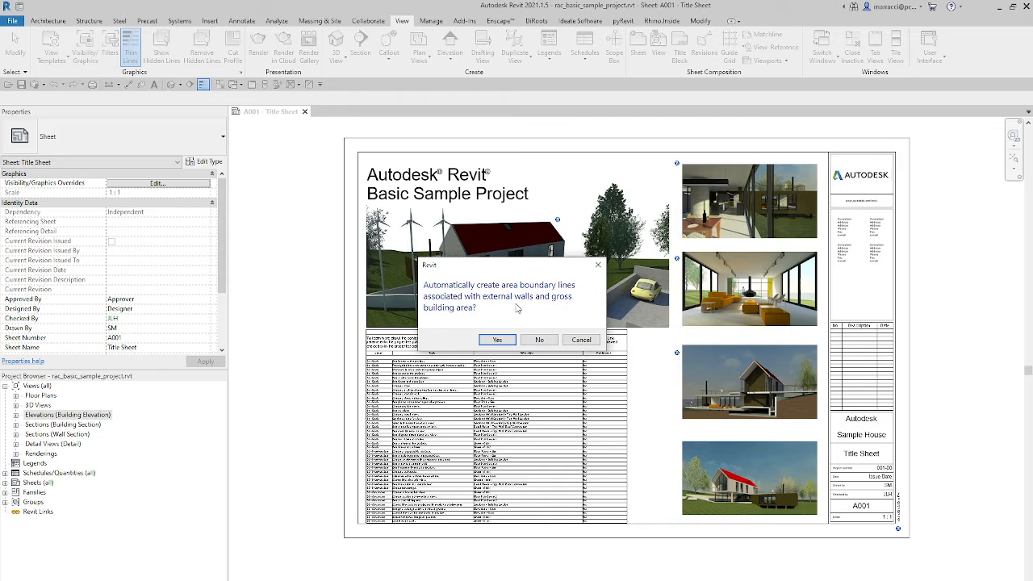
mouse_move(540, 339)
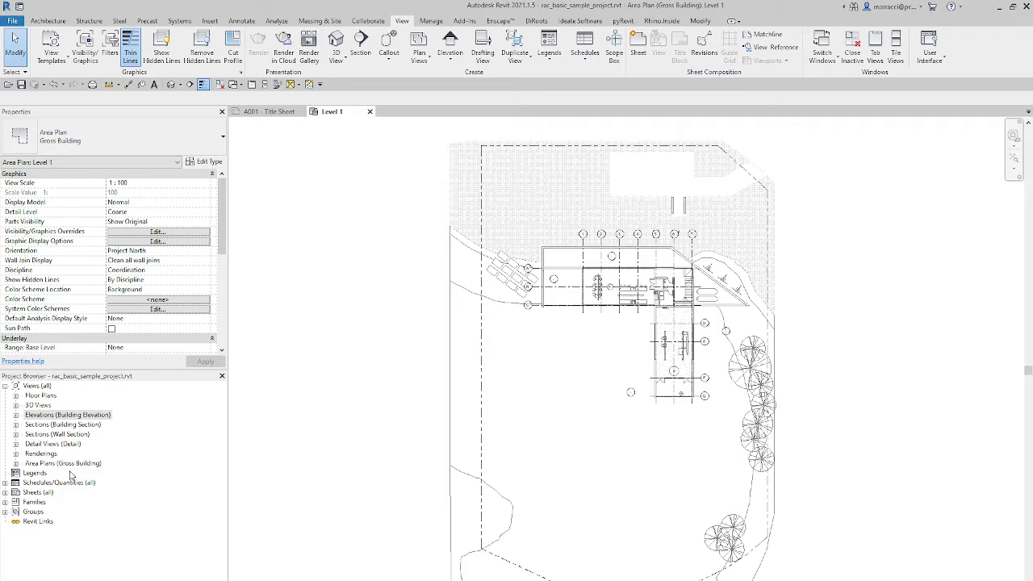
Start the Area Boundary tool on the Level 1 Gross Building area plan
click(65, 462)
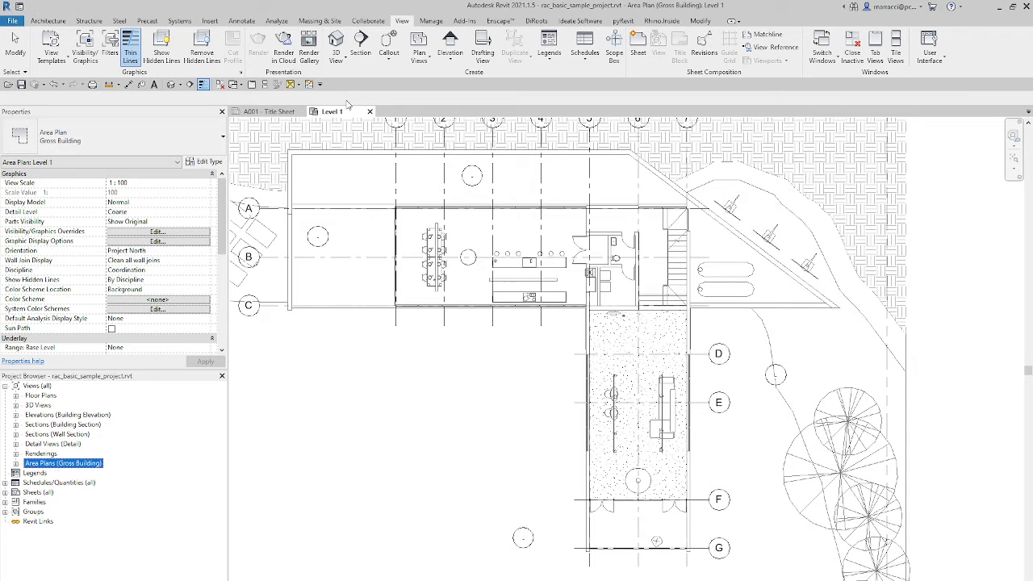
mouse_move(436, 30)
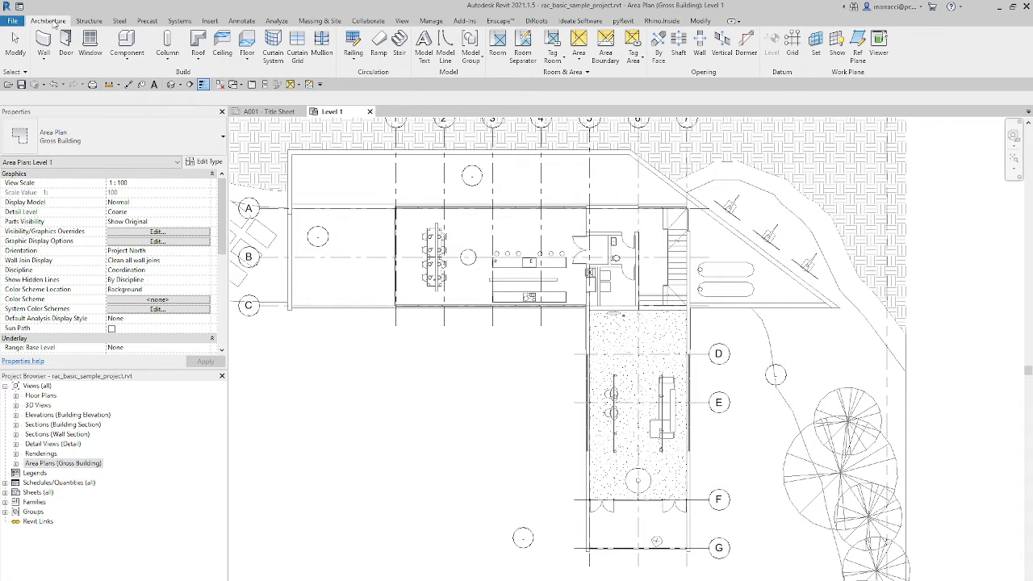
mouse_move(607, 40)
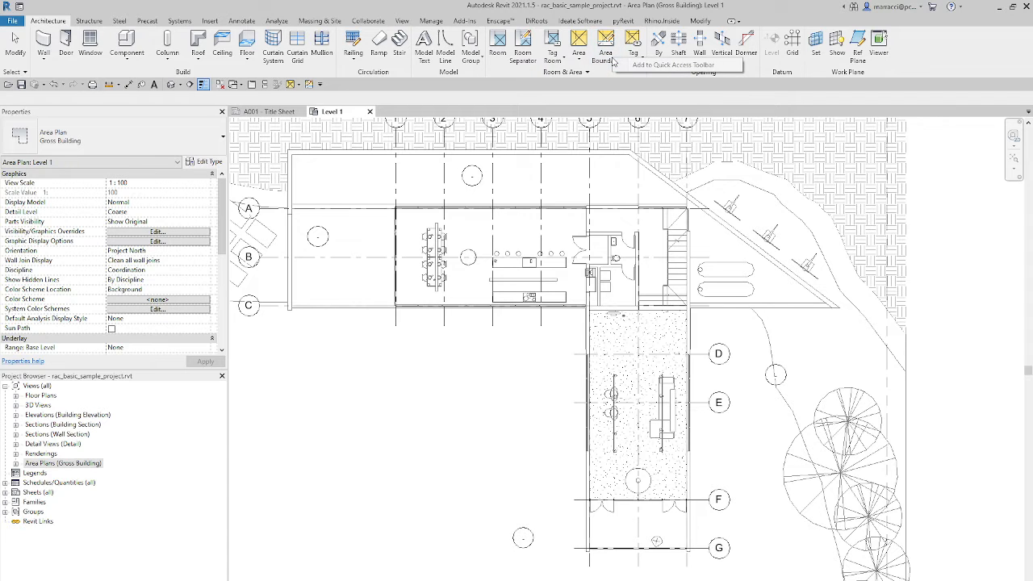
mouse_move(306, 88)
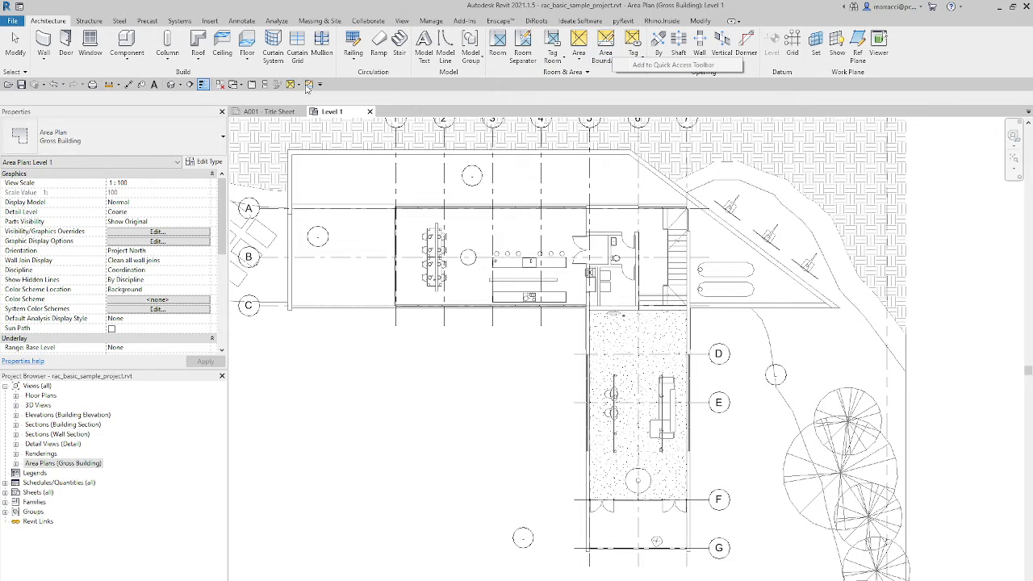
mouse_move(396, 97)
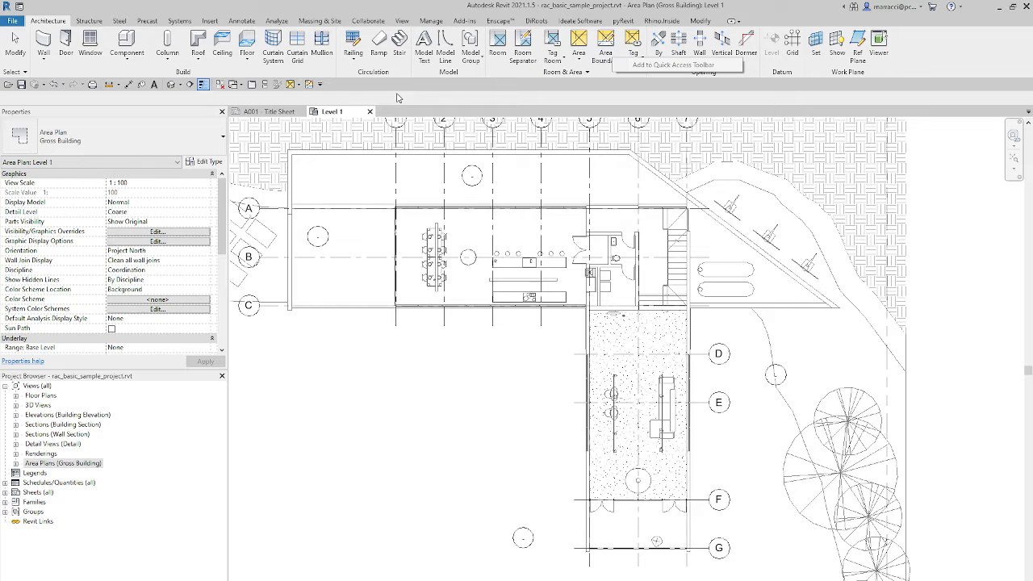
click(605, 44)
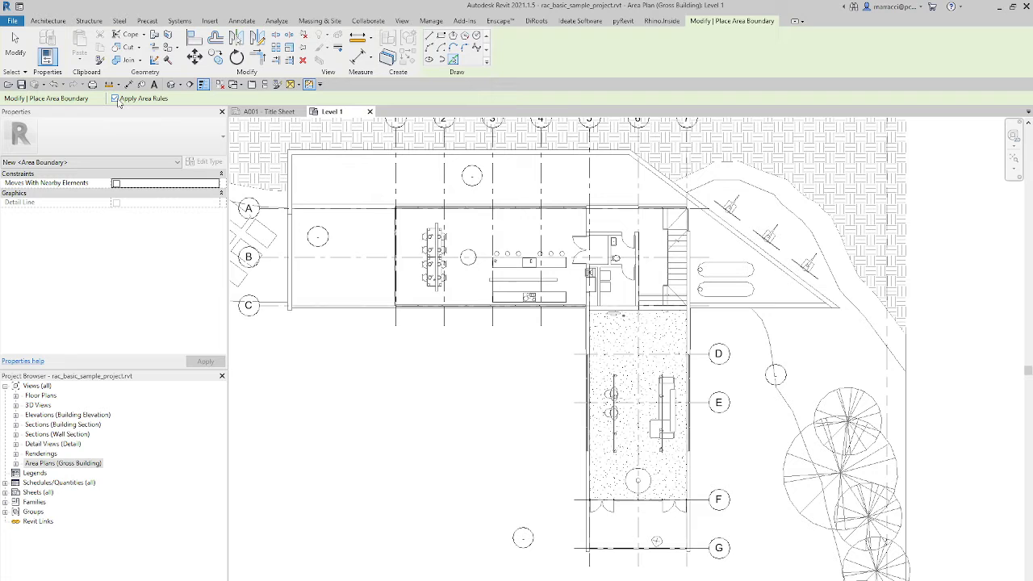
Turn off Apply Area Rules for the boundary lines, keeping a zero offset
click(115, 98)
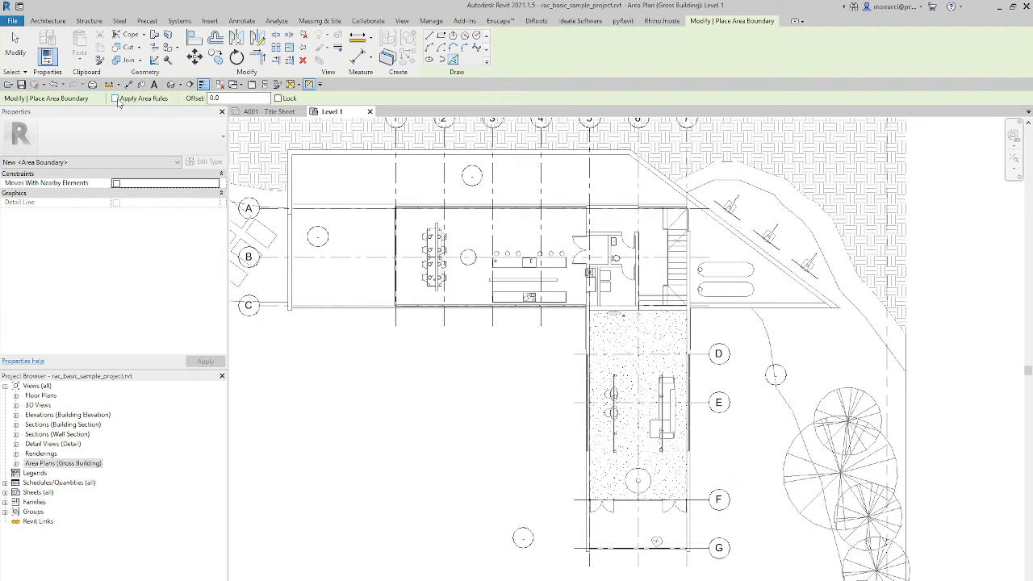
mouse_move(208, 113)
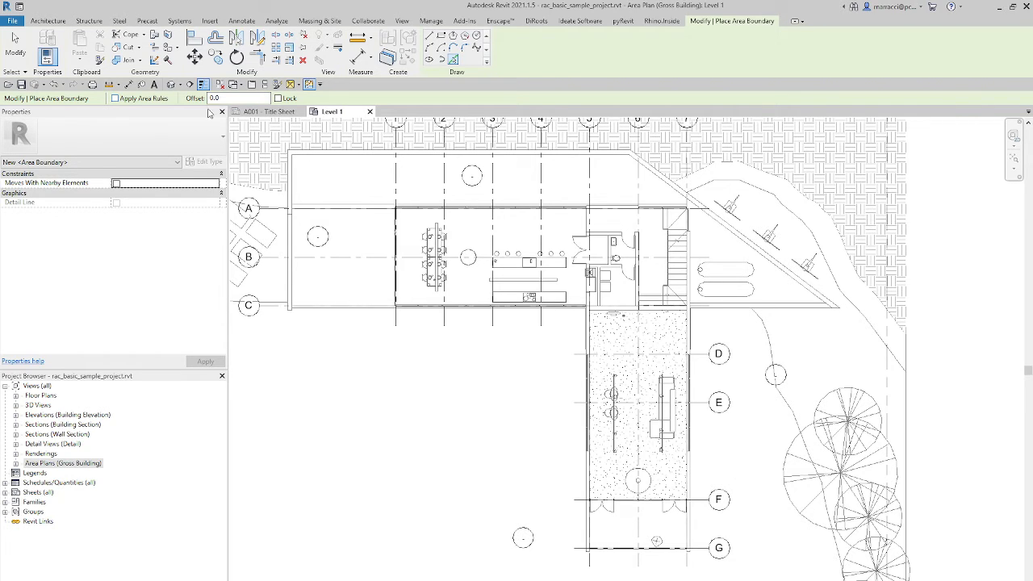
mouse_move(430, 37)
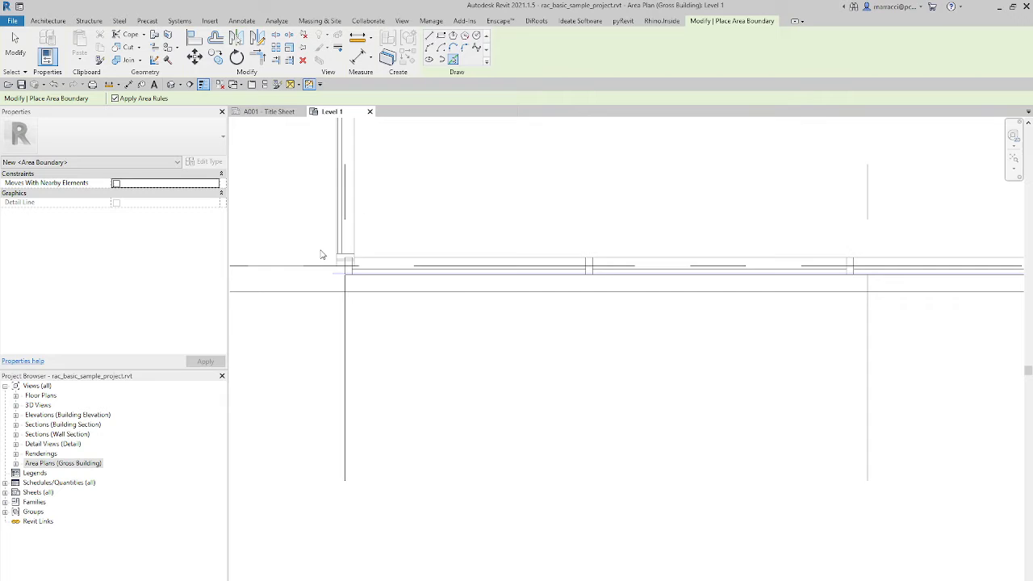
mouse_move(352, 238)
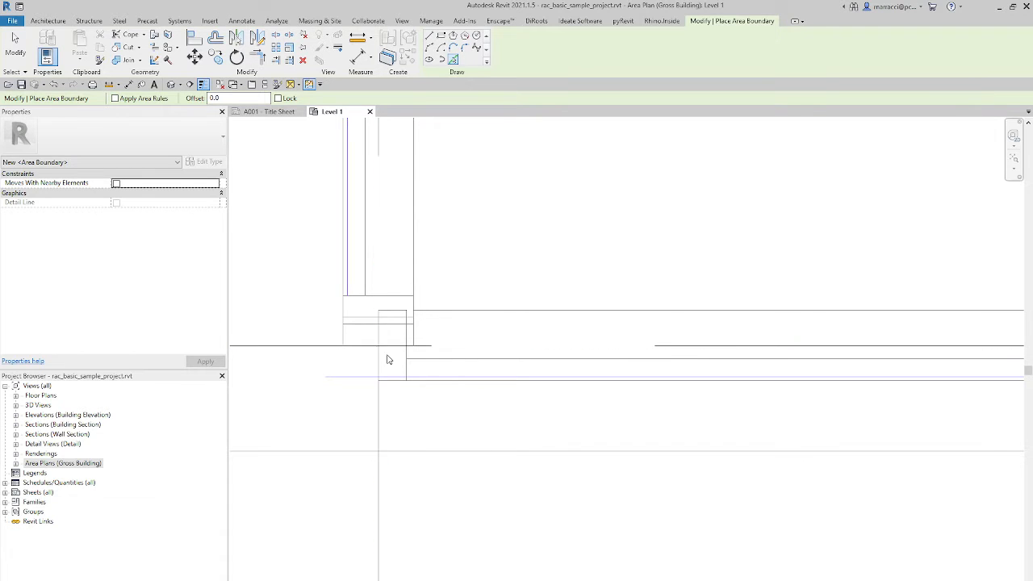
Finish the L-shaped boundary and reset Temporary Hide/Isolate to show everything
right_click(387, 359)
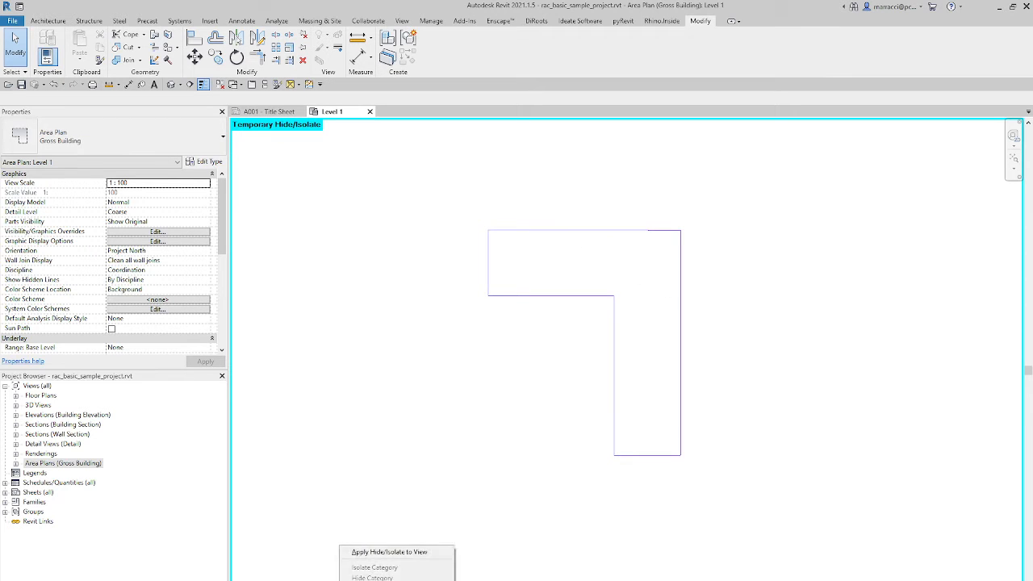
click(389, 552)
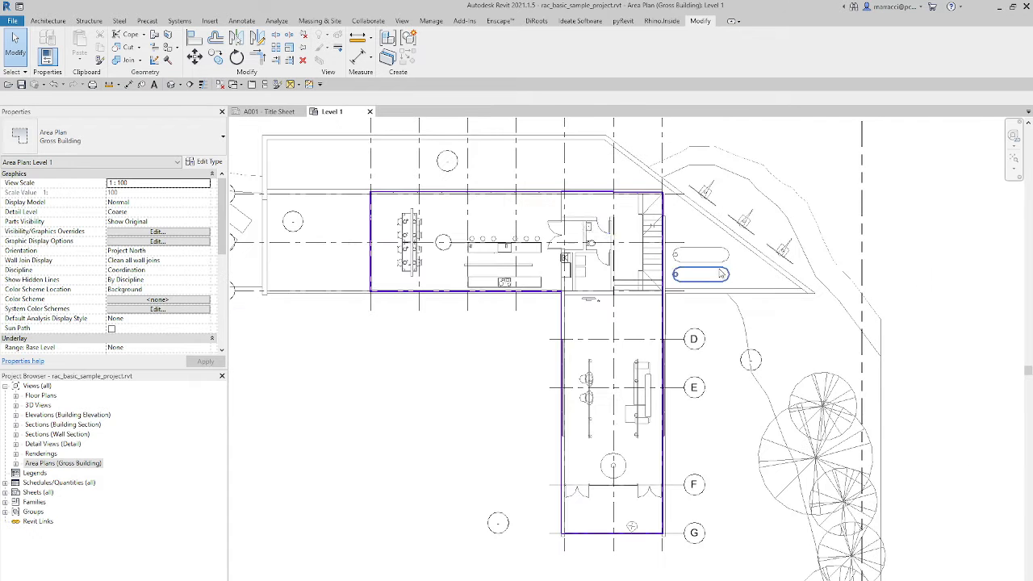
click(201, 84)
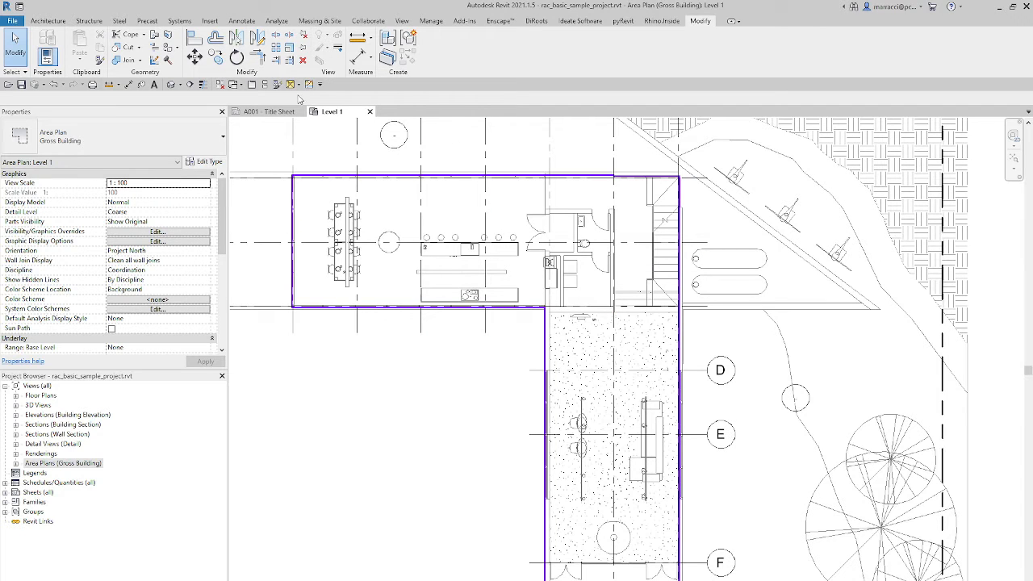
Load Area Tag.rfa from Annotations and tag the L-shaped area at 206 m²
click(291, 84)
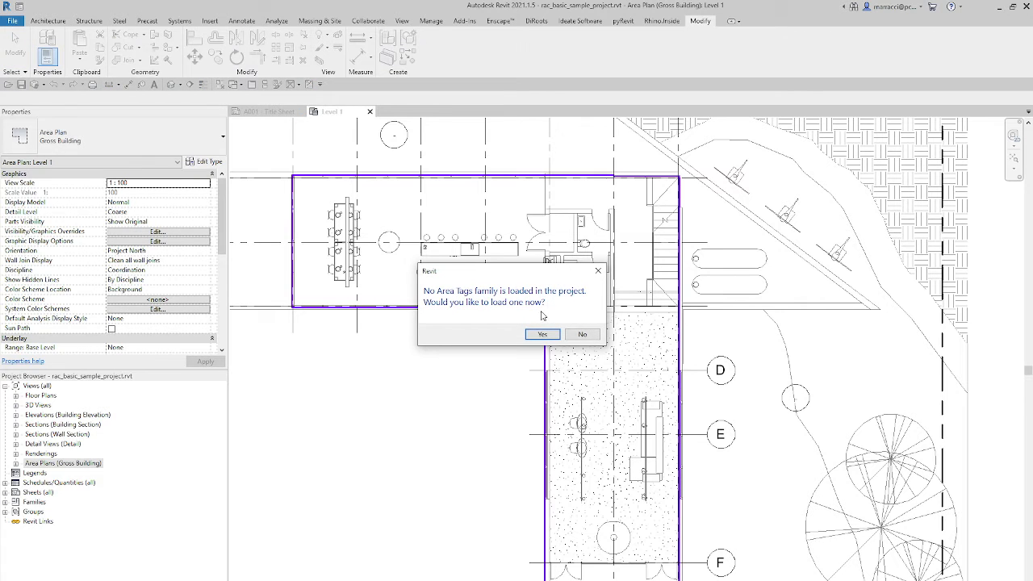
mouse_move(541, 334)
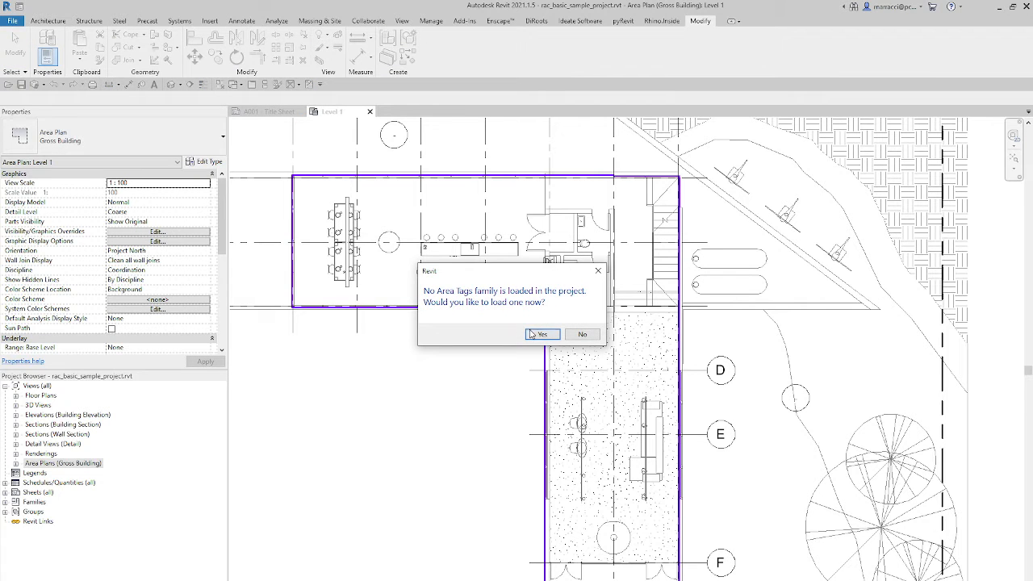
click(582, 334)
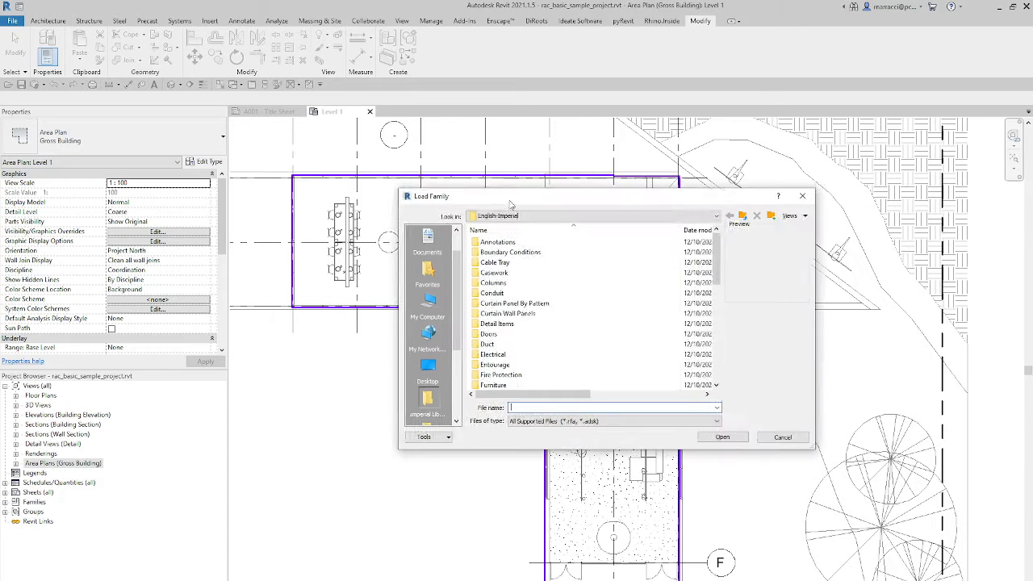
double_click(498, 242)
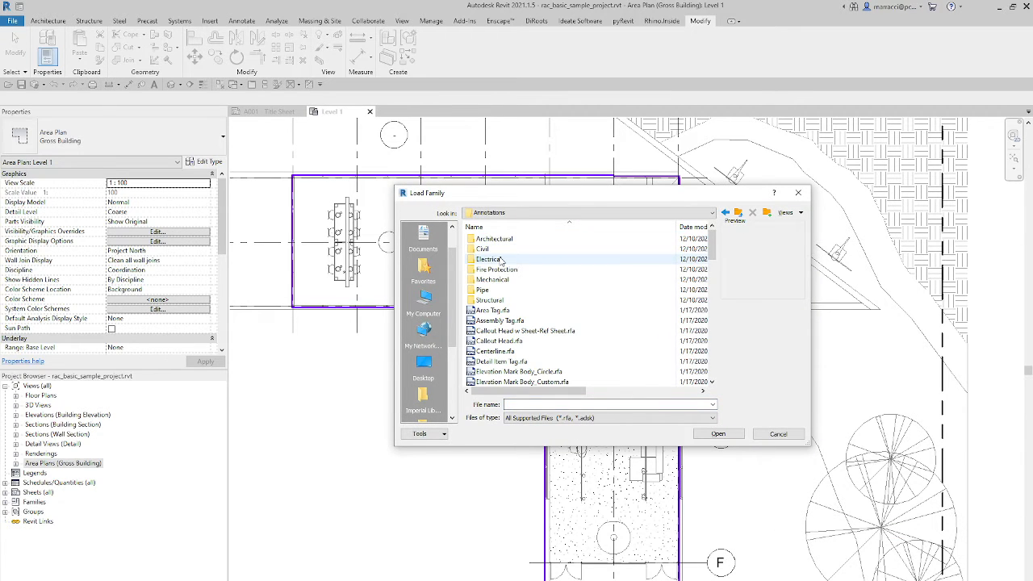
click(777, 434)
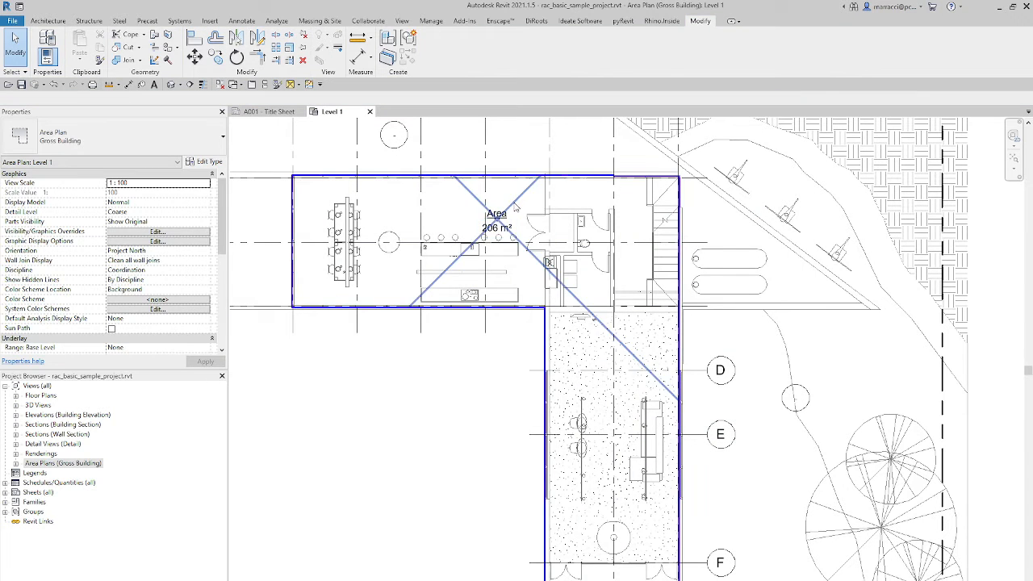
click(497, 226)
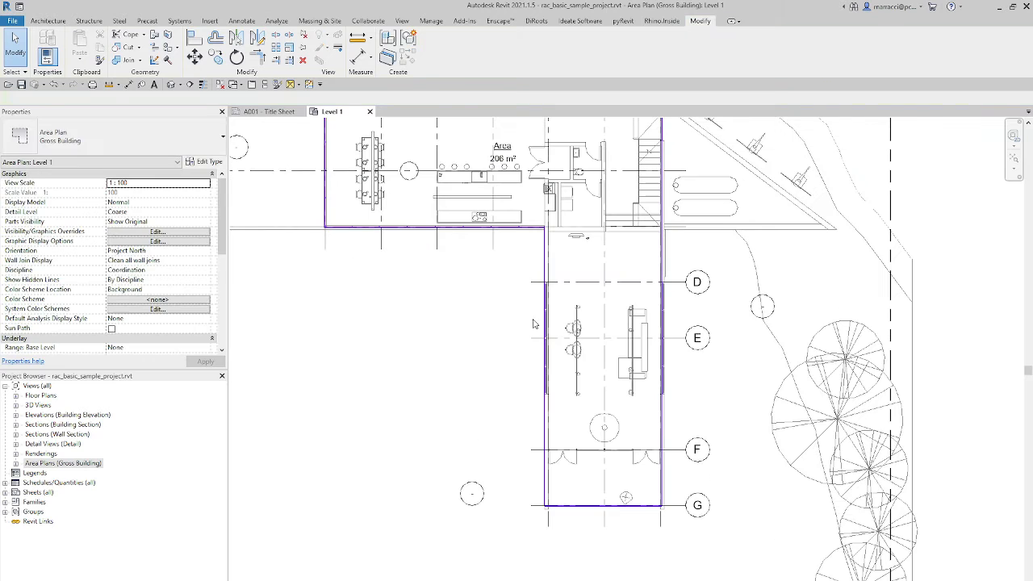
click(456, 319)
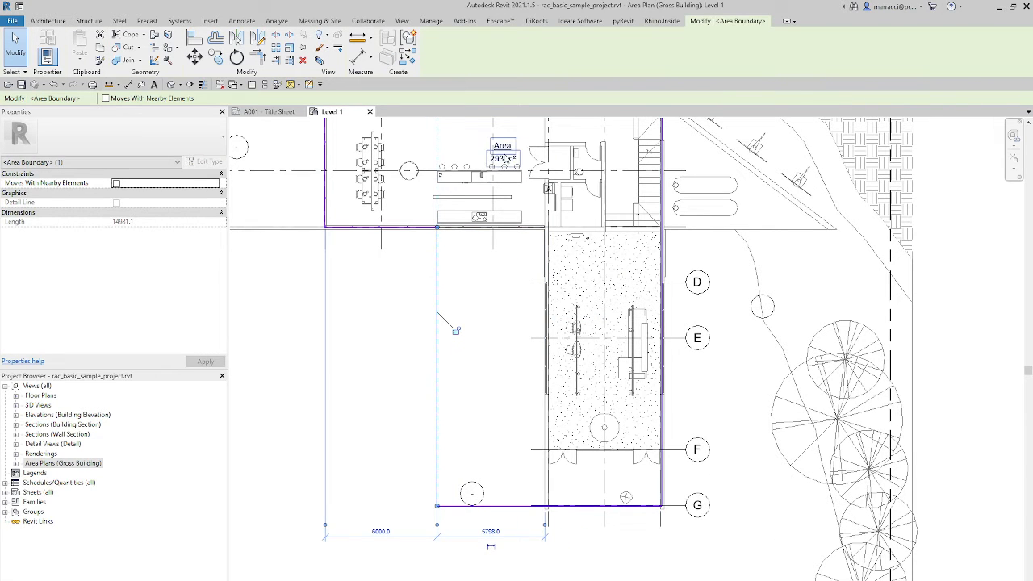
click(502, 157)
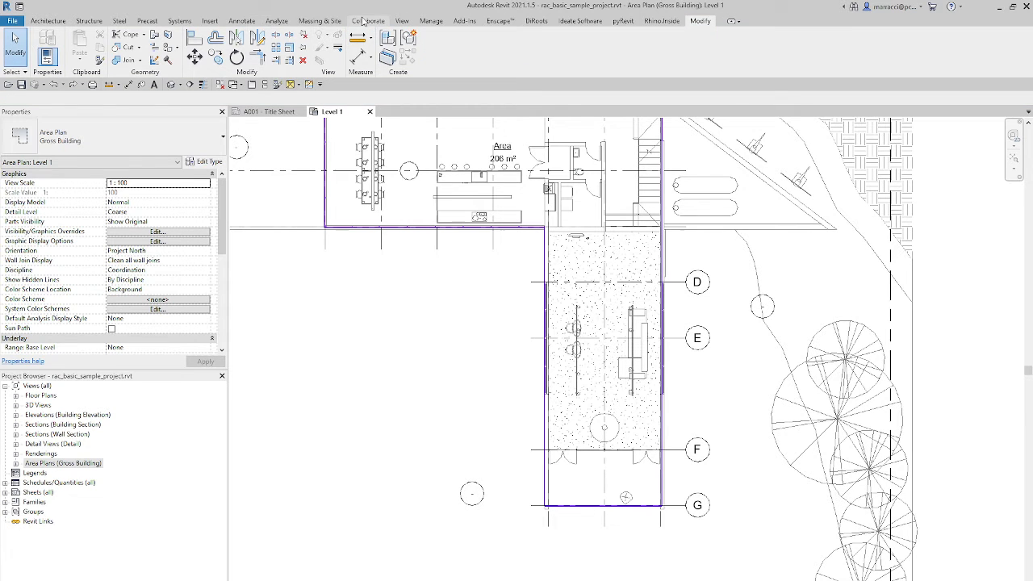
Place a Building Area Legend for the Gross Building Area scheme beside the plan
click(368, 21)
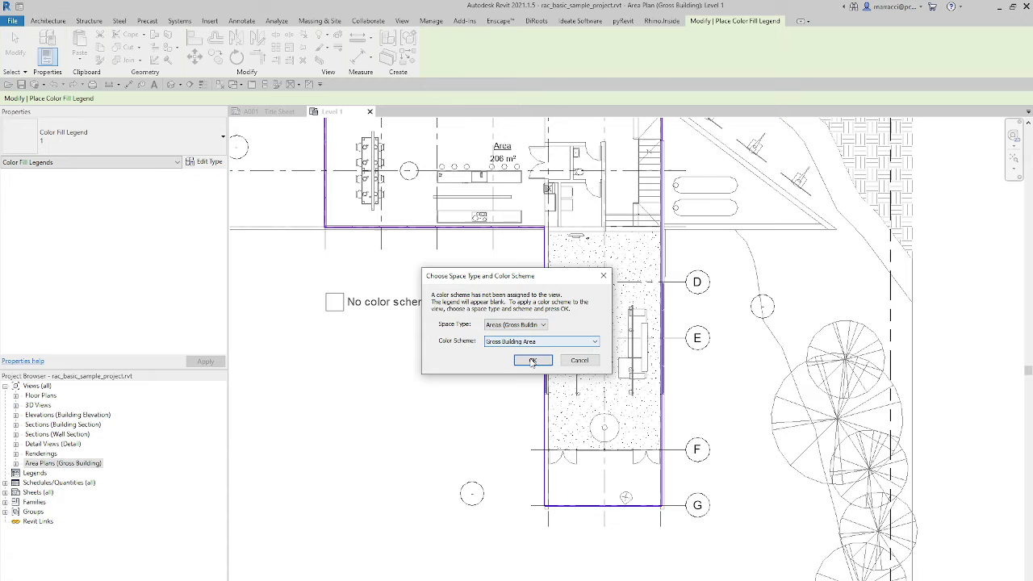
click(532, 361)
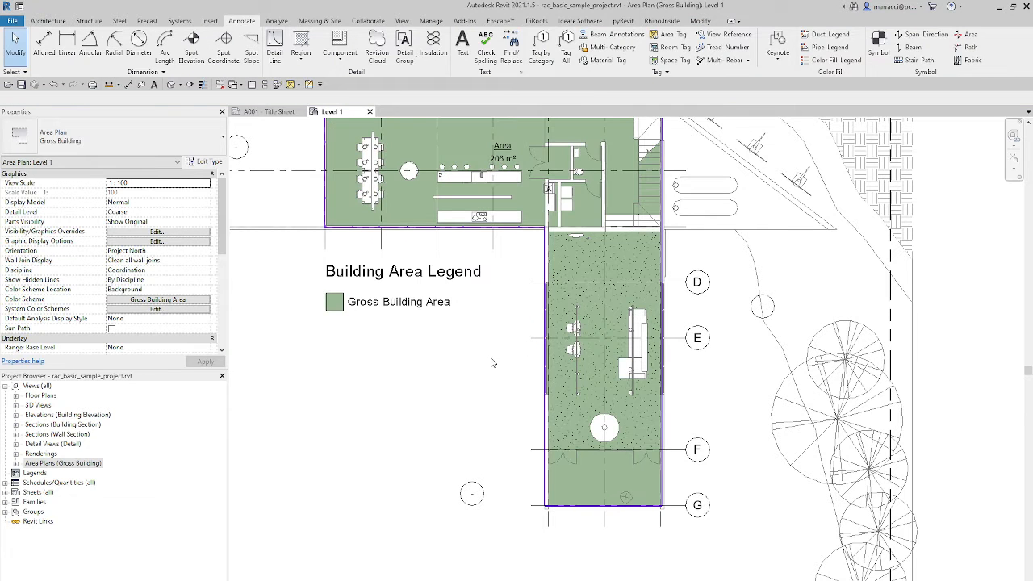
mouse_move(458, 360)
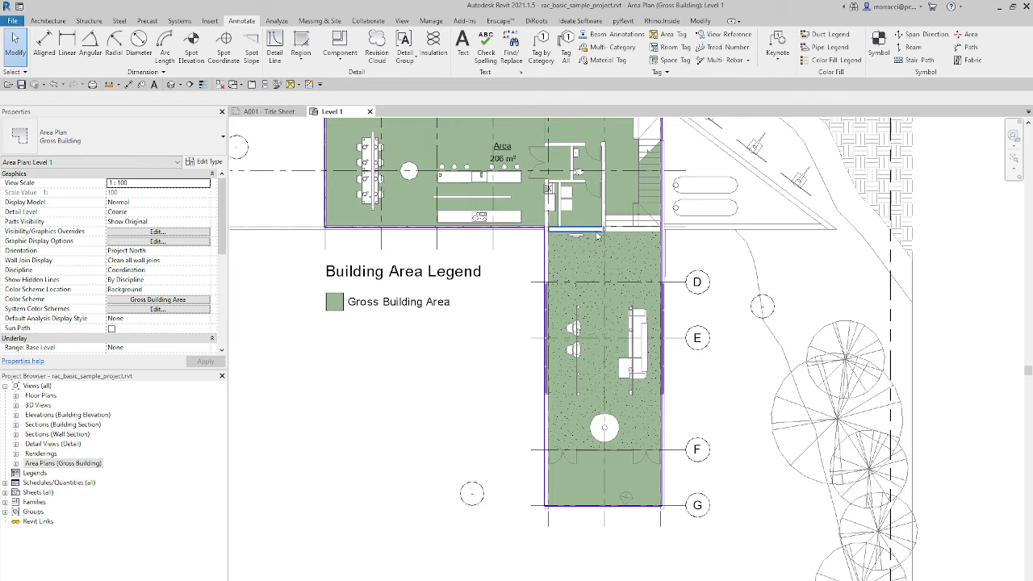
click(603, 347)
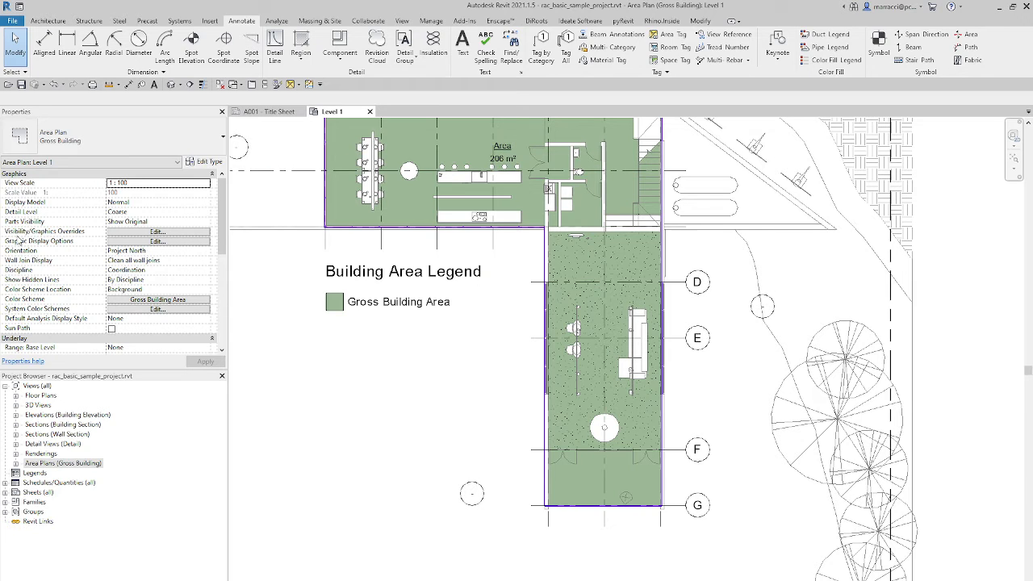
click(404, 302)
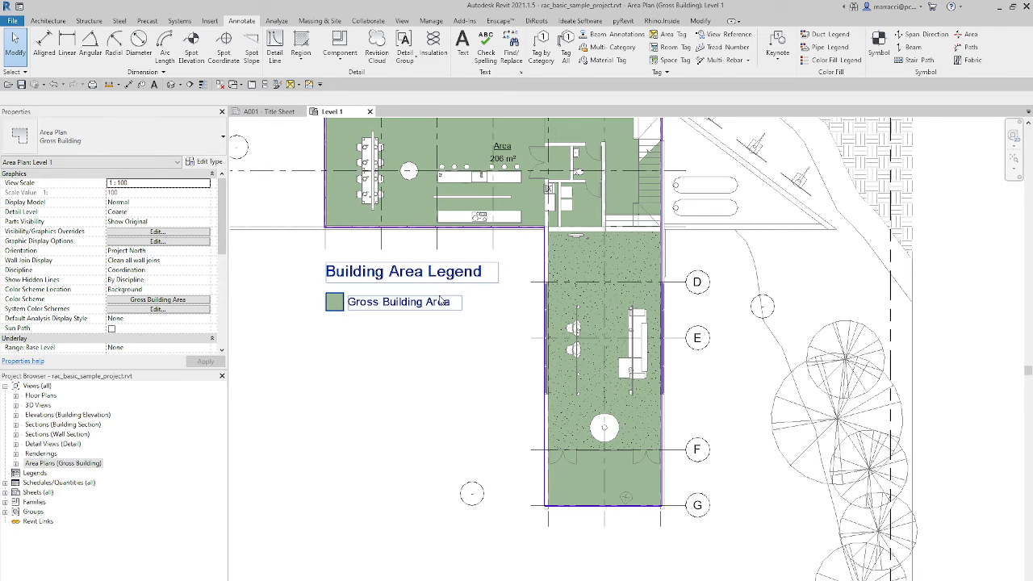
click(473, 196)
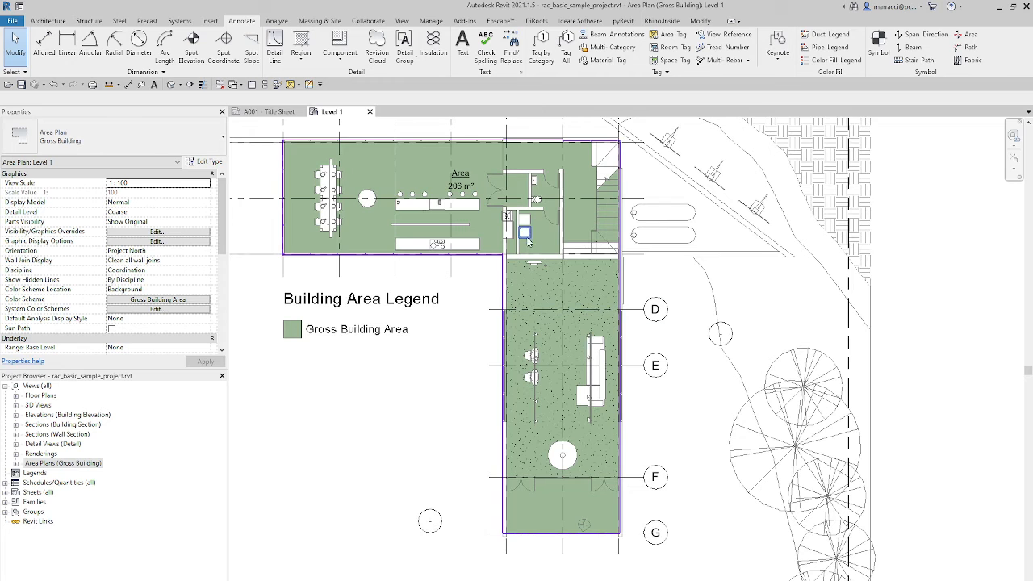
click(460, 182)
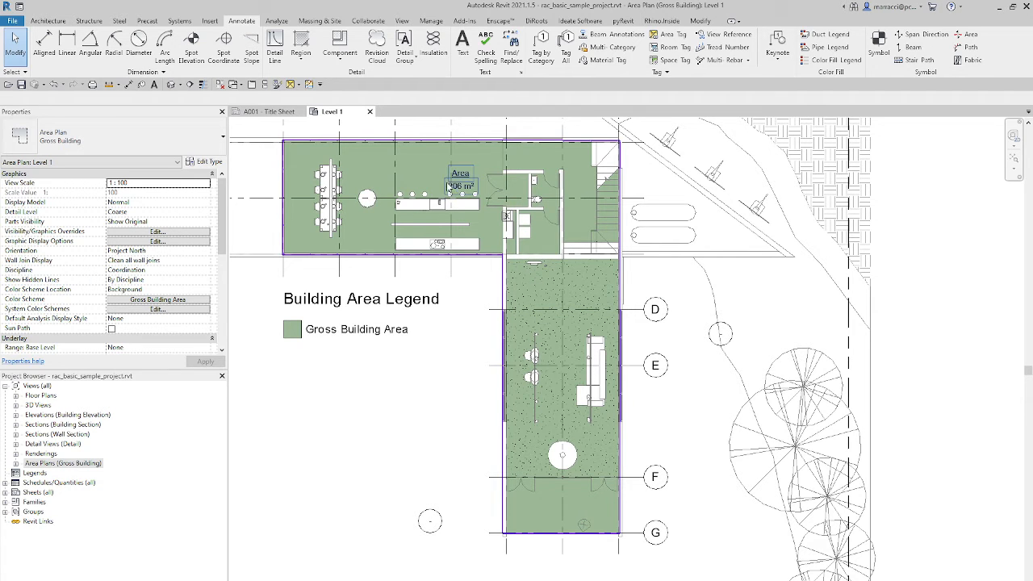
Add a 10 m² square area in the lower wing and name it Area 2
click(460, 186)
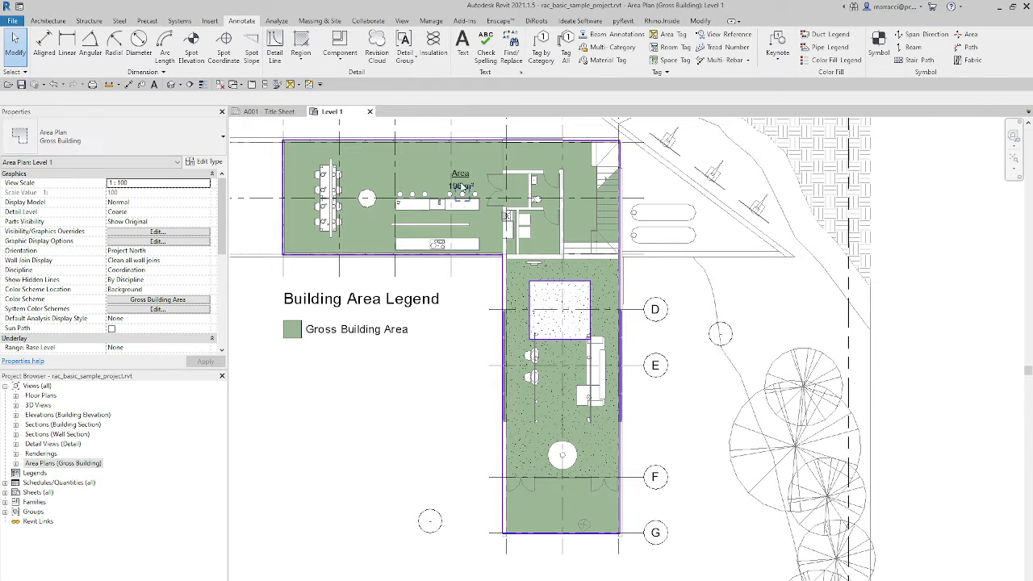
click(292, 84)
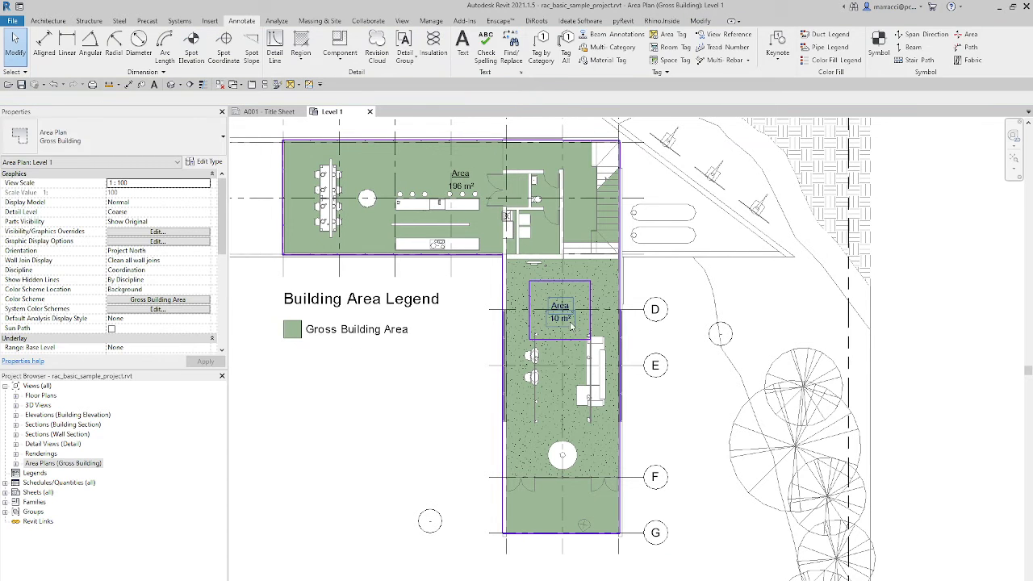
click(560, 311)
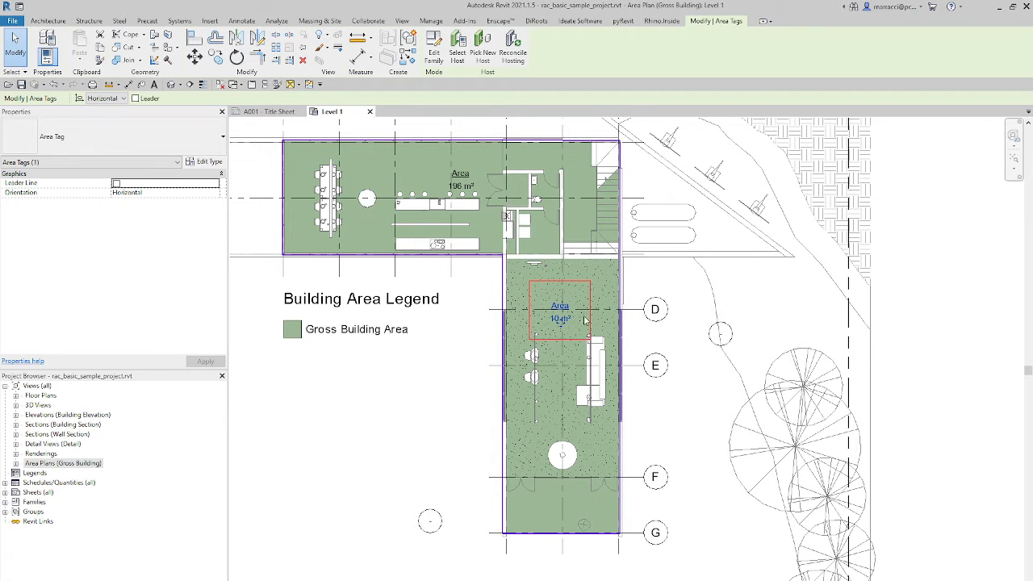
double_click(560, 305)
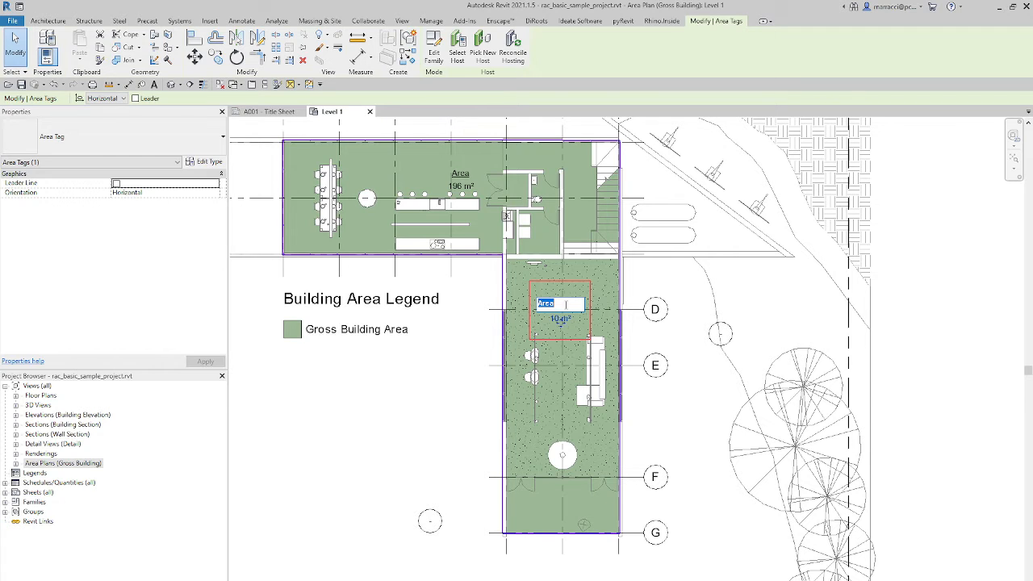
text(A)
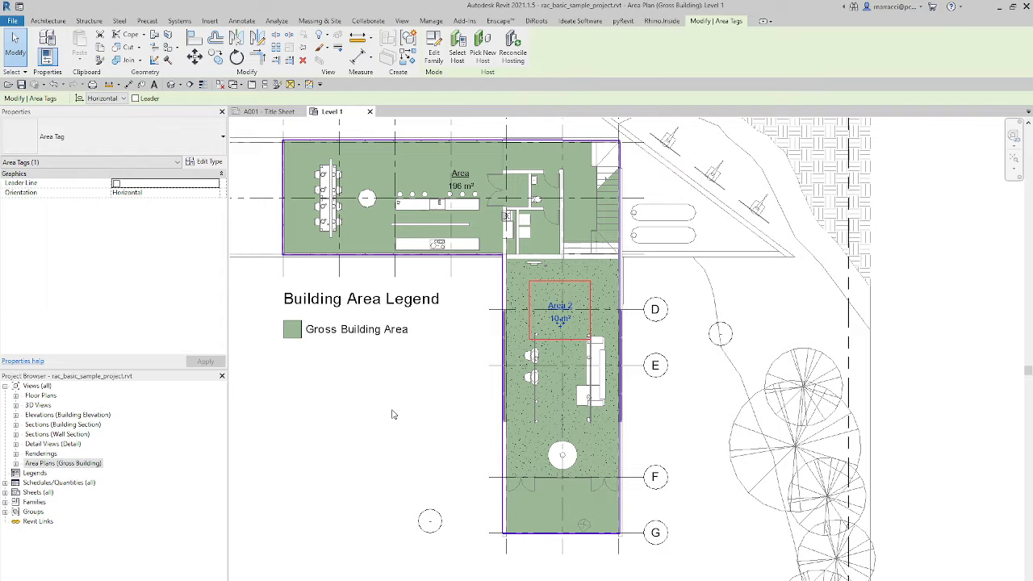
click(357, 329)
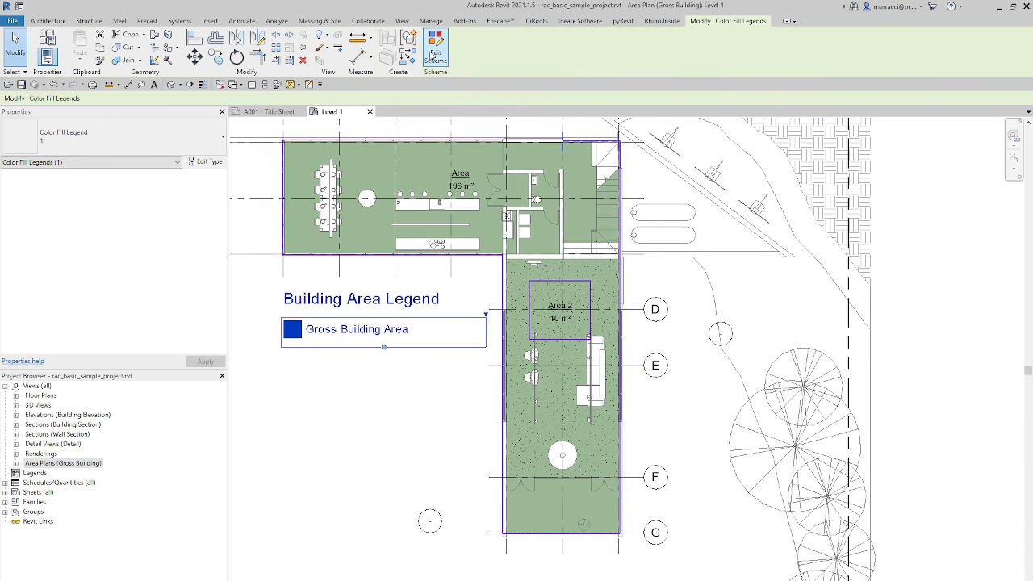
Edit the legend's color scheme to color areas by Name
click(435, 48)
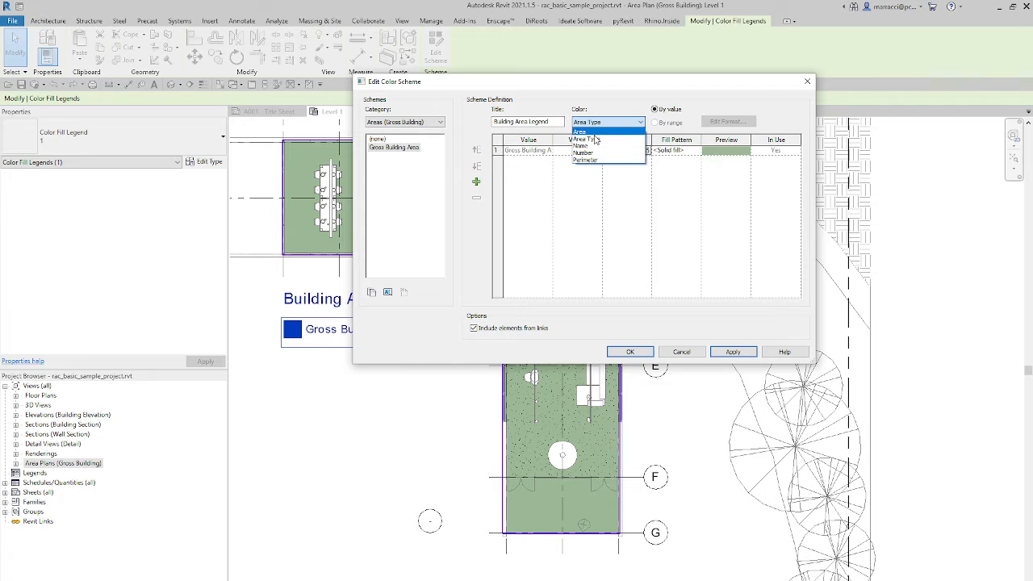
click(580, 145)
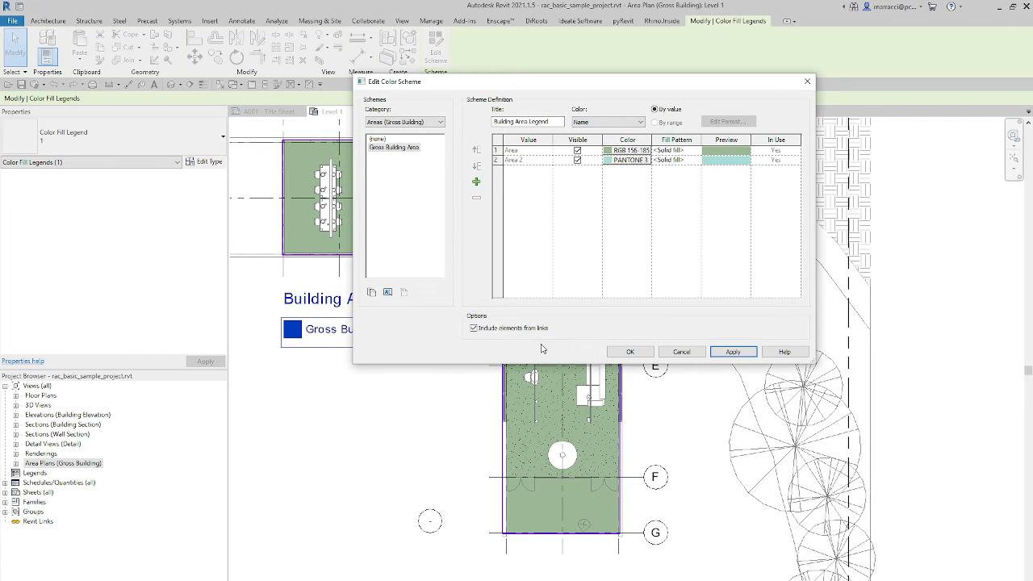
click(631, 352)
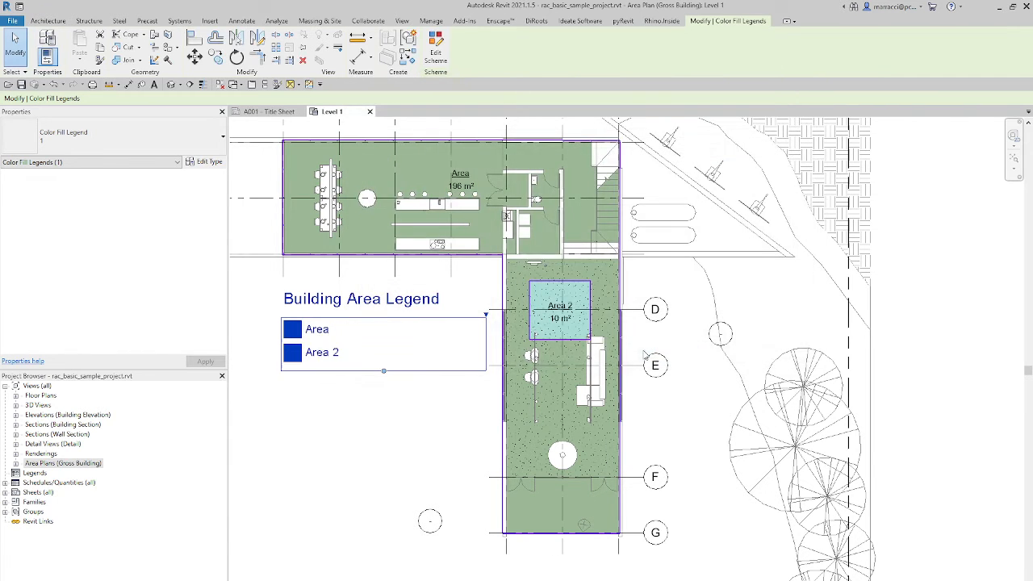
click(430, 432)
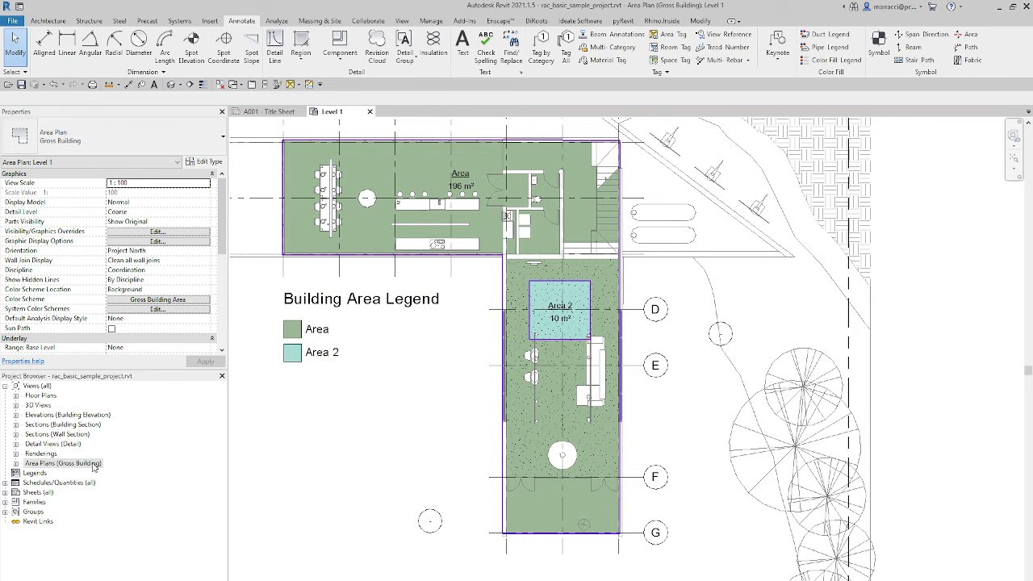
click(63, 463)
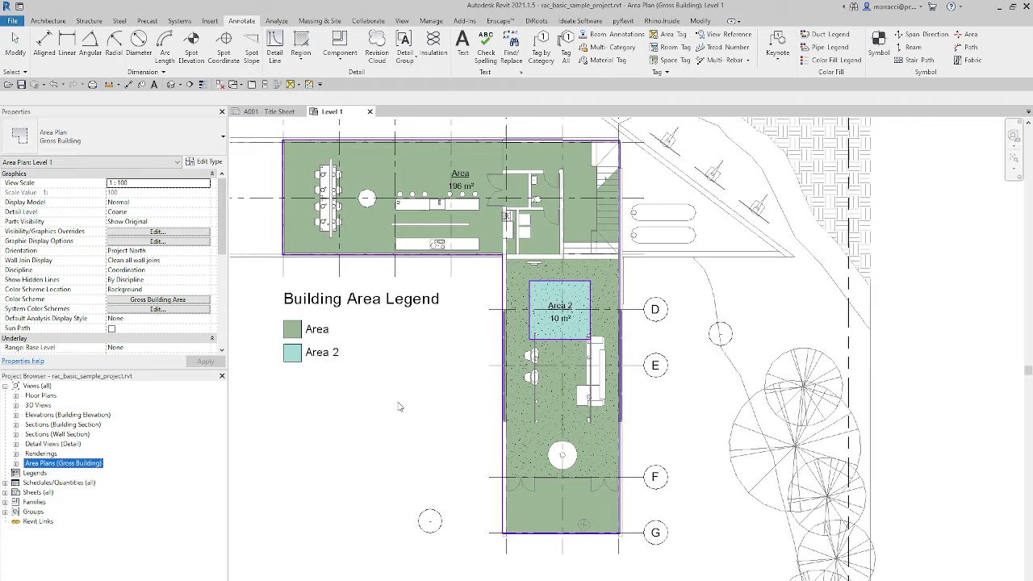
click(8, 463)
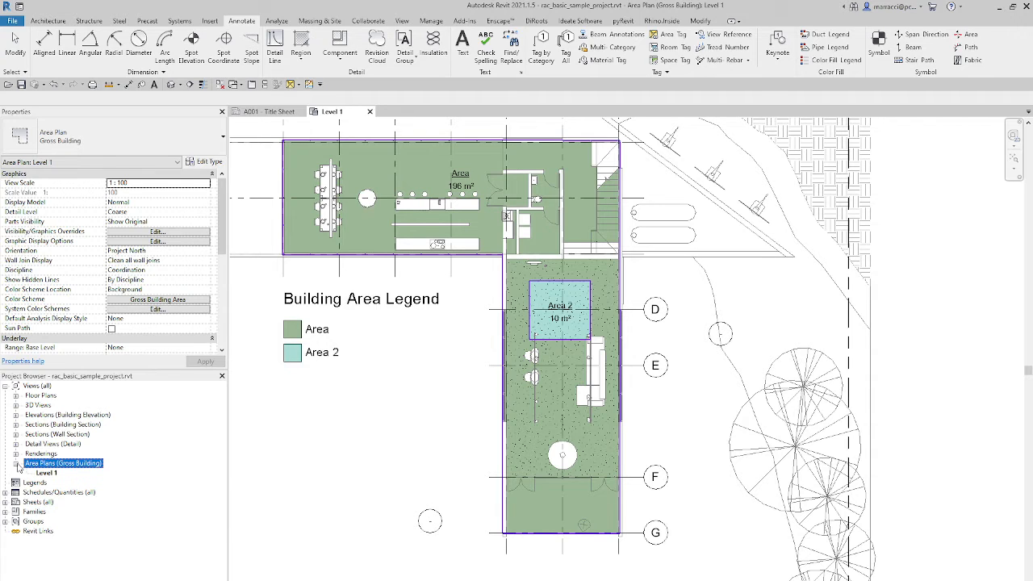
click(6, 463)
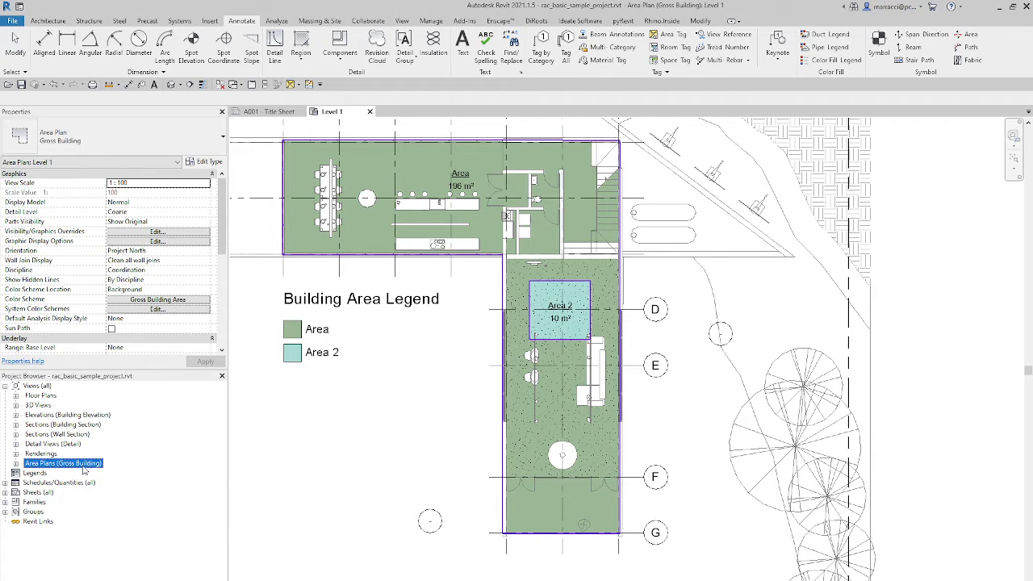
mouse_move(307, 445)
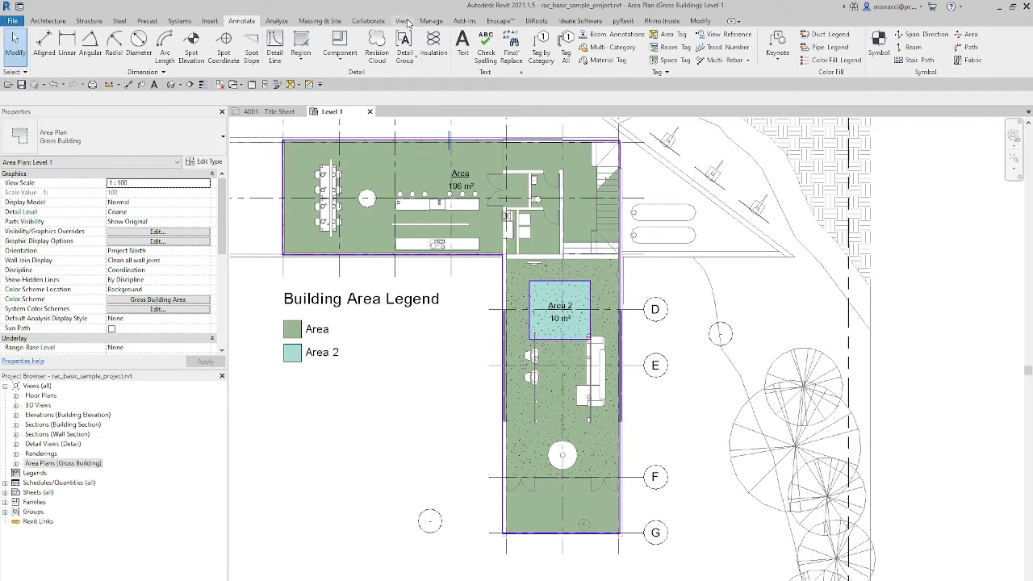
Create a Level 1 Rentable area plan without automatic boundary lines
click(401, 20)
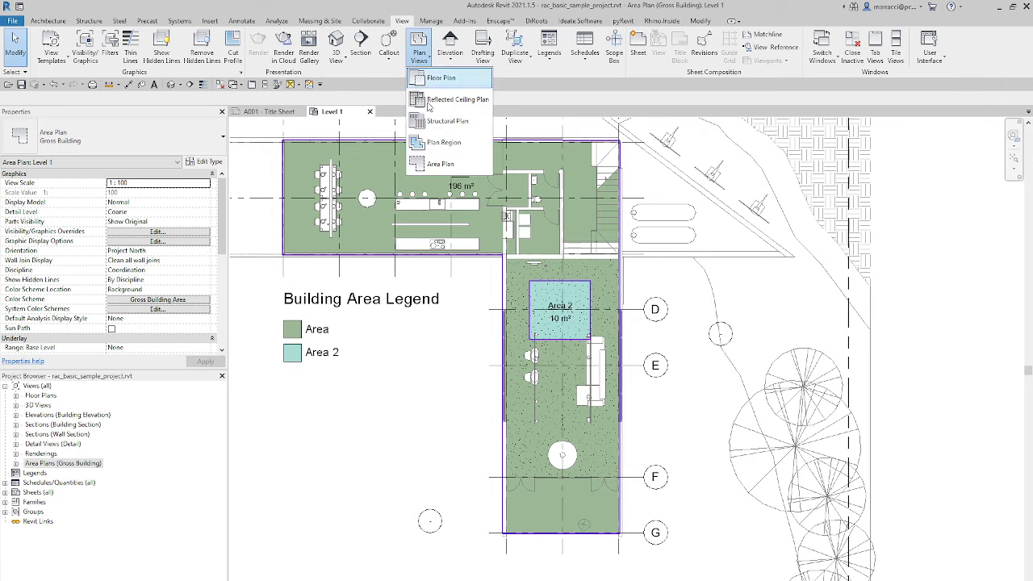
click(440, 164)
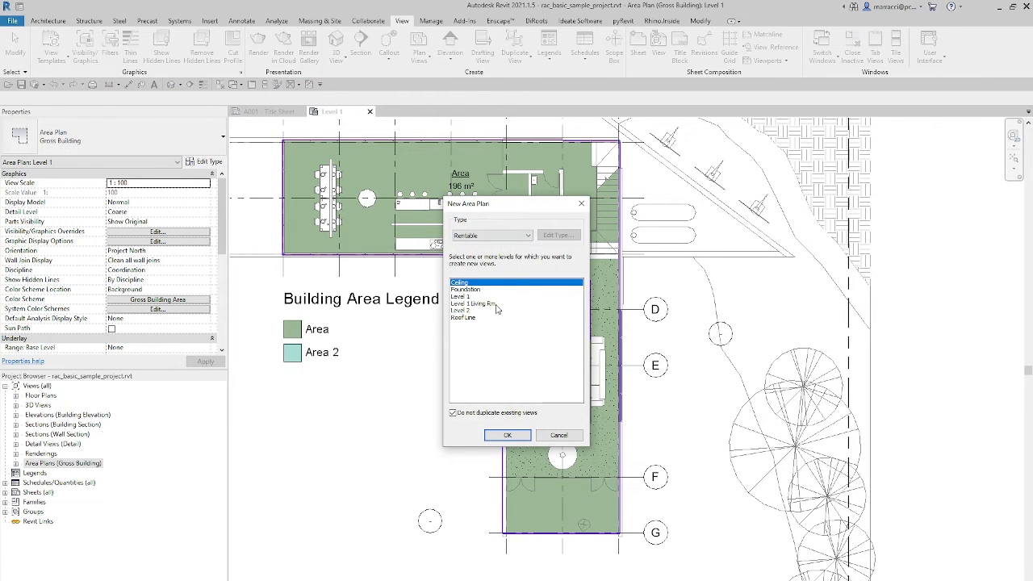
click(522, 235)
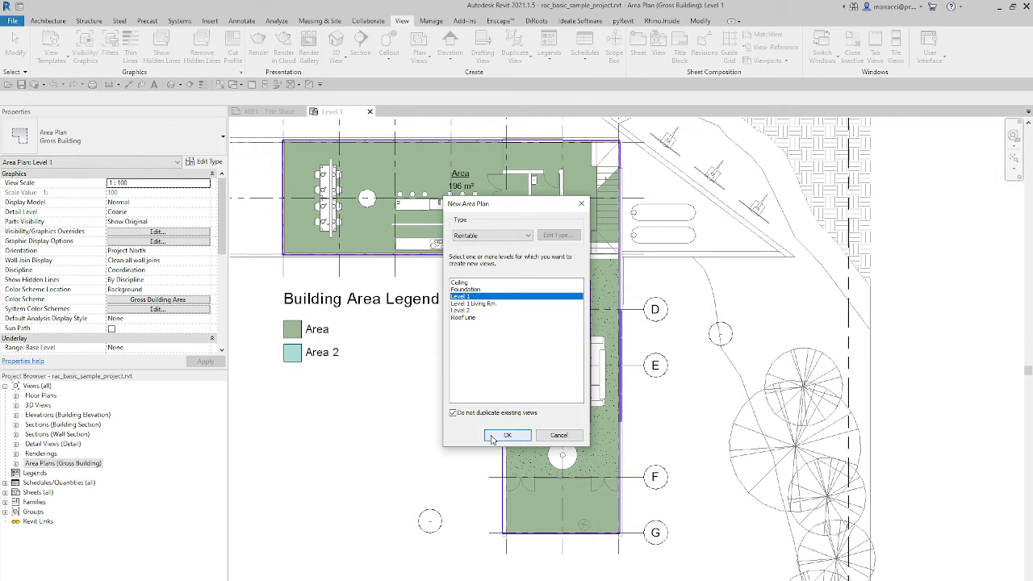
click(508, 435)
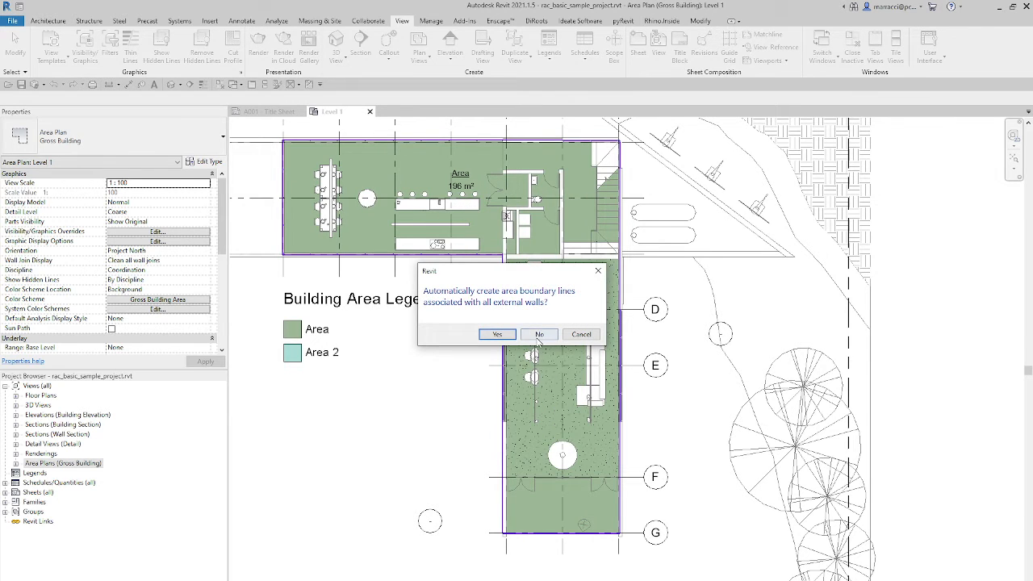
click(539, 334)
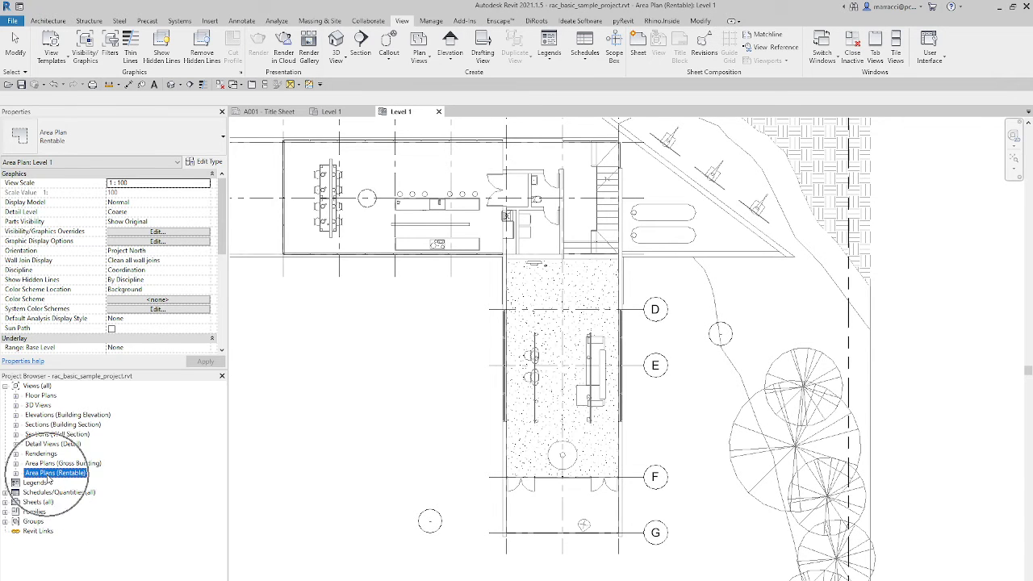
mouse_move(406, 367)
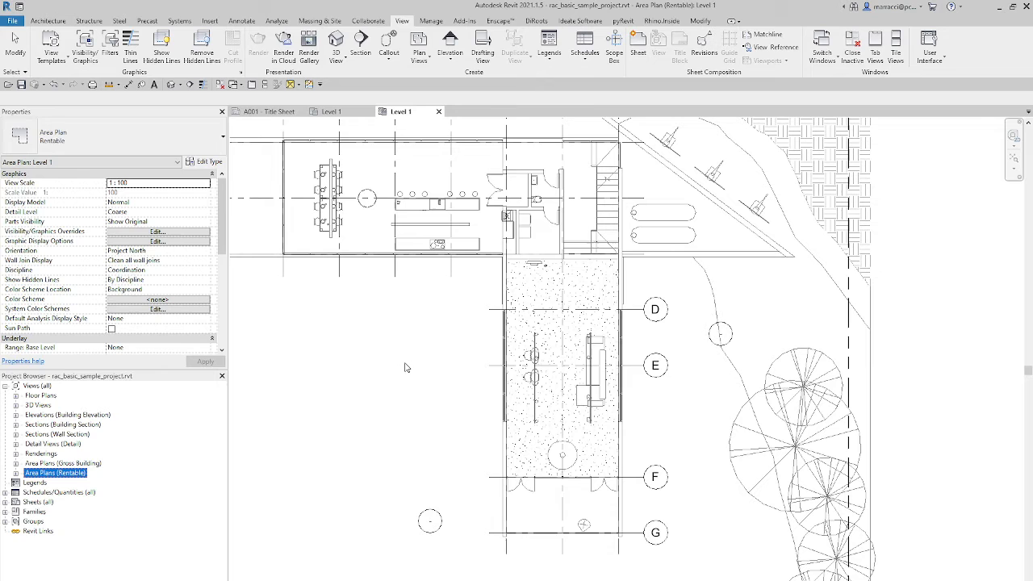
mouse_move(307, 473)
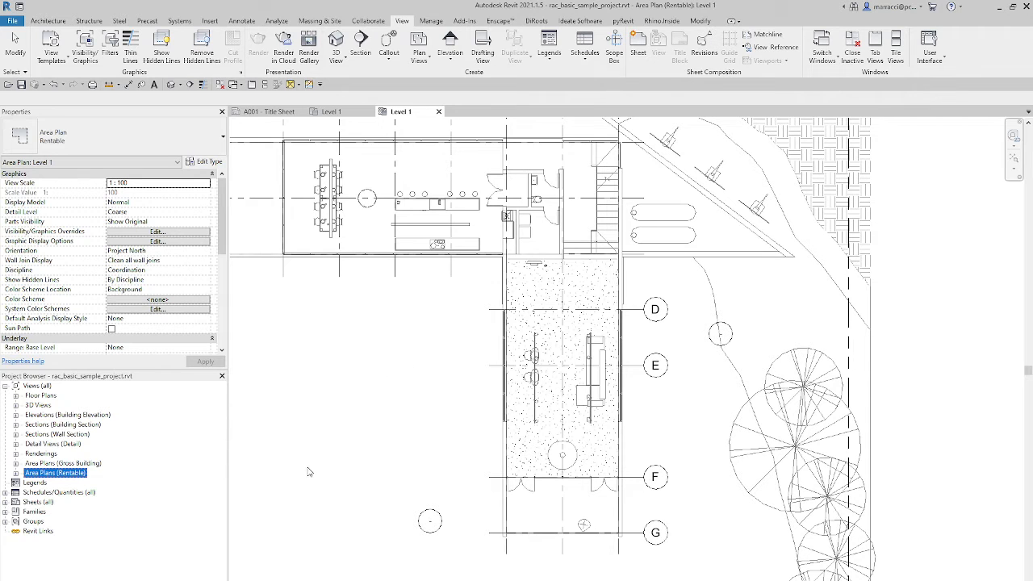
mouse_move(372, 469)
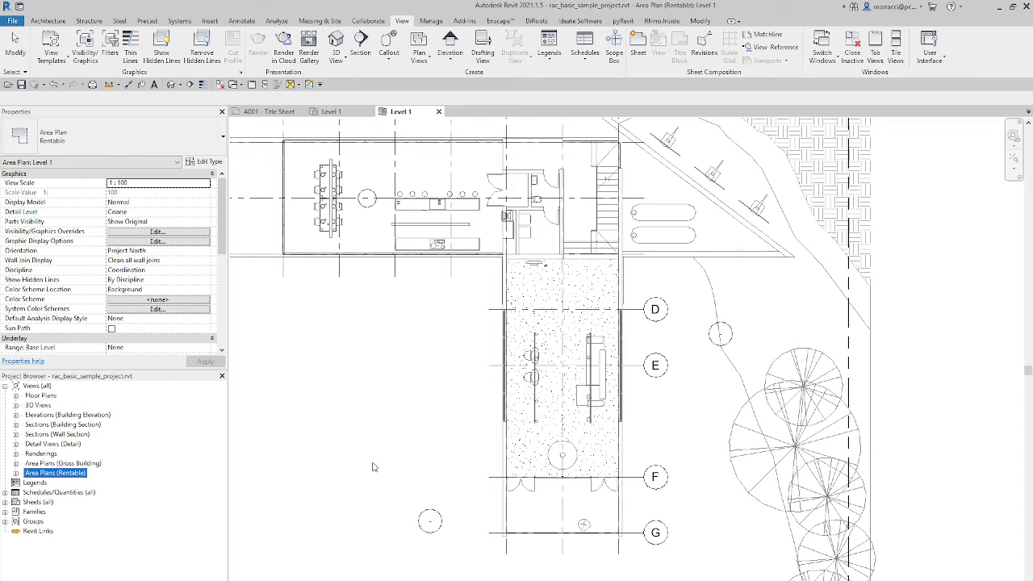
click(63, 462)
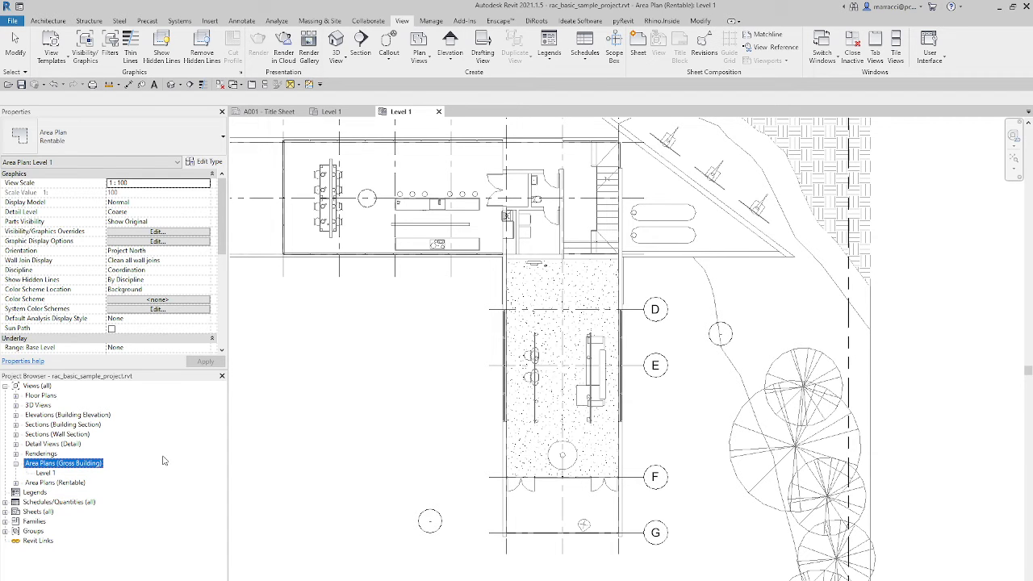
double_click(46, 473)
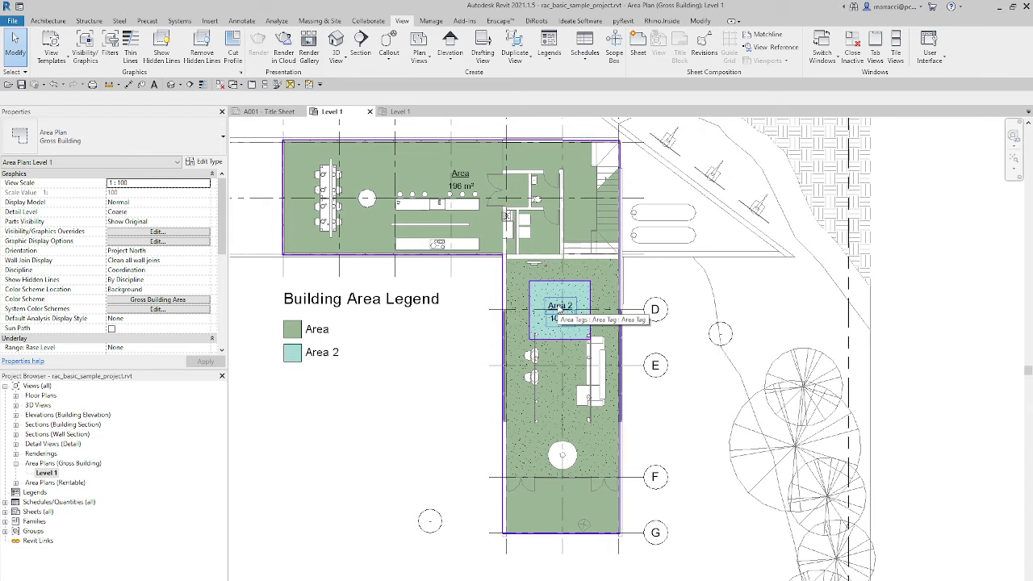
click(559, 309)
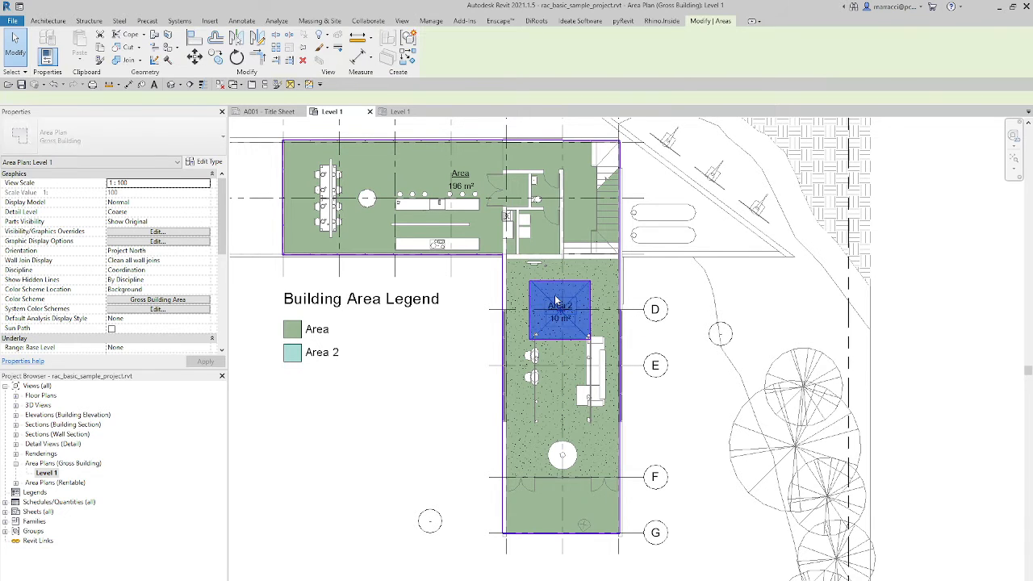
click(559, 309)
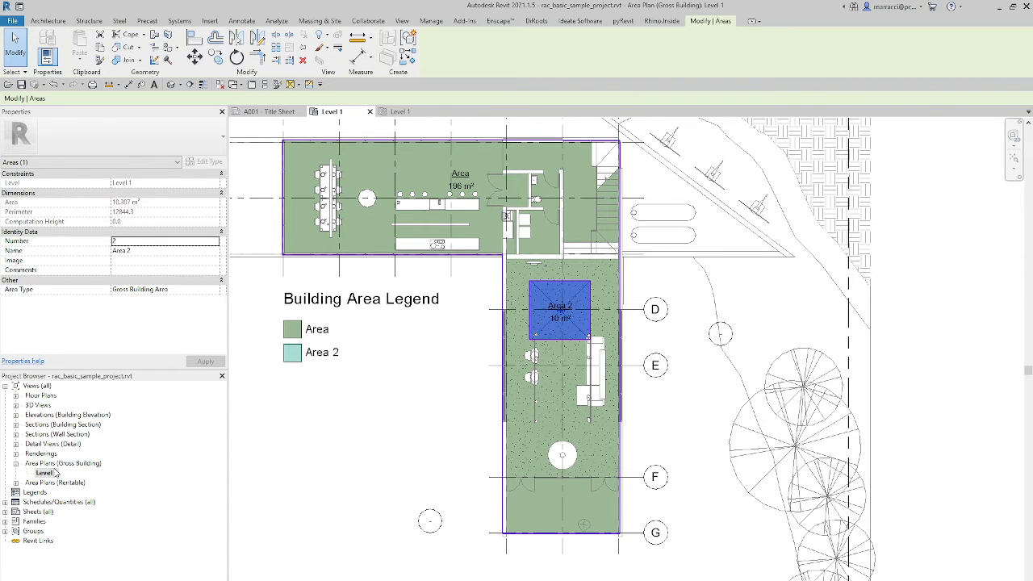
mouse_move(50, 401)
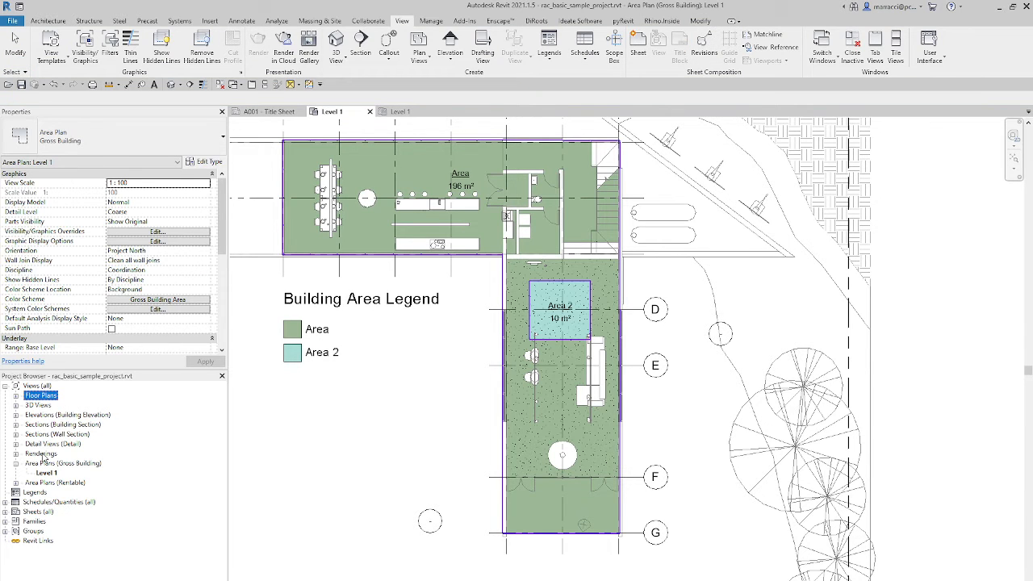
click(64, 463)
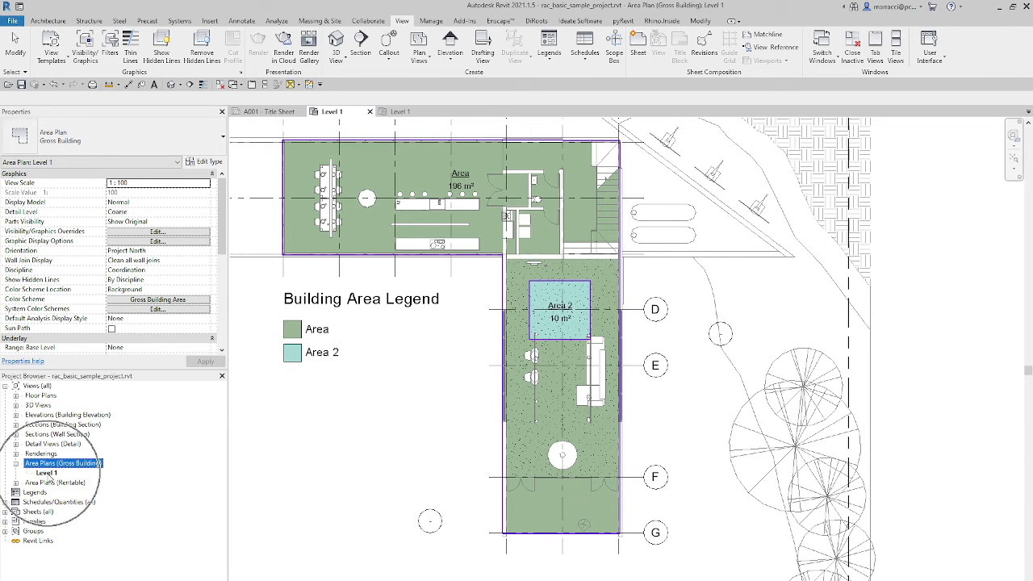
click(7, 483)
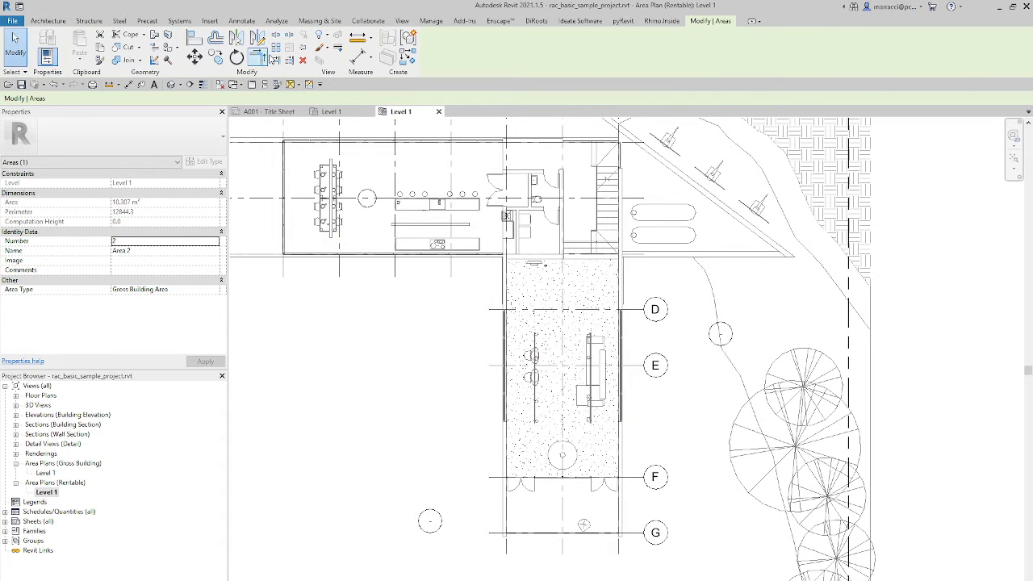
Draw area boundary lines around the dining wing and the restroom block
click(411, 57)
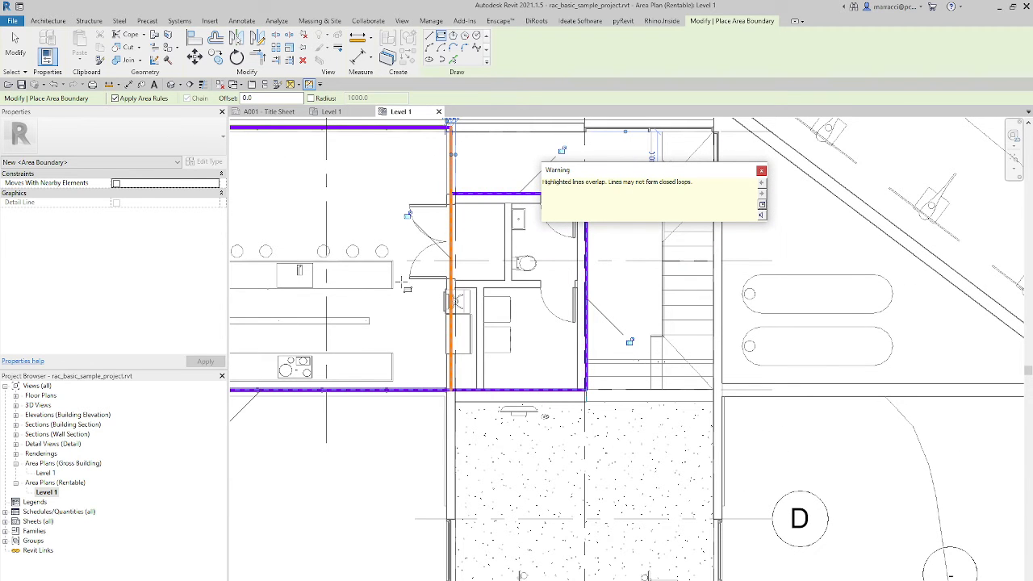
click(759, 171)
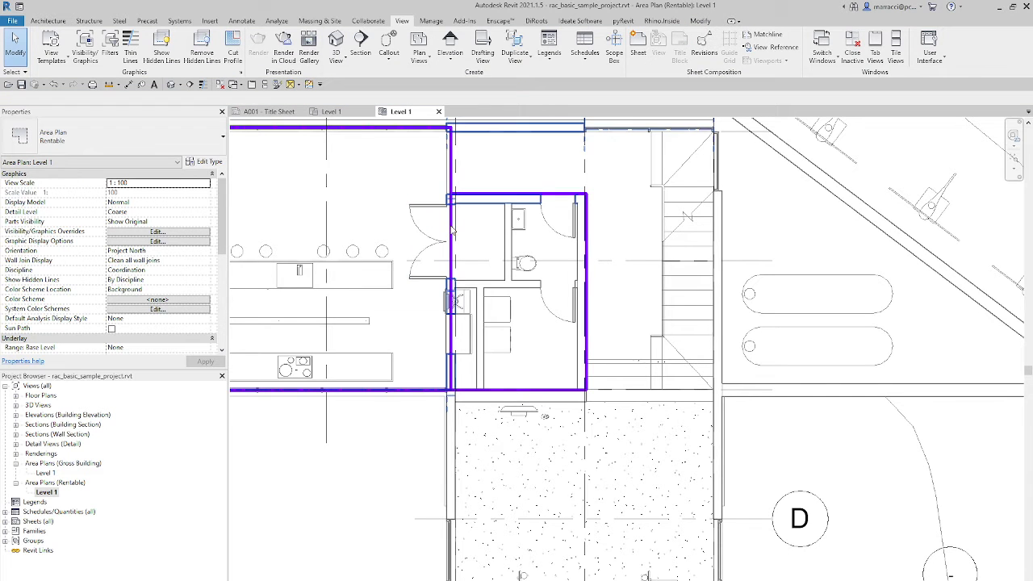
Add area boundary lines enclosing the stair foyer and the long lower wing
click(451, 250)
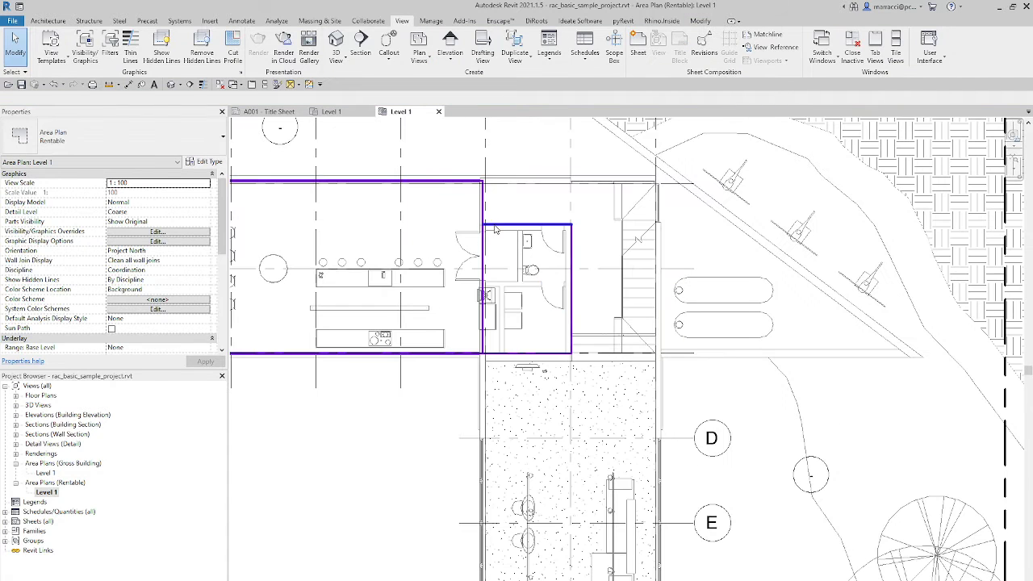
click(482, 182)
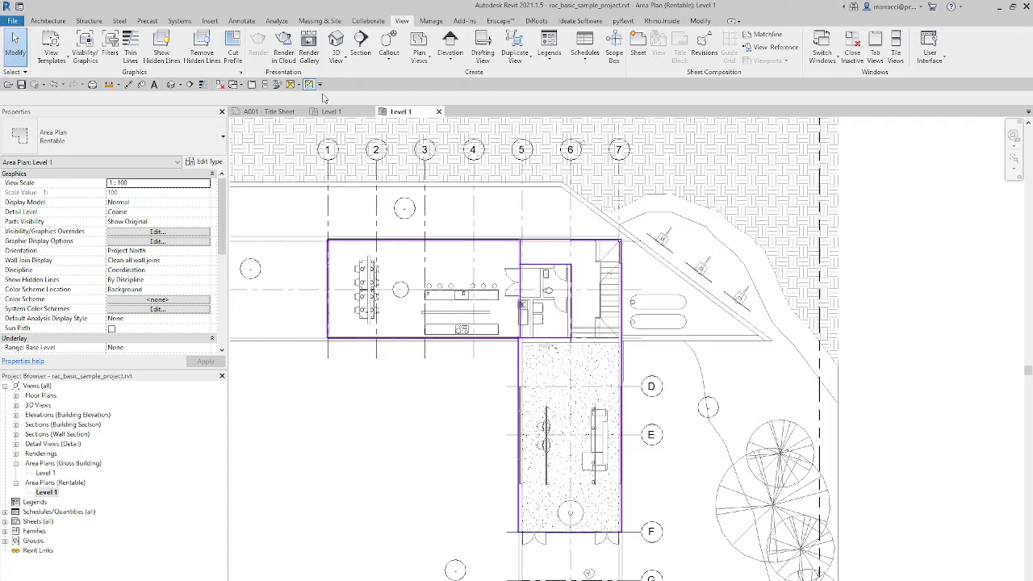
Place tagged areas of 73, 14, 24 and 77 m², accepting the redundant-area warning
click(292, 84)
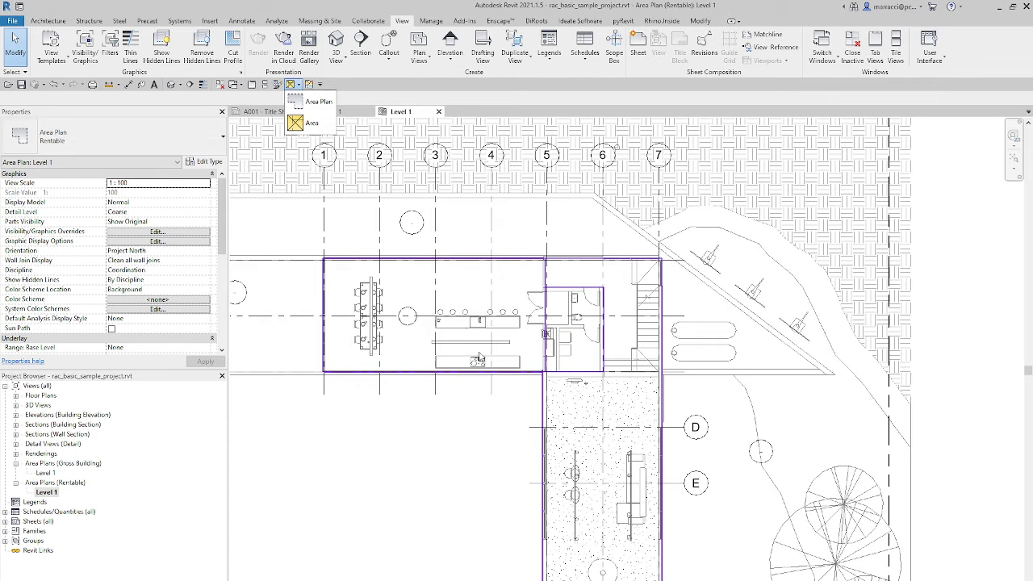
click(311, 123)
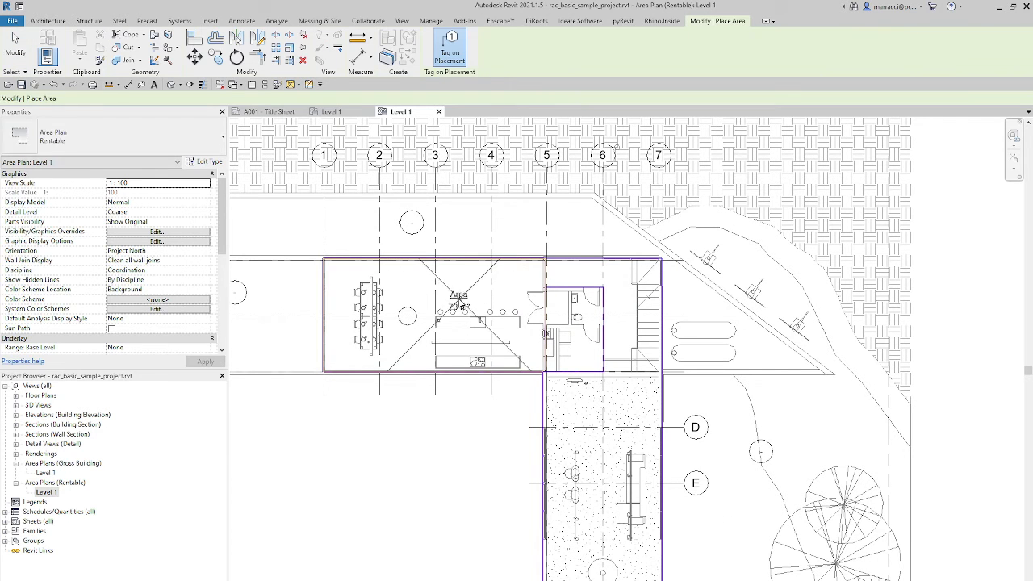
click(452, 315)
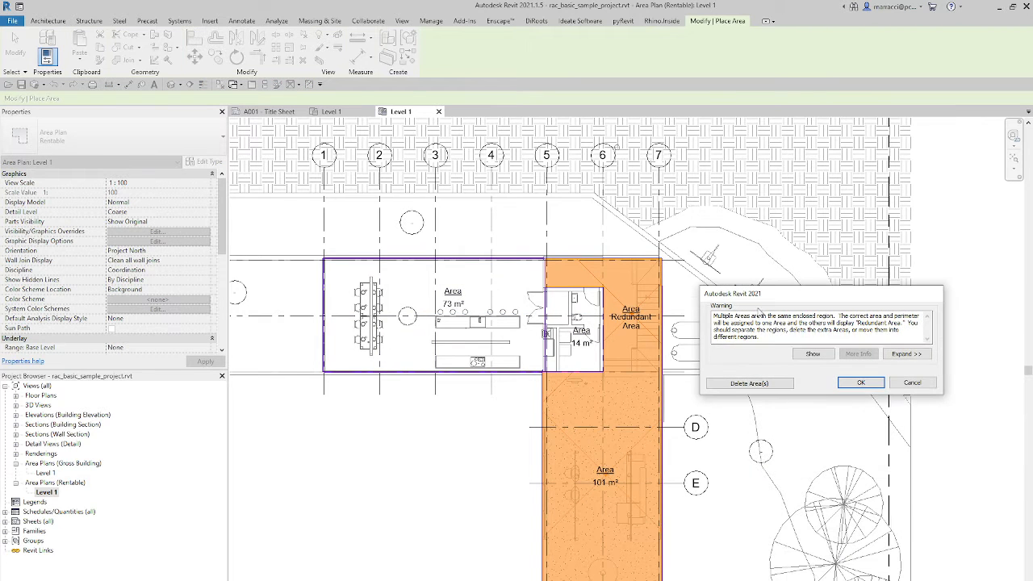
mouse_move(749, 382)
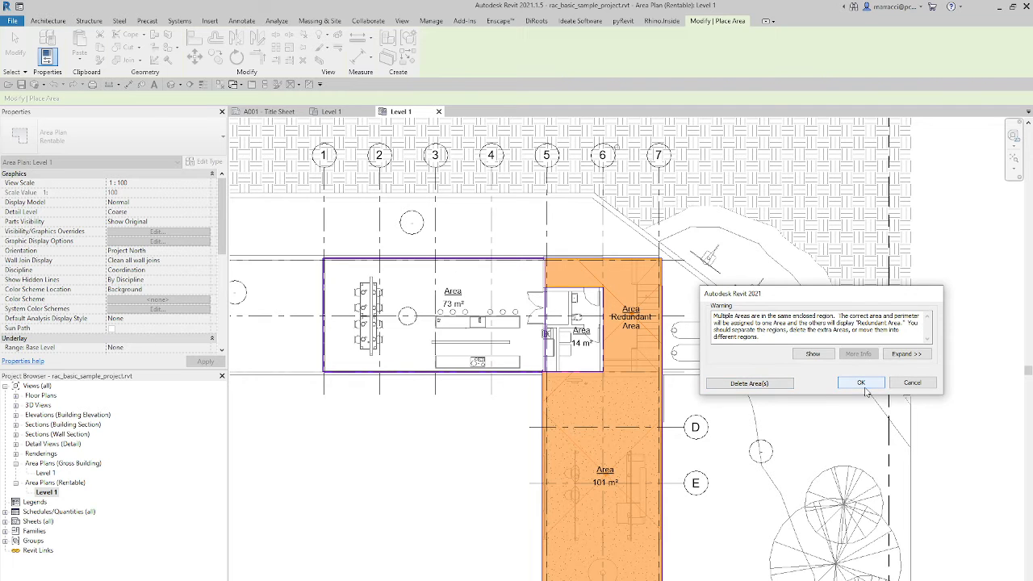
click(860, 383)
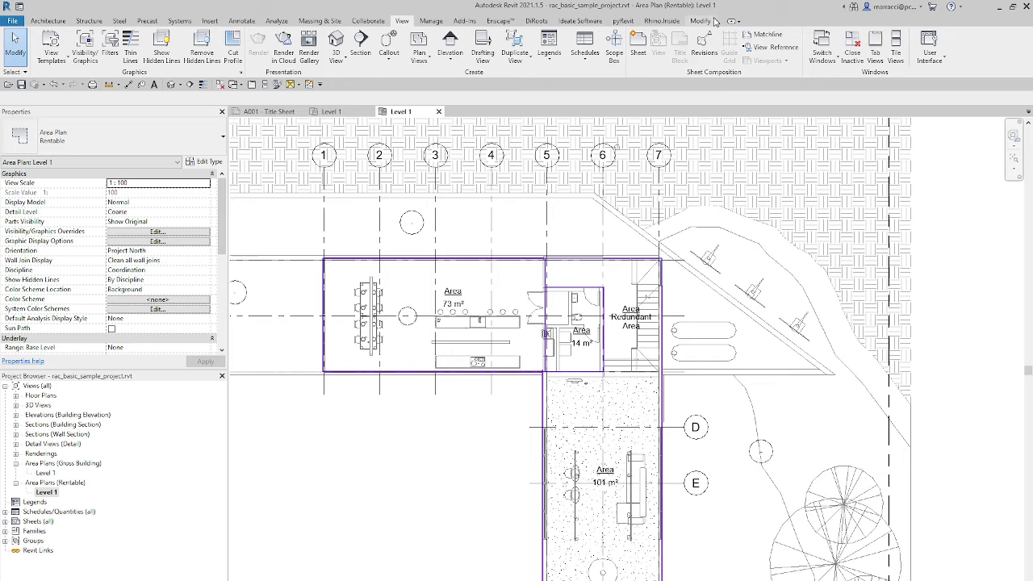
click(700, 20)
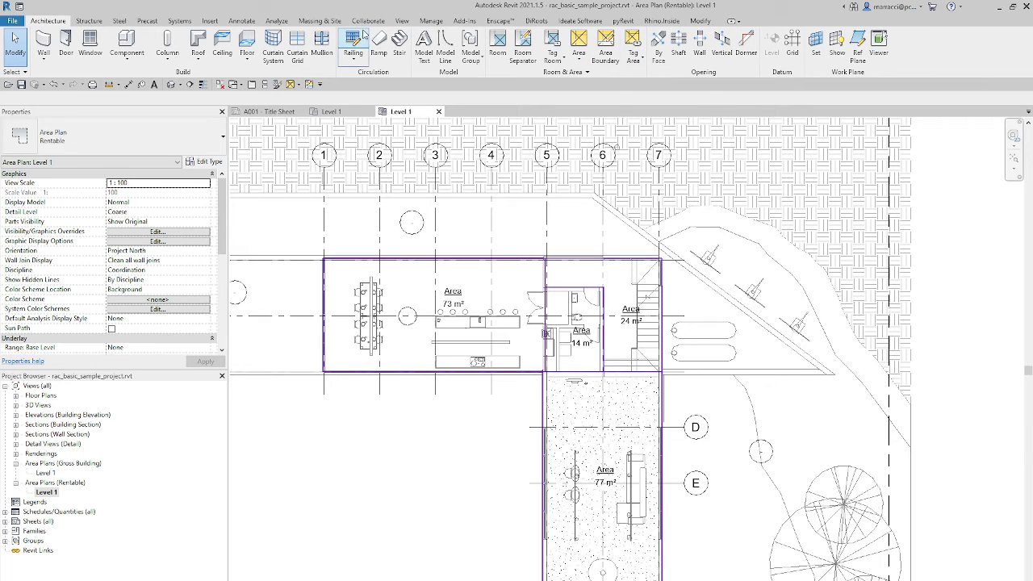
click(241, 21)
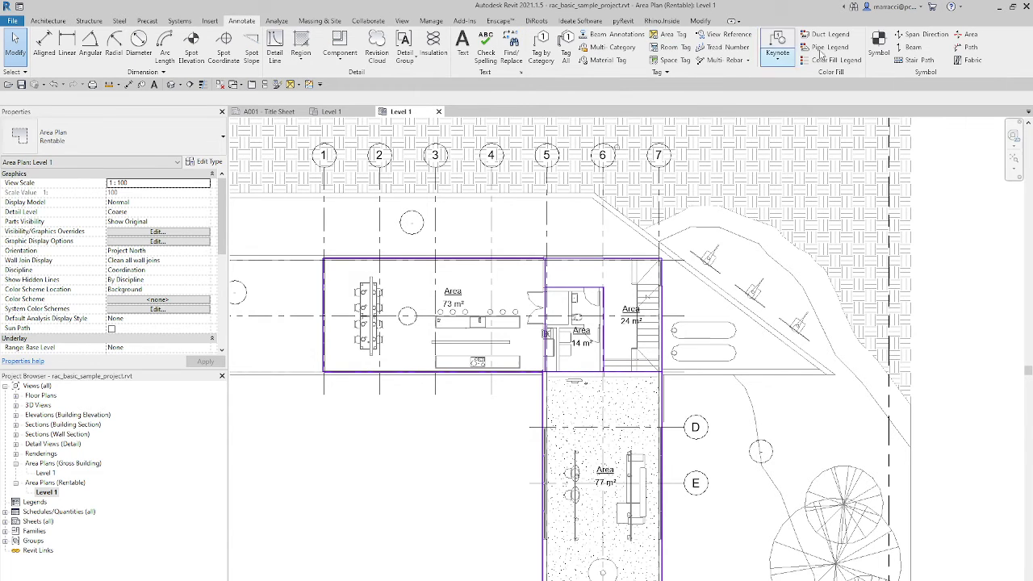
Place a Rentable Area Legend below the dining wing, colouring areas by Name
click(850, 46)
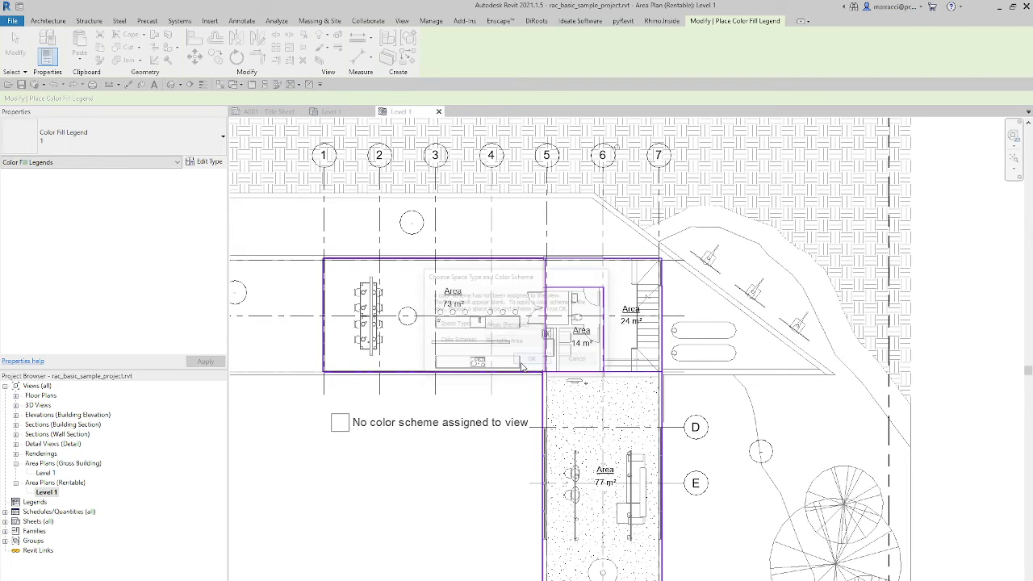
click(531, 359)
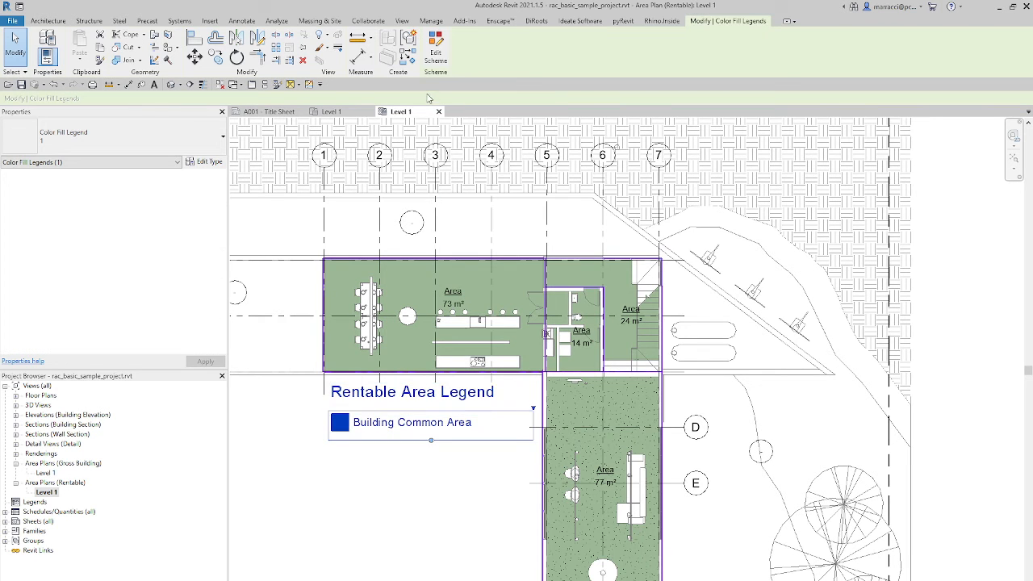
click(436, 48)
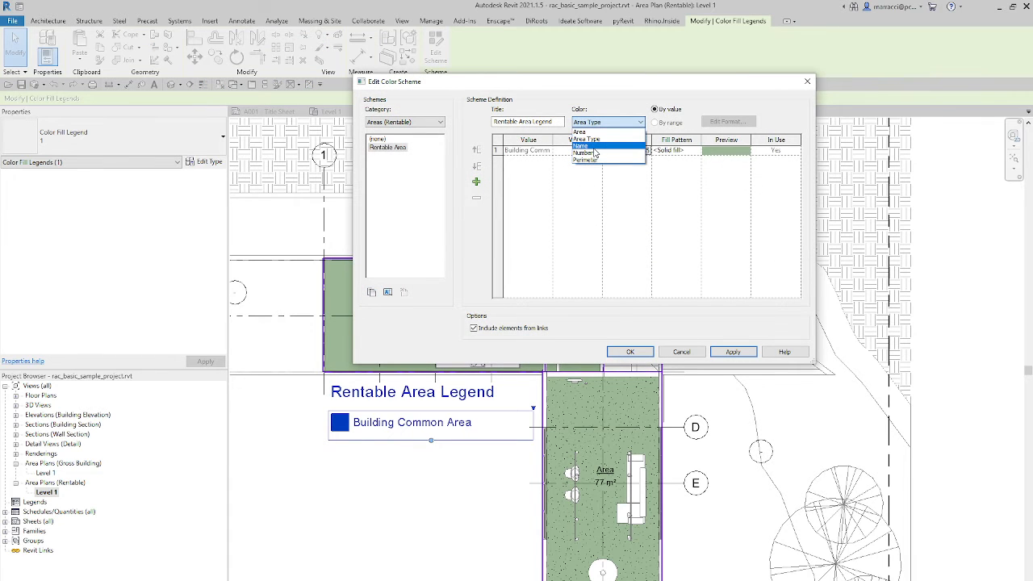
click(582, 145)
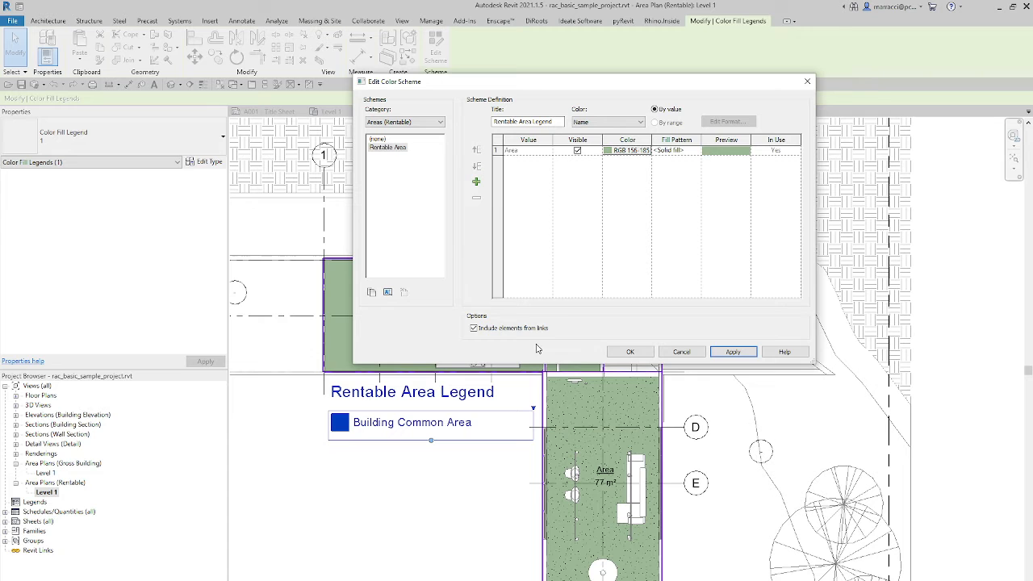
click(630, 351)
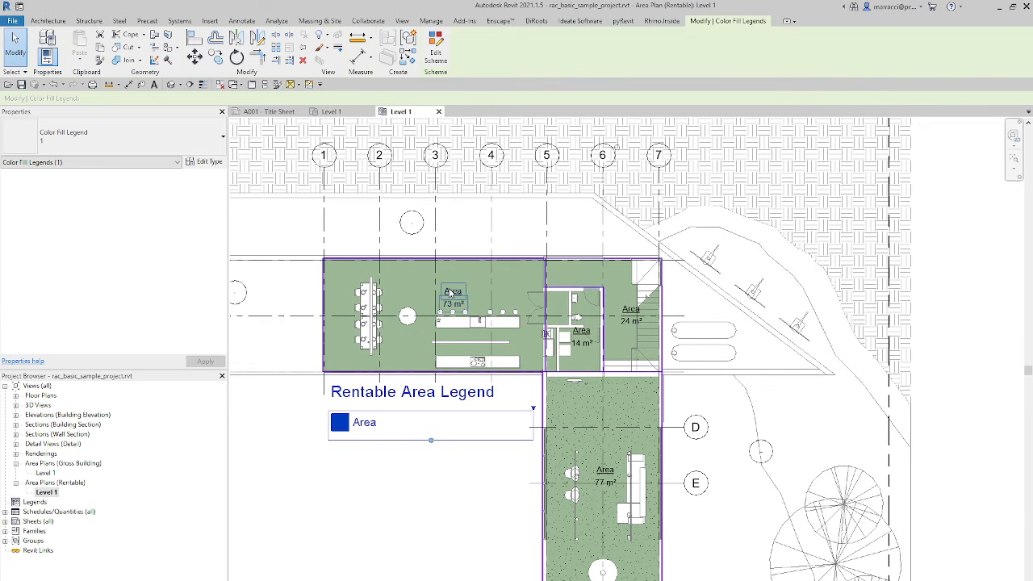
Rename the rentable areas to kitcehn dining, BR, foyer and Living
click(453, 291)
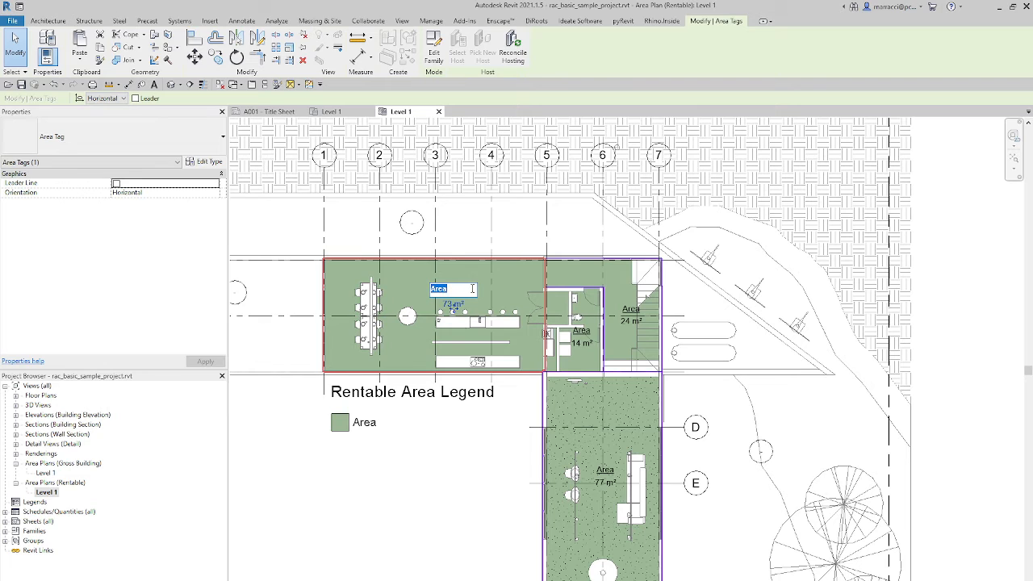
text(kitcehn dining)
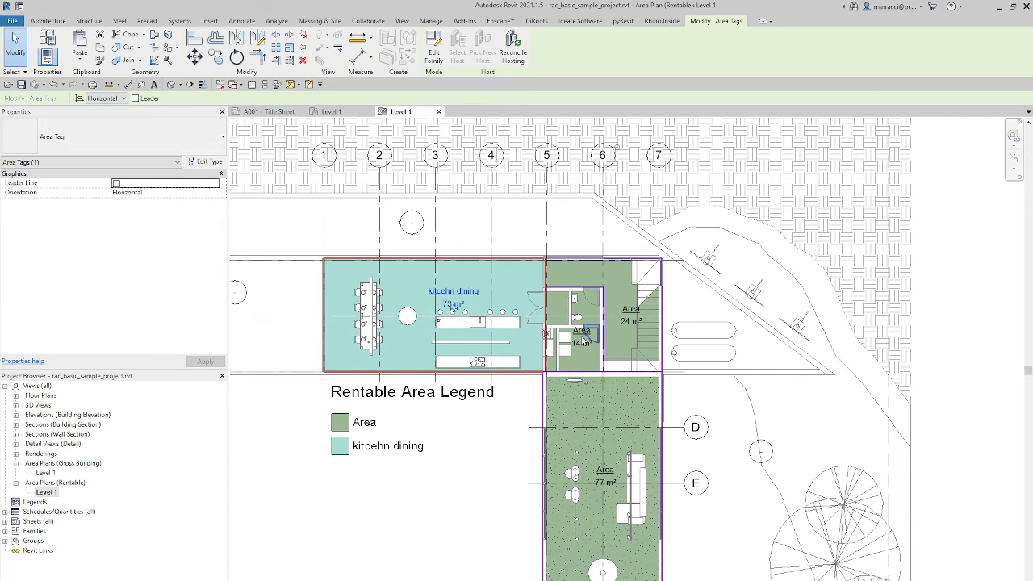
click(569, 328)
text(foyer)
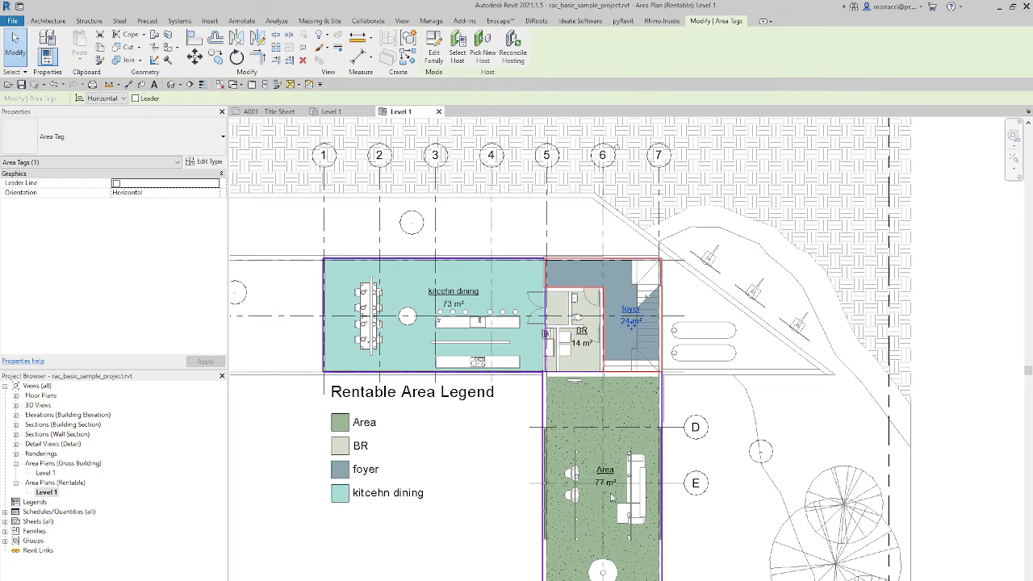
click(604, 470)
text(Living)
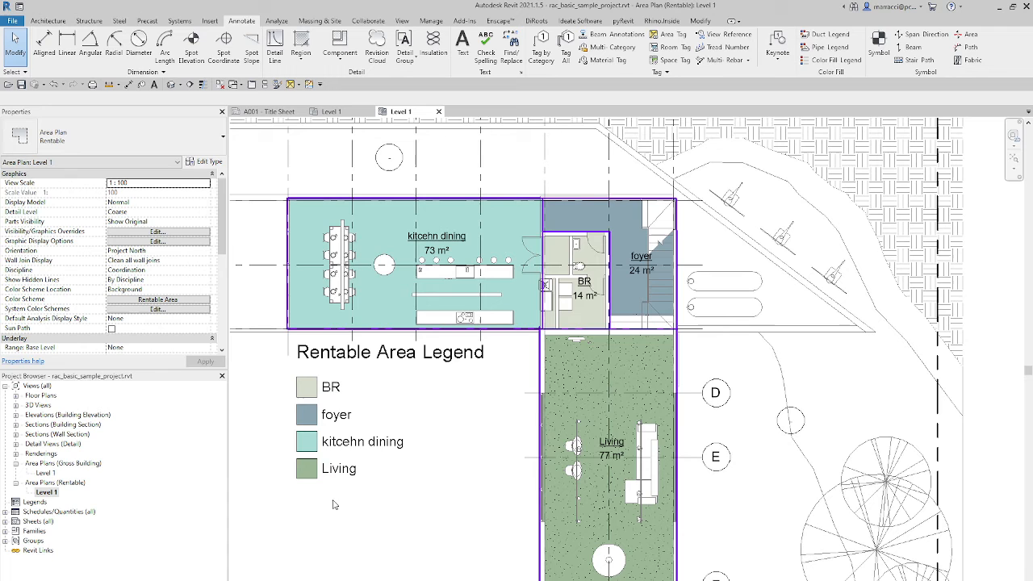
mouse_move(505, 250)
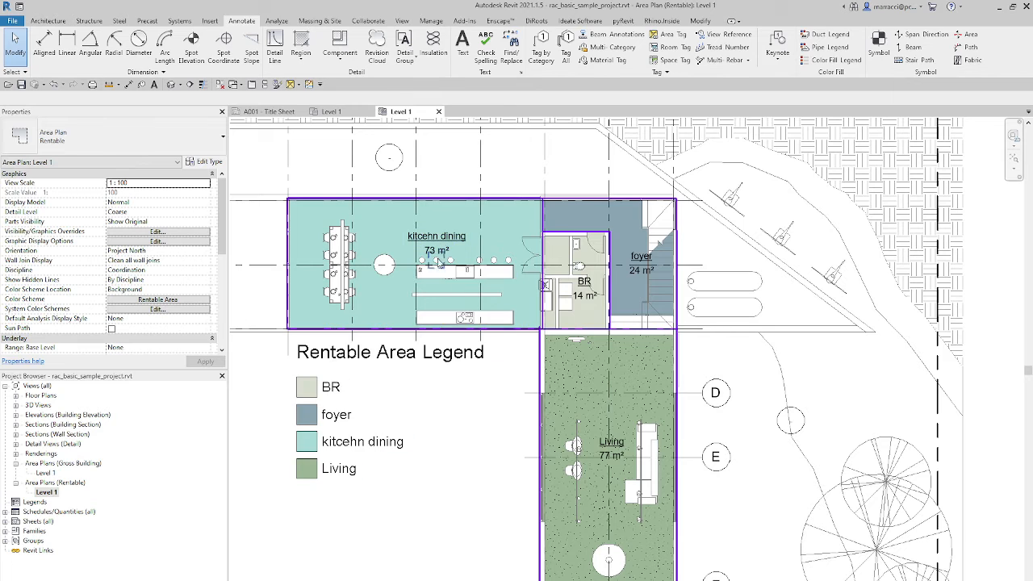
click(436, 236)
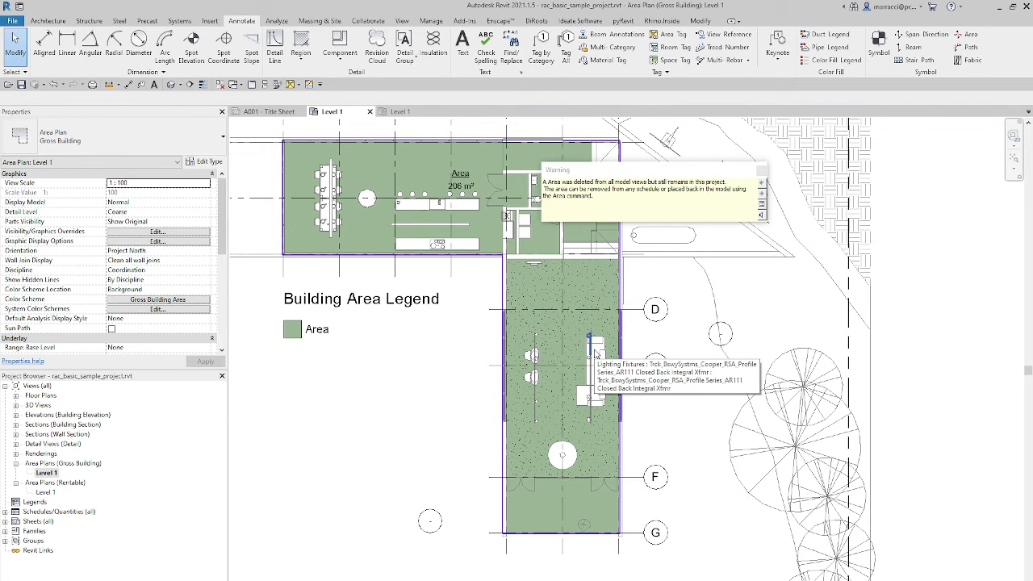
mouse_move(521, 291)
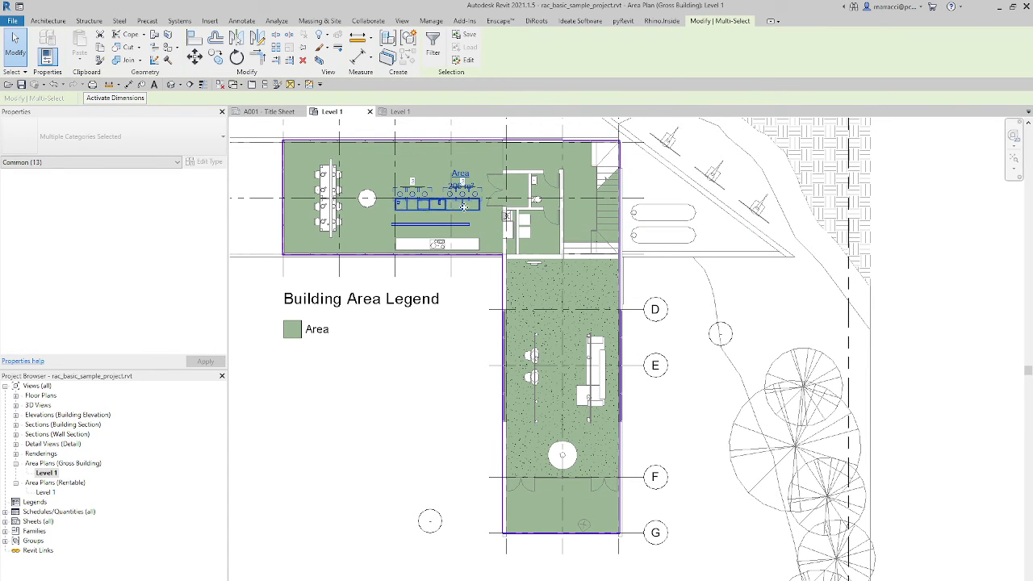
Review selected categories with Filter on the Gross Building Level 1 plan, then cancel
scroll(up, 3)
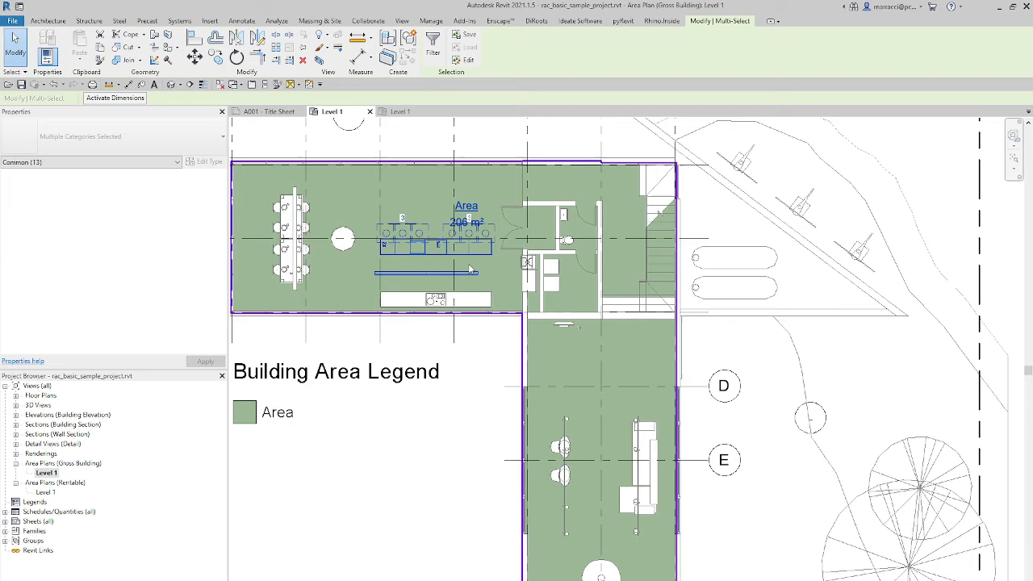
click(433, 38)
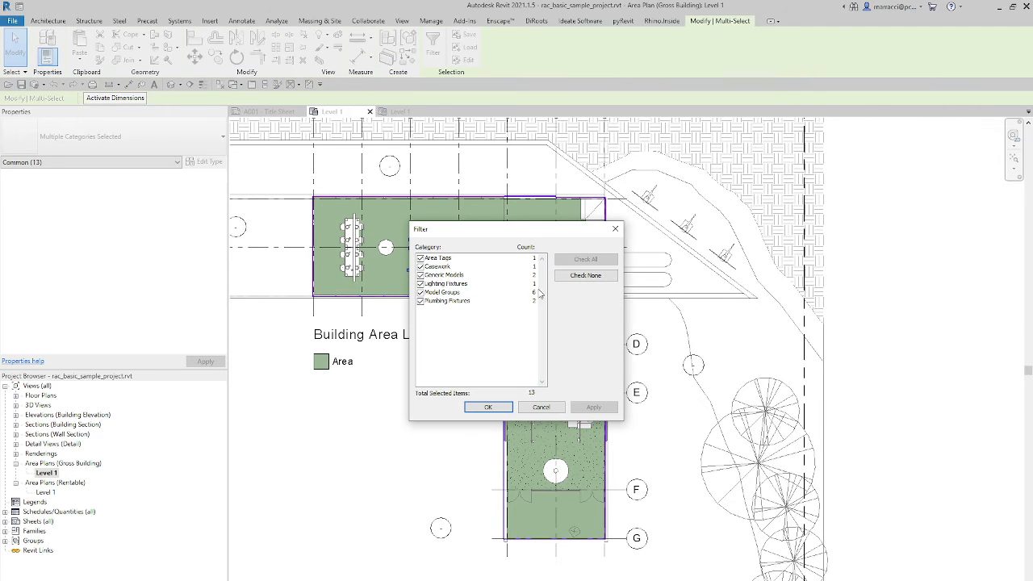
mouse_move(550, 348)
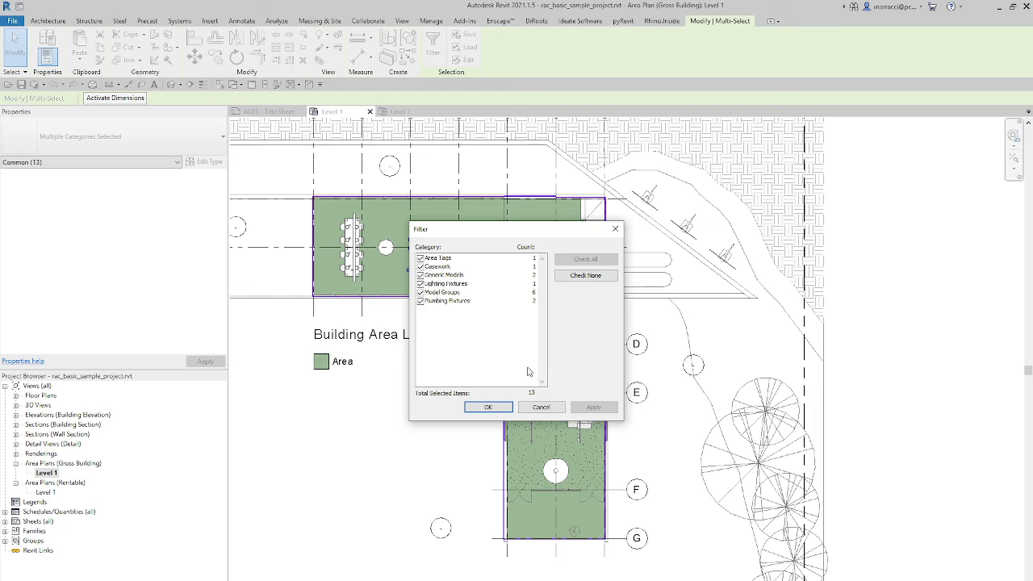
mouse_move(517, 394)
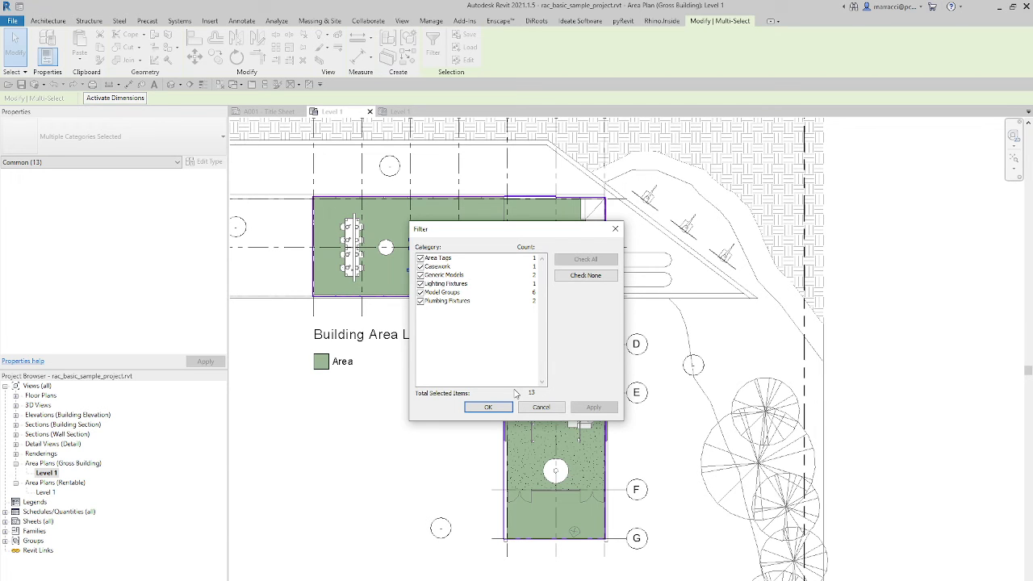
click(488, 407)
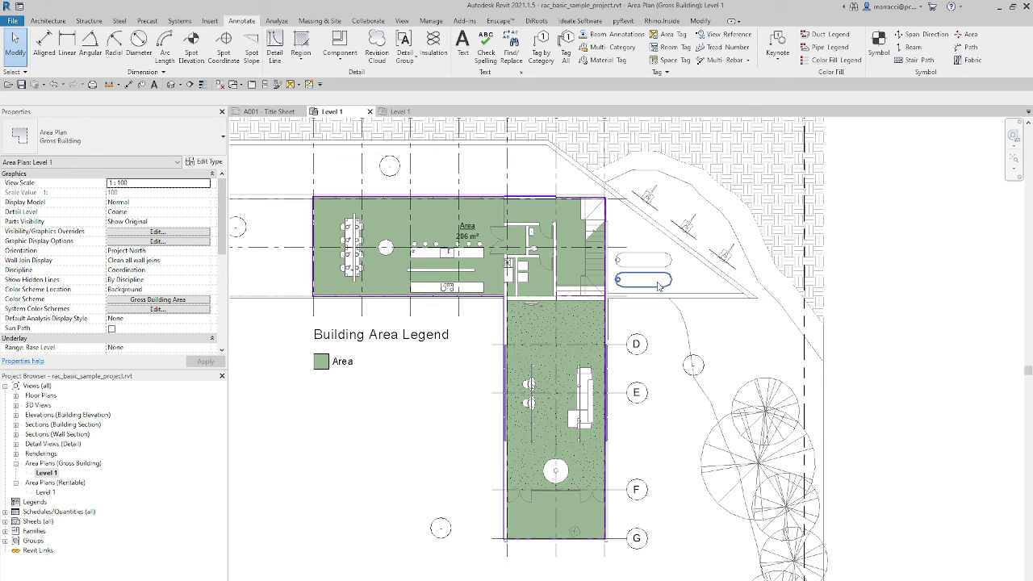
click(455, 377)
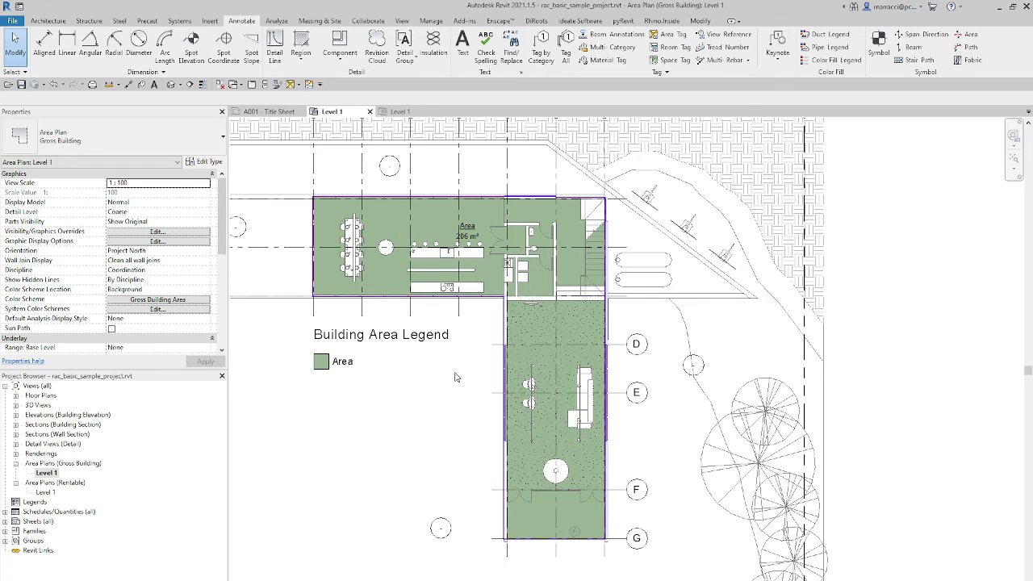
click(402, 20)
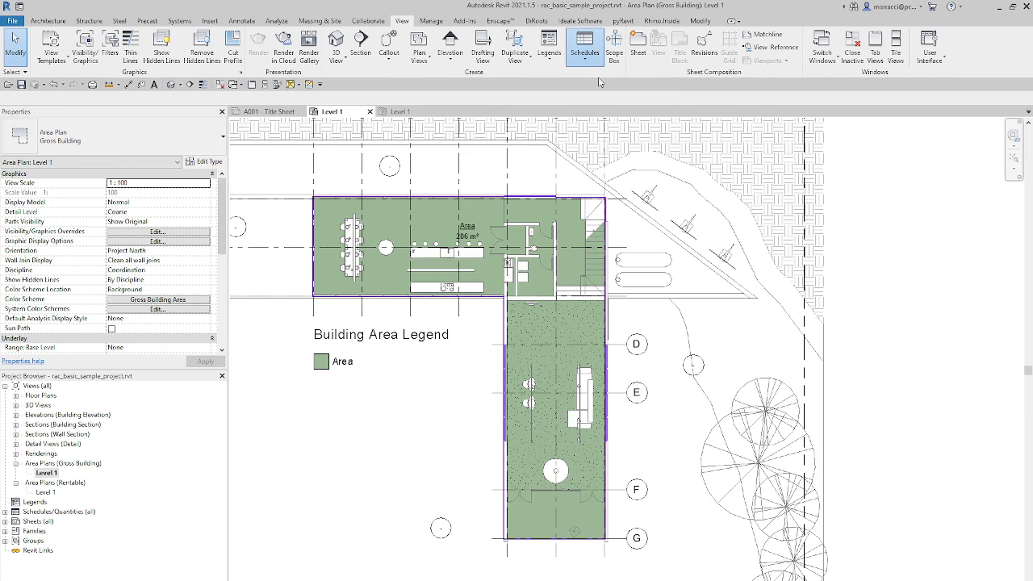
click(585, 44)
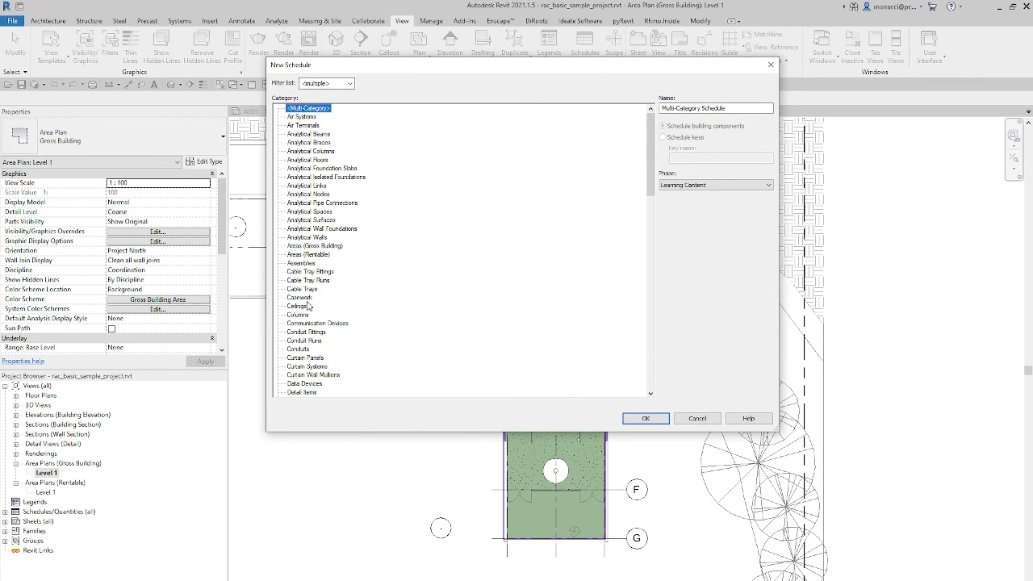
click(315, 246)
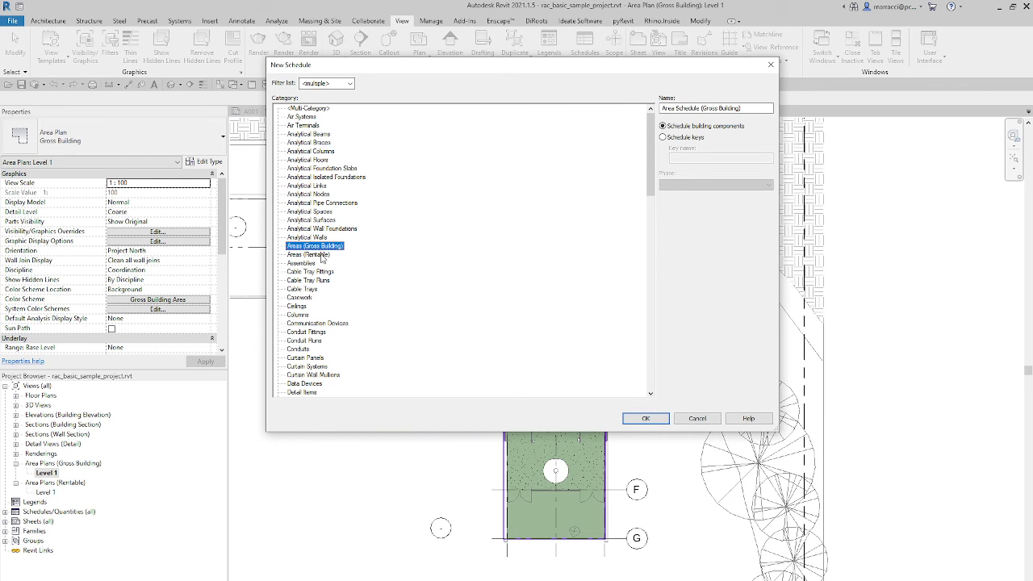
click(309, 254)
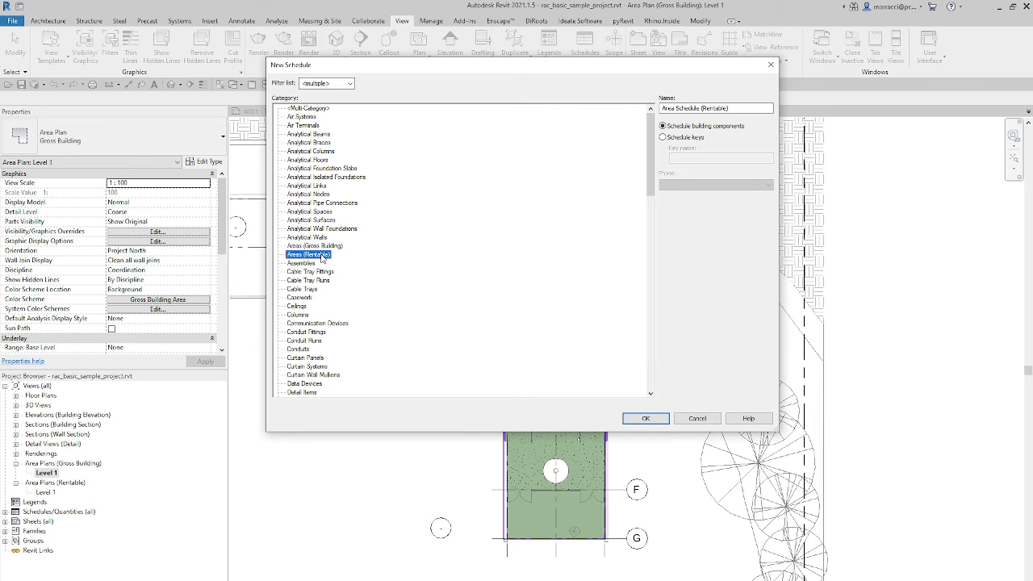
click(645, 418)
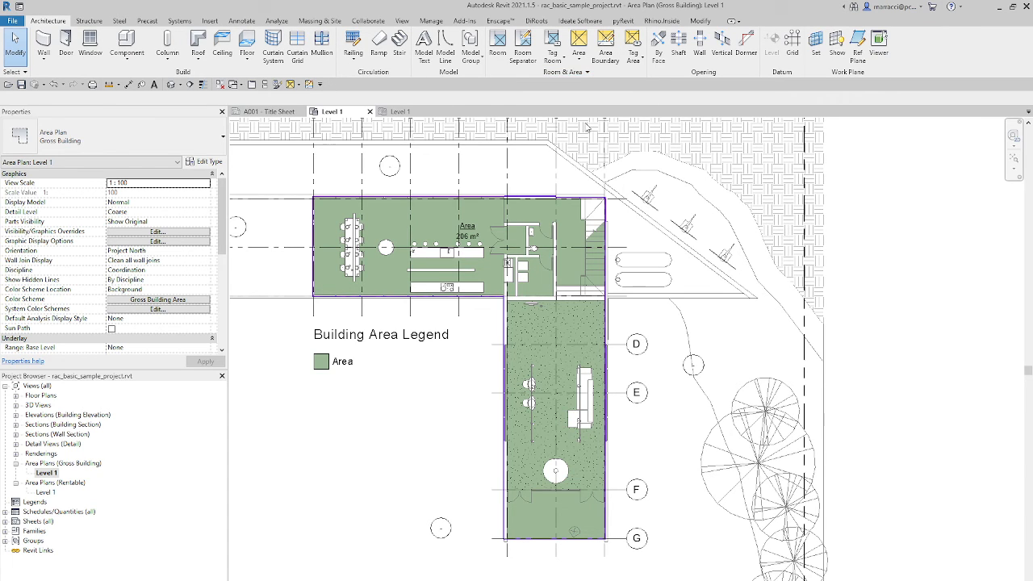
click(567, 72)
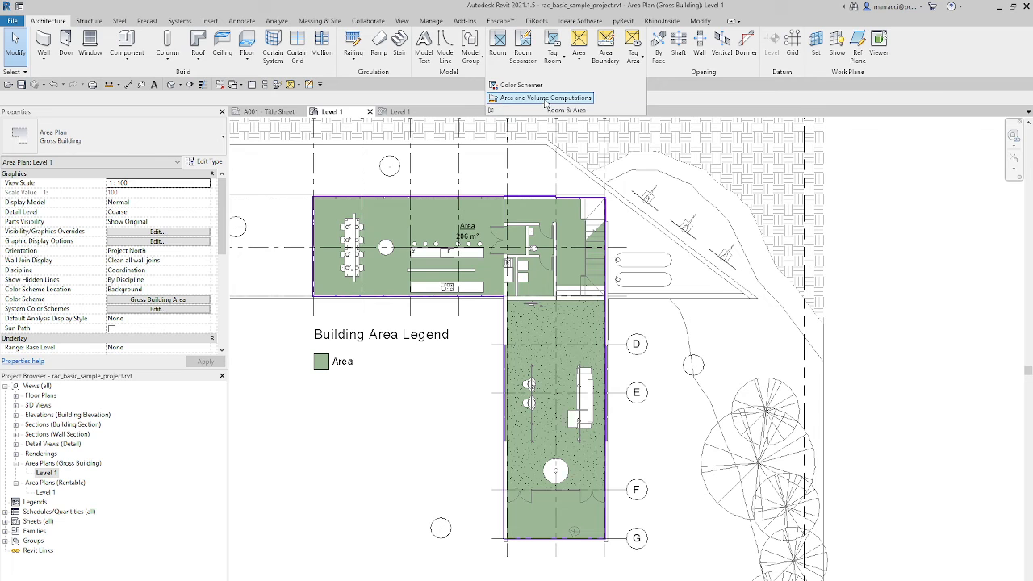
Add a new area scheme named 100% DD Calculation in Area and Volume Computations
click(545, 97)
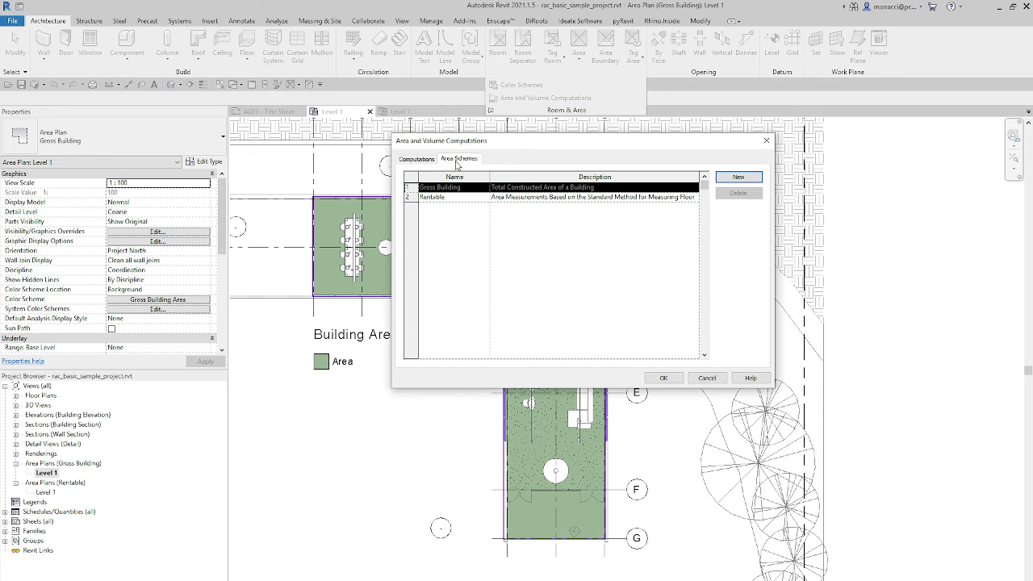
click(737, 177)
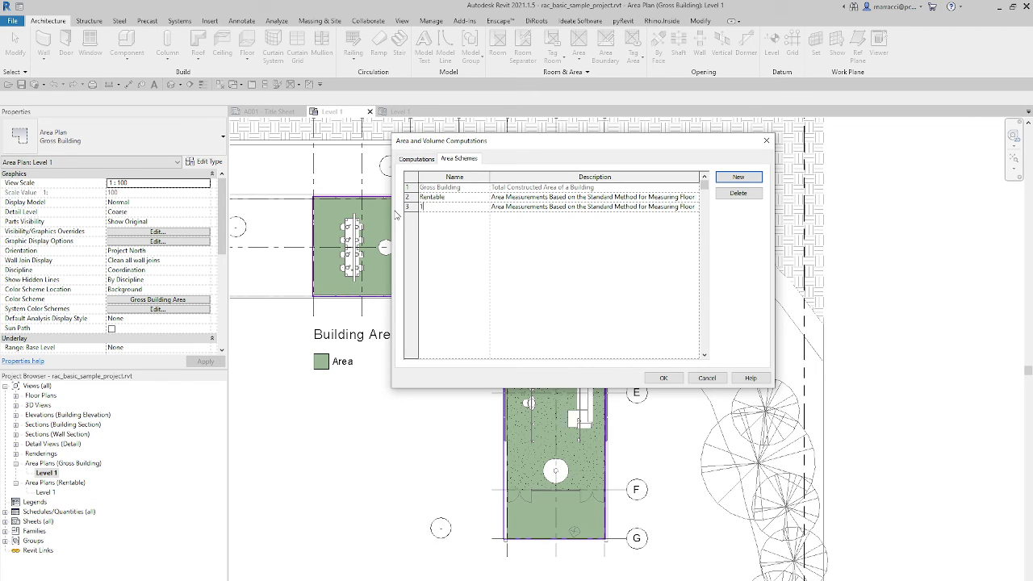
text(100% DO Calculation)
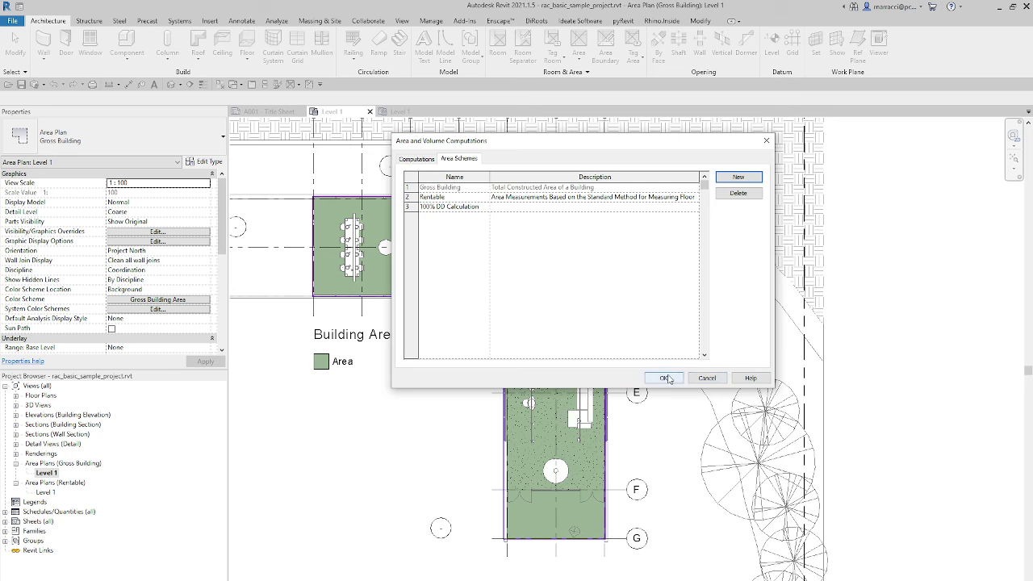
click(663, 378)
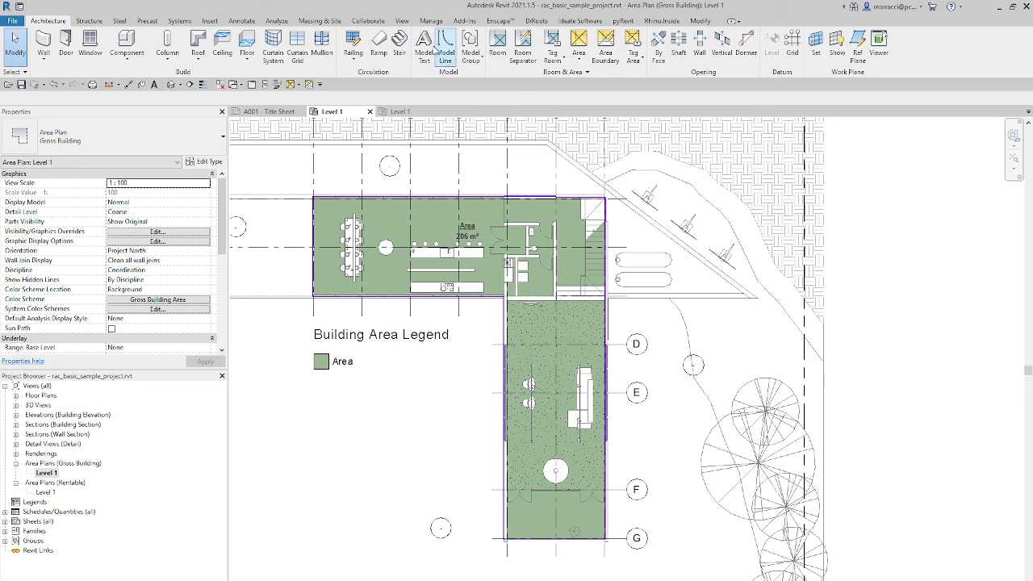
Begin a new area plan with the 100% DD Calculation scheme type
click(401, 20)
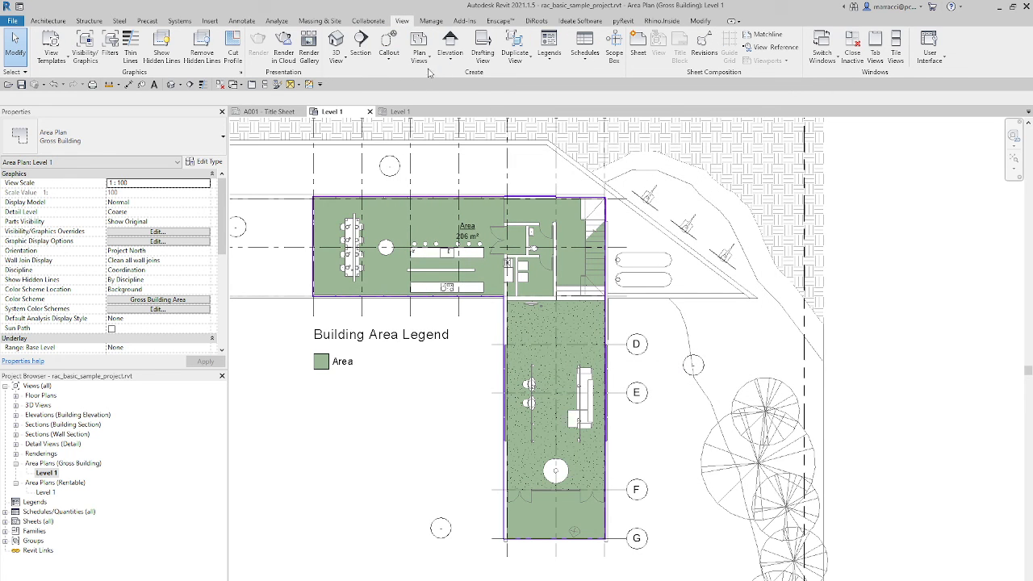
click(418, 45)
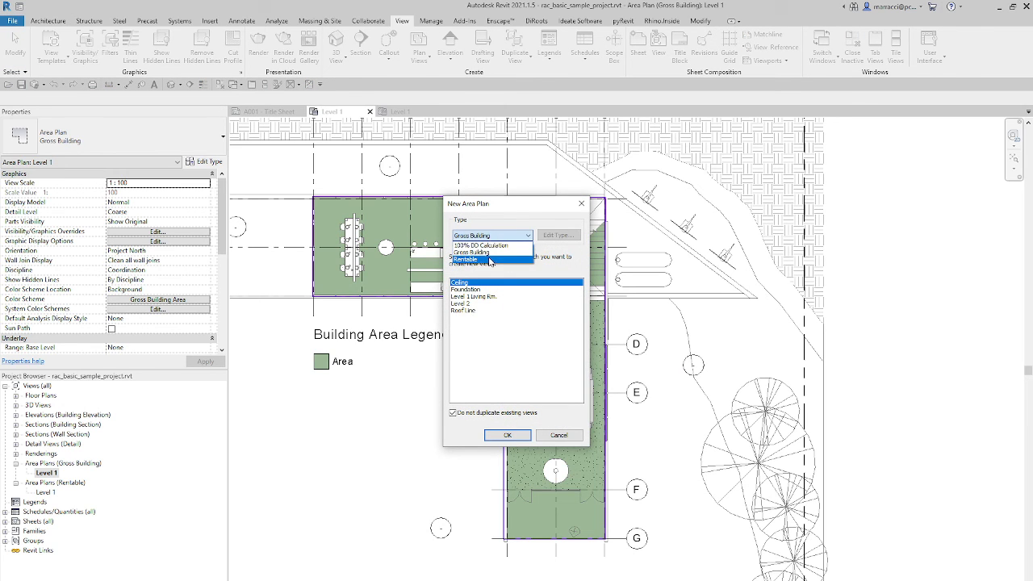
click(481, 245)
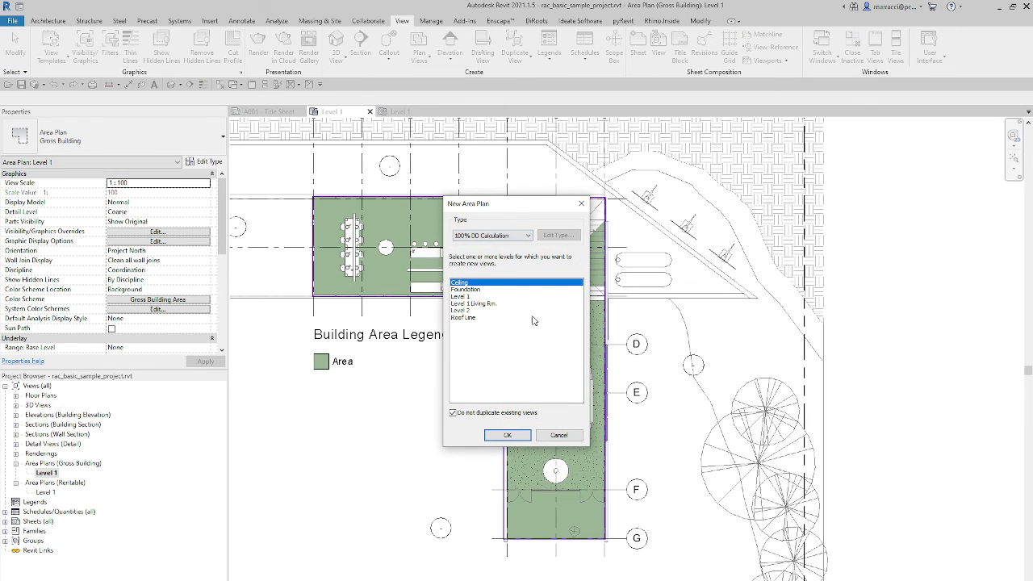
mouse_move(367, 252)
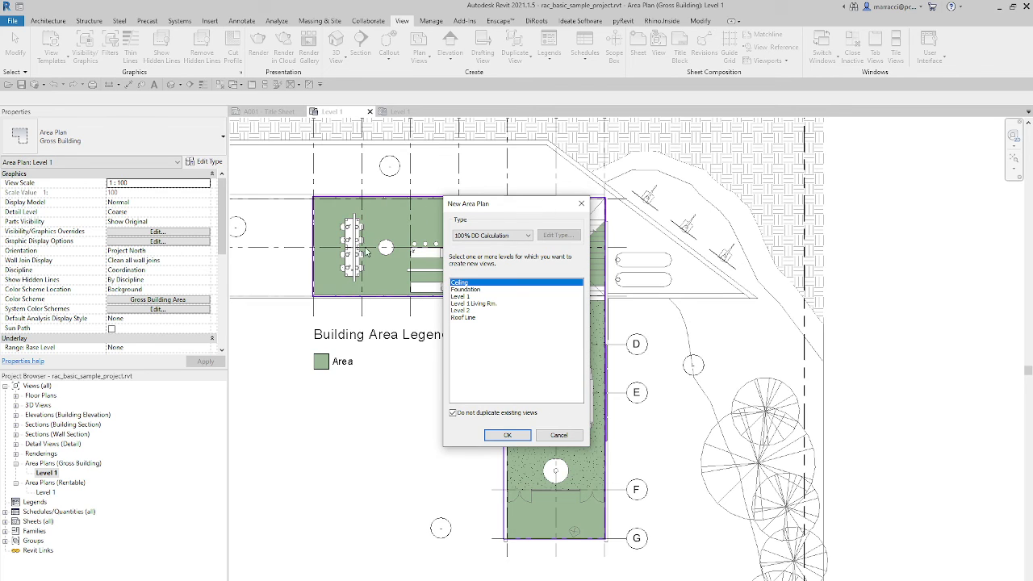
mouse_move(398, 260)
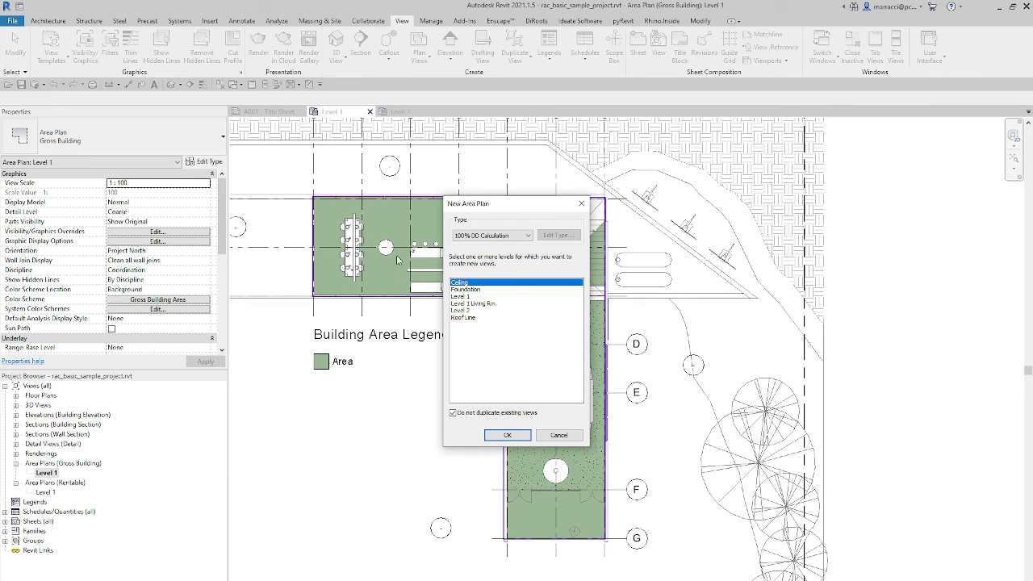
mouse_move(395, 292)
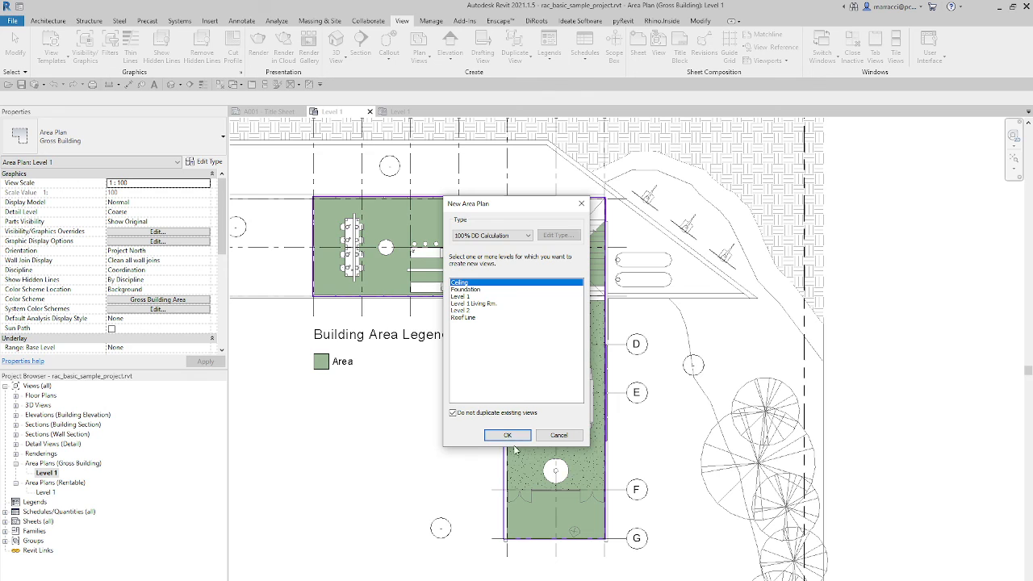
mouse_move(421, 467)
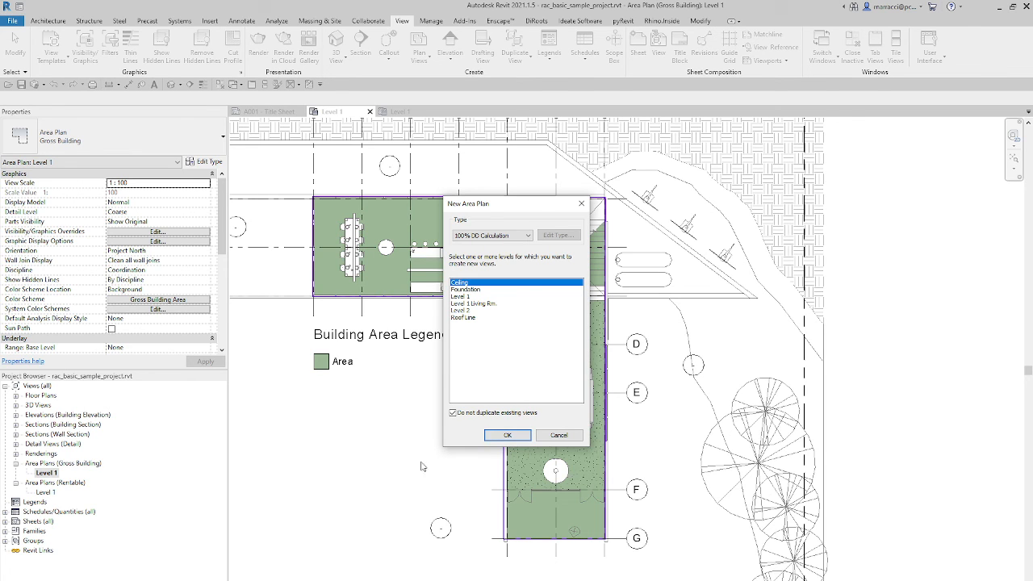
Create the Ceiling area plan and select it in the Project Browser
click(508, 435)
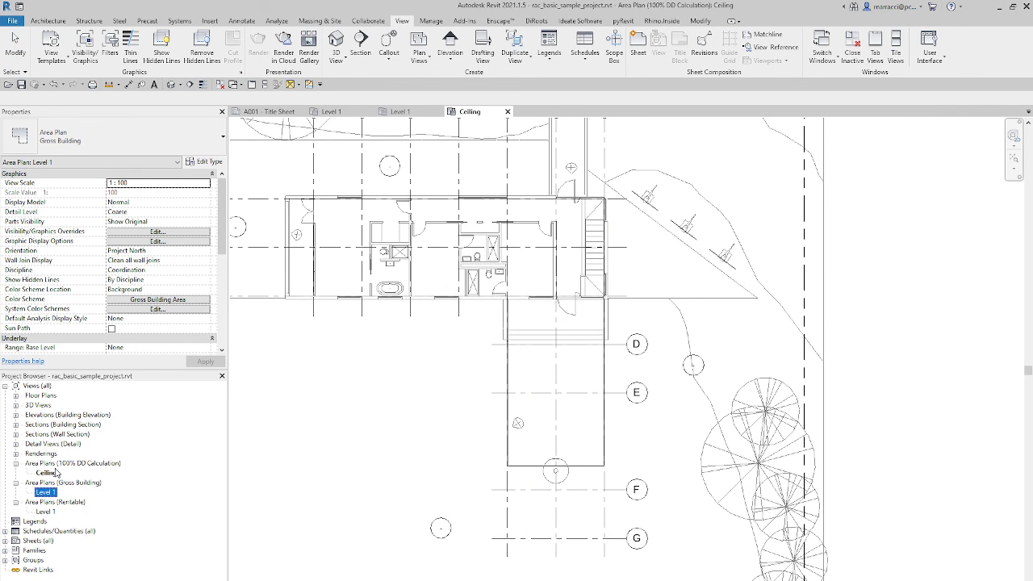
click(46, 473)
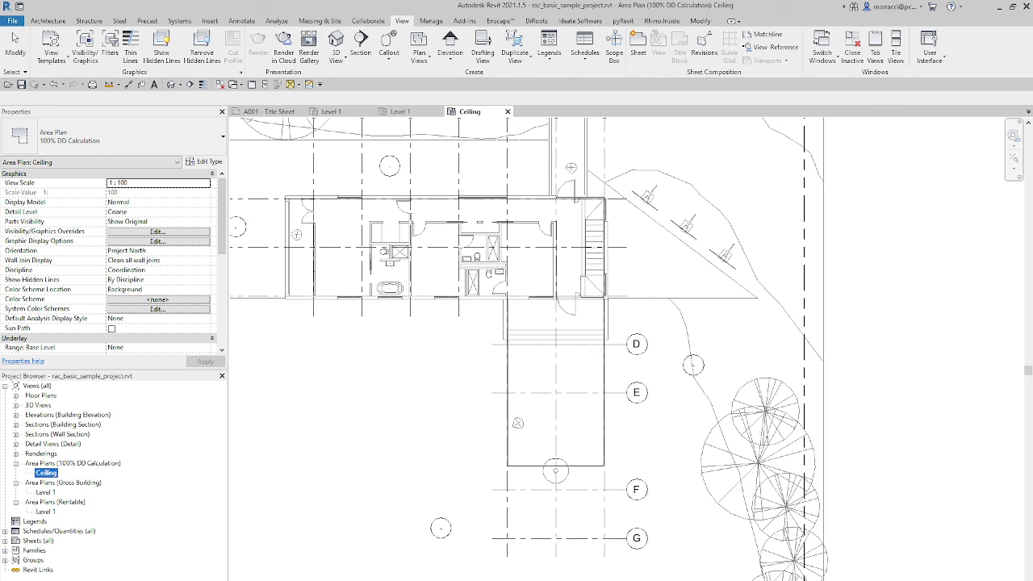
mouse_move(825, 537)
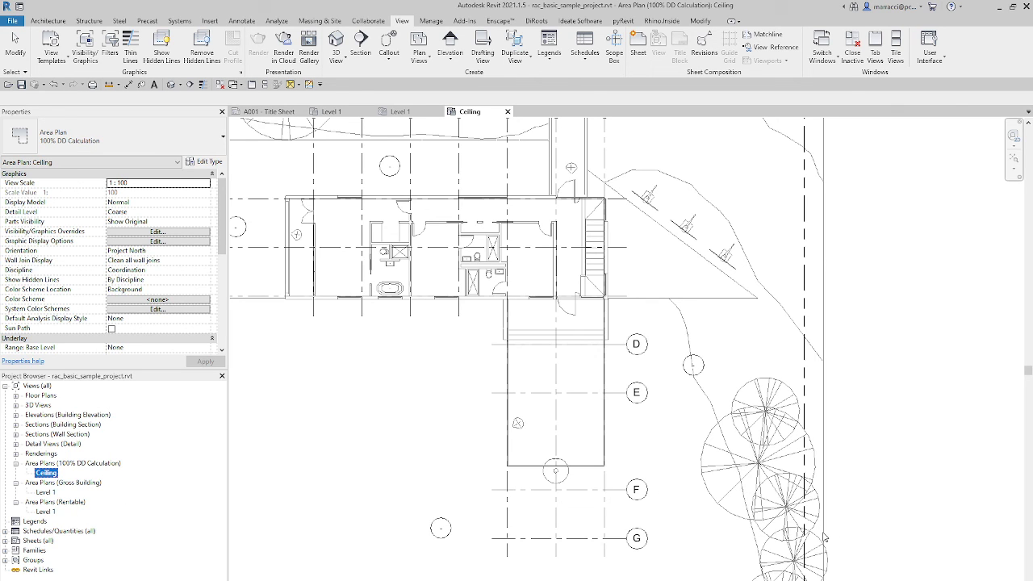